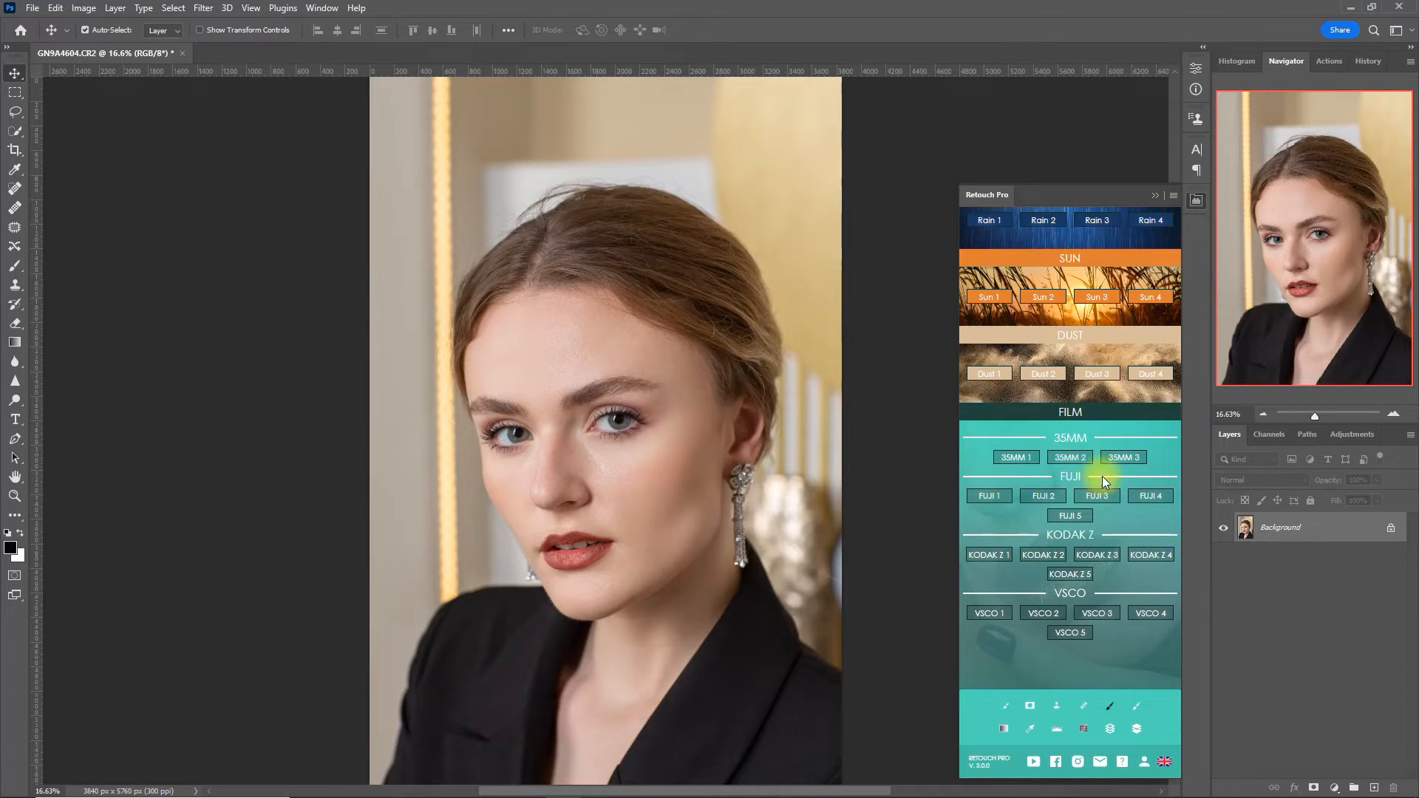
- Add the 35MM 2 film preset as a 35mm Film II layer over the portrait
left_click(1068, 457)
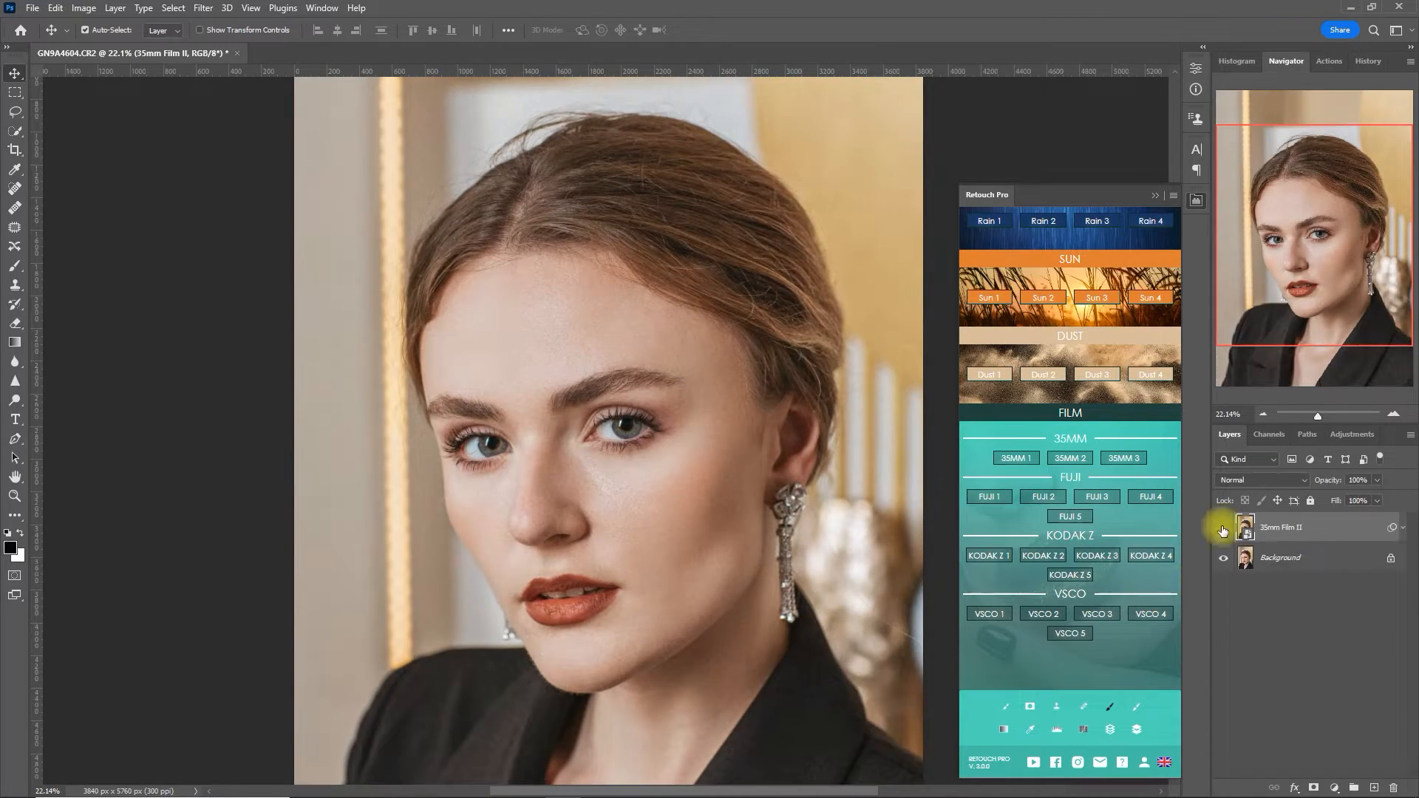
left_click(988, 554)
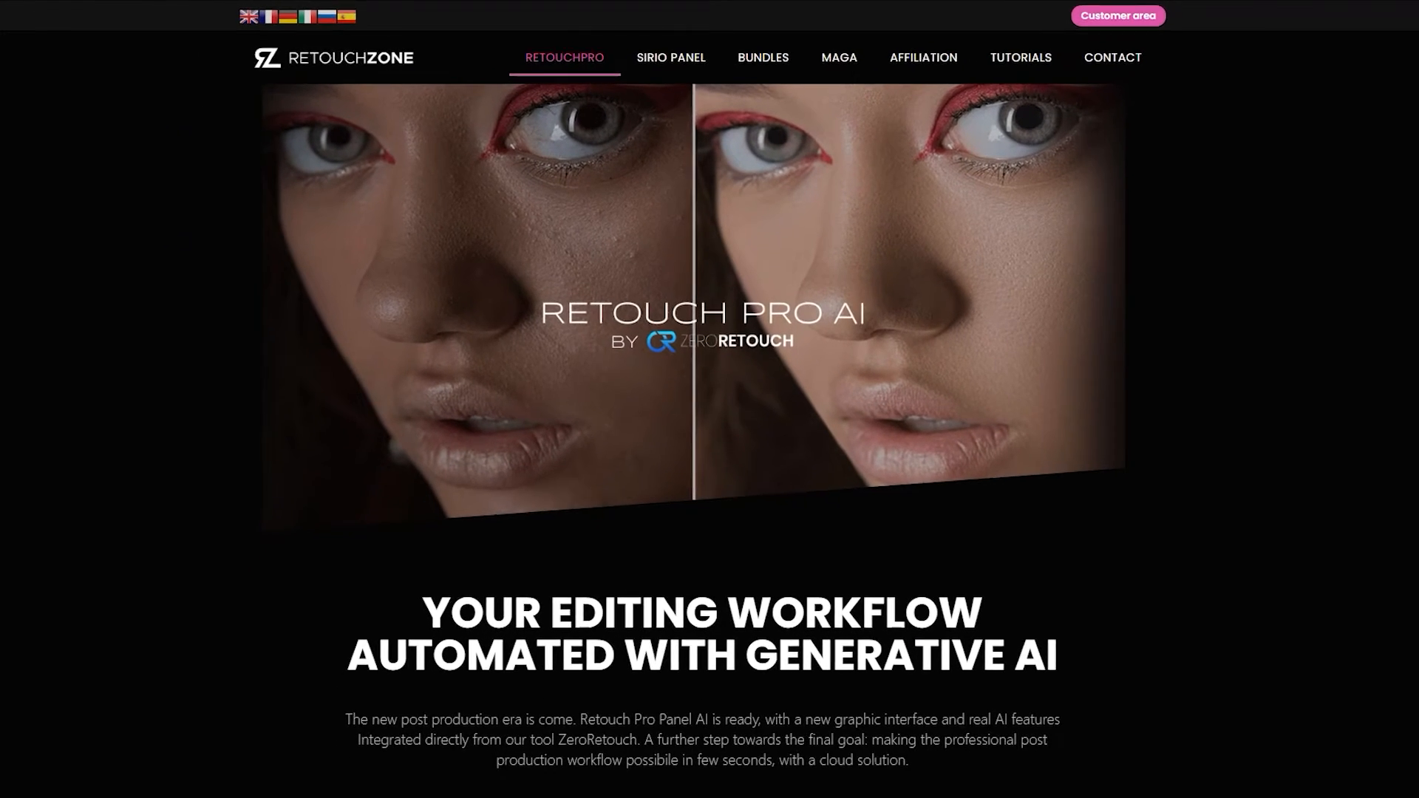
- Scroll the Retouch Pro page down through the AI skin, eyes, teeth and dodge & burn sections
scroll("down", 3)
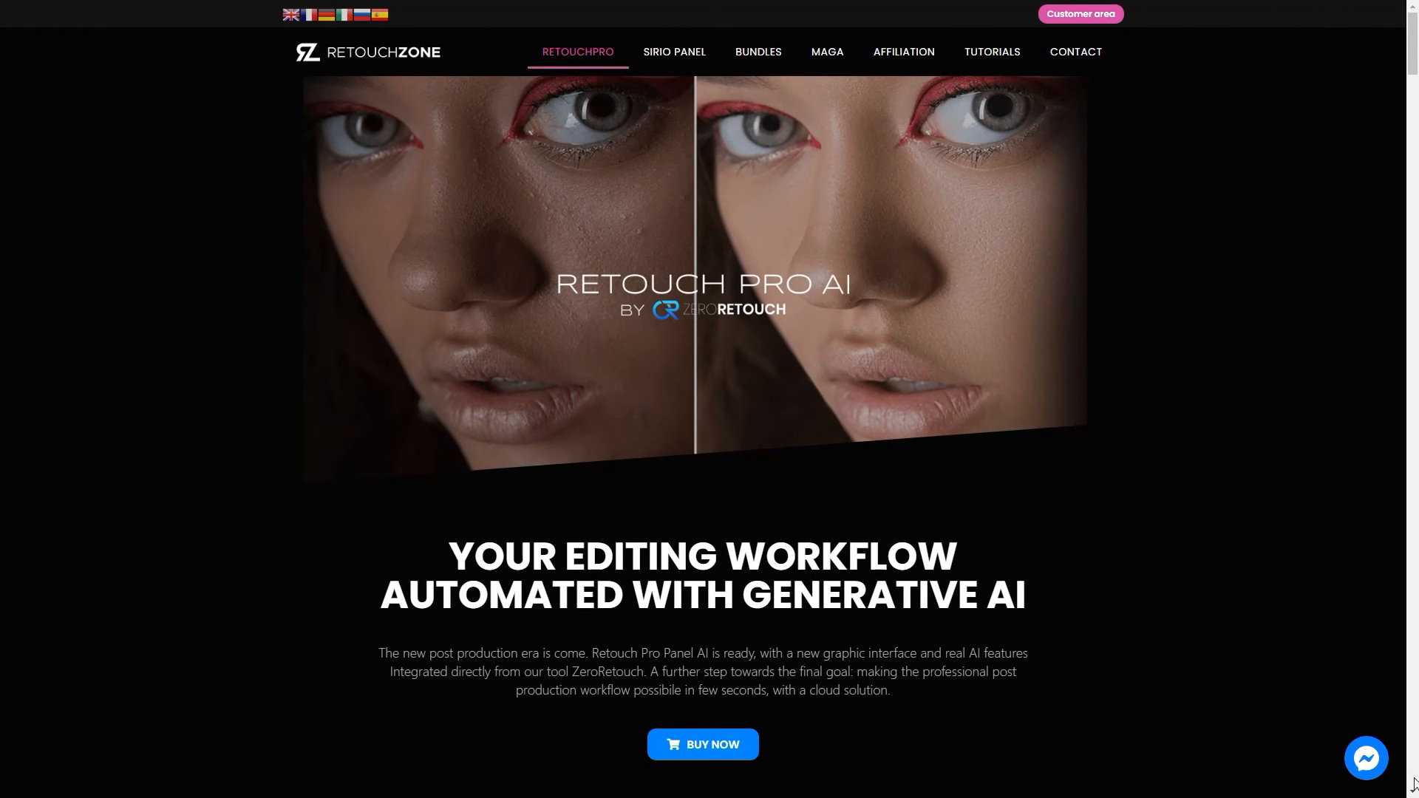
scroll("down", 3)
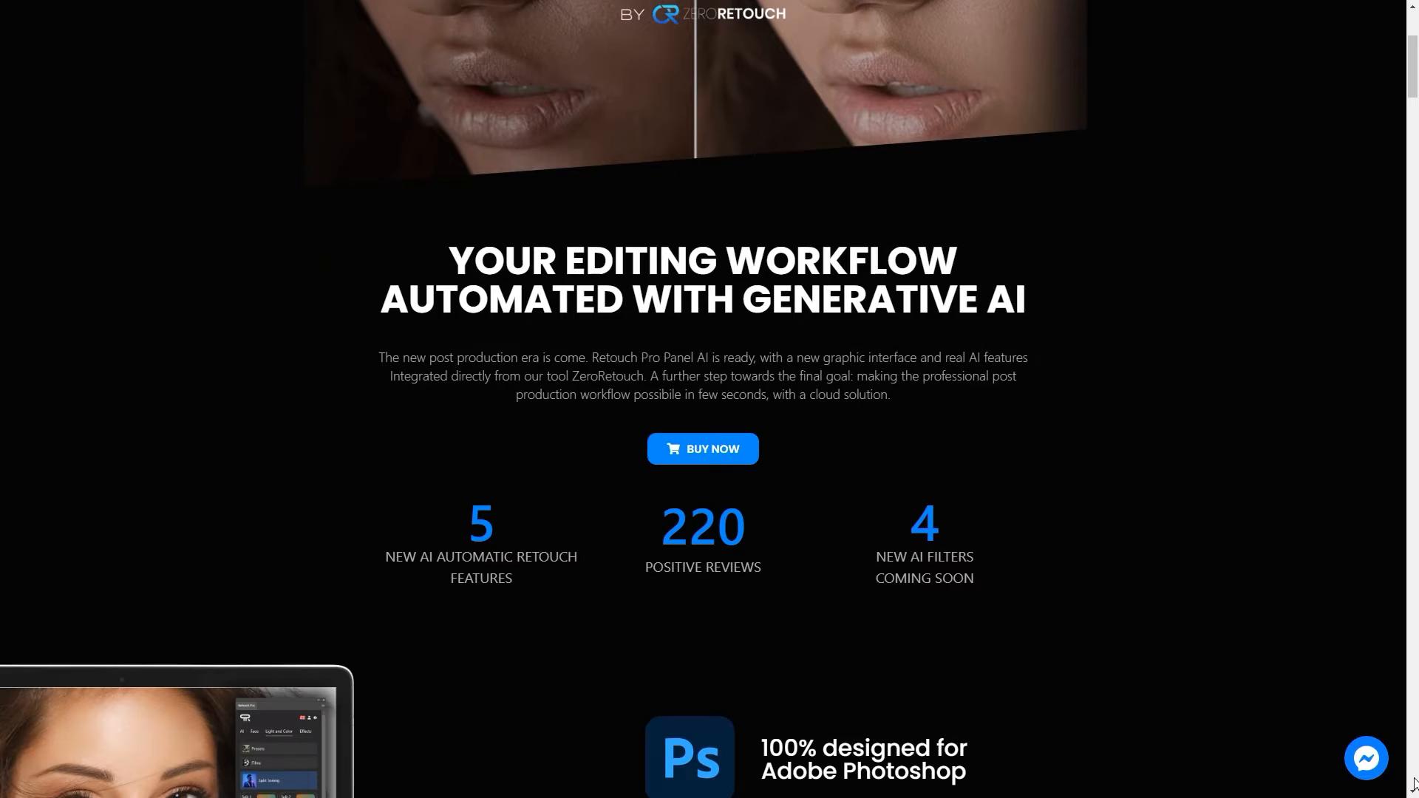
scroll("down", 3)
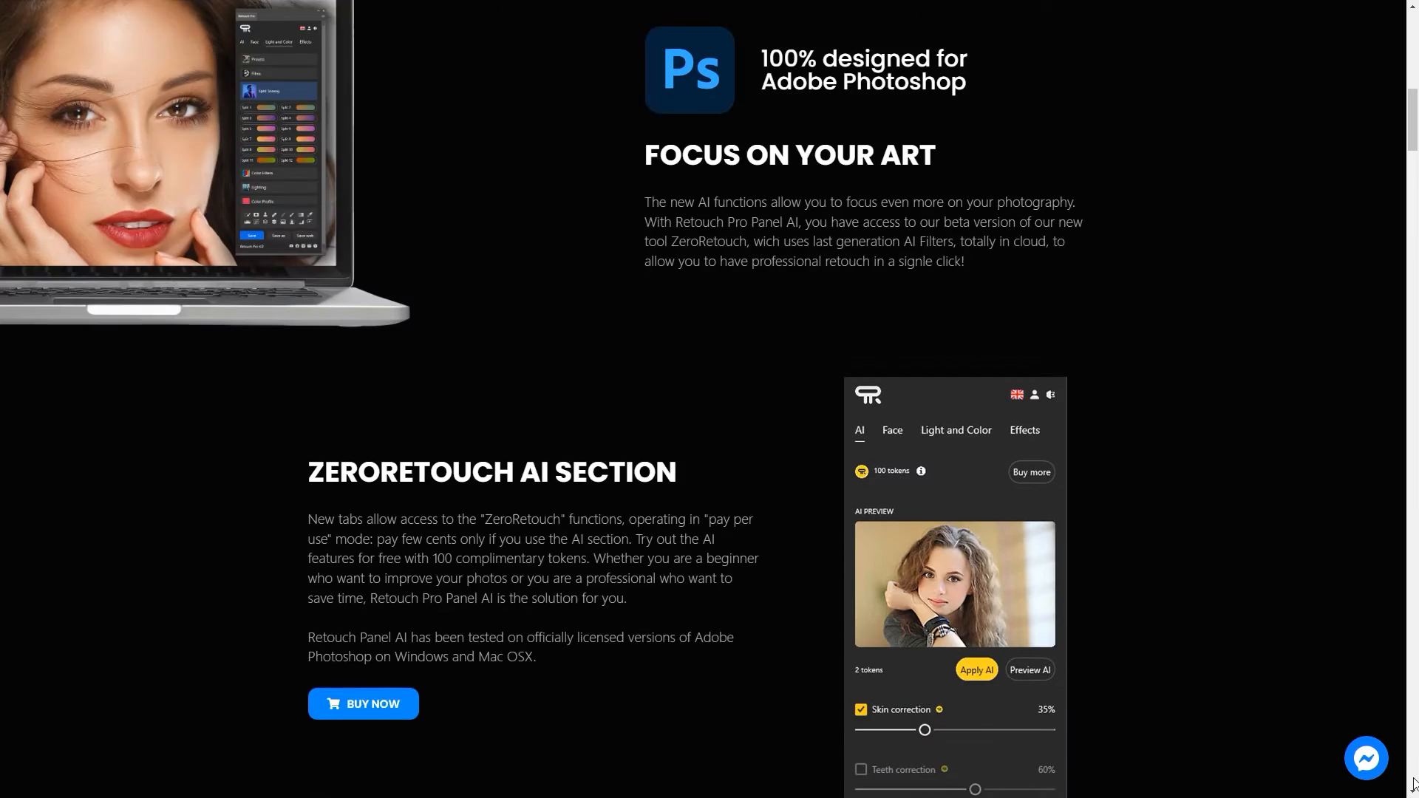
scroll("down", 3)
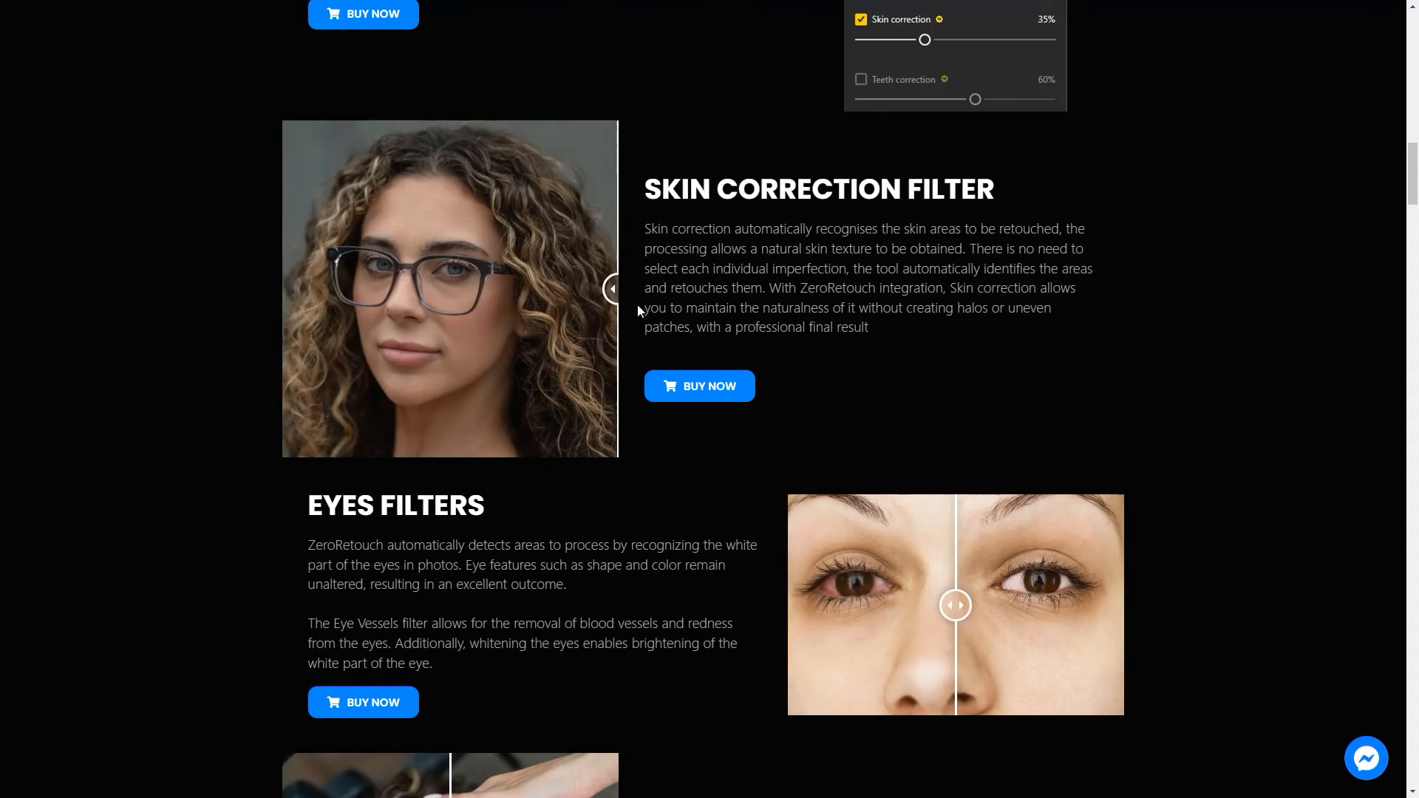
scroll("down", 3)
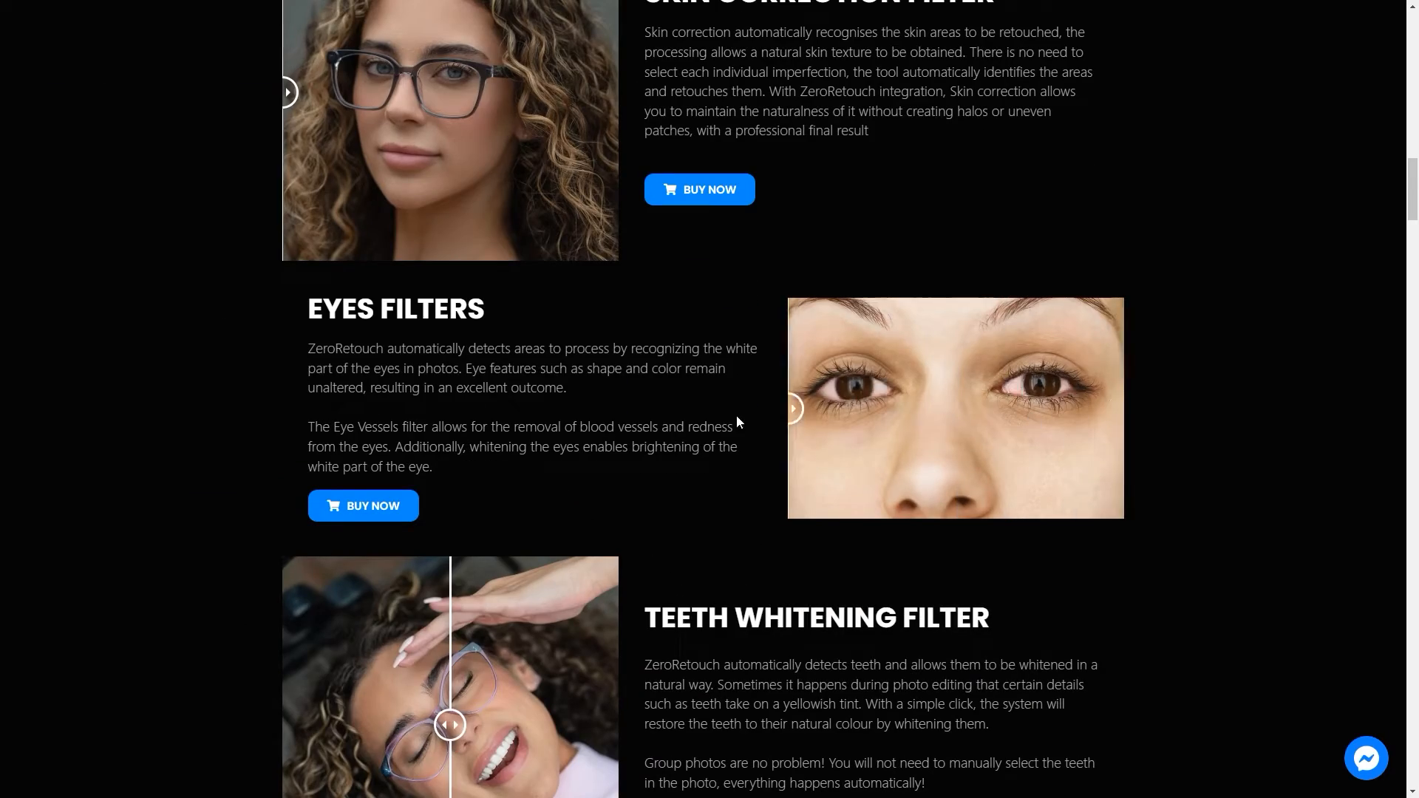
scroll("down", 3)
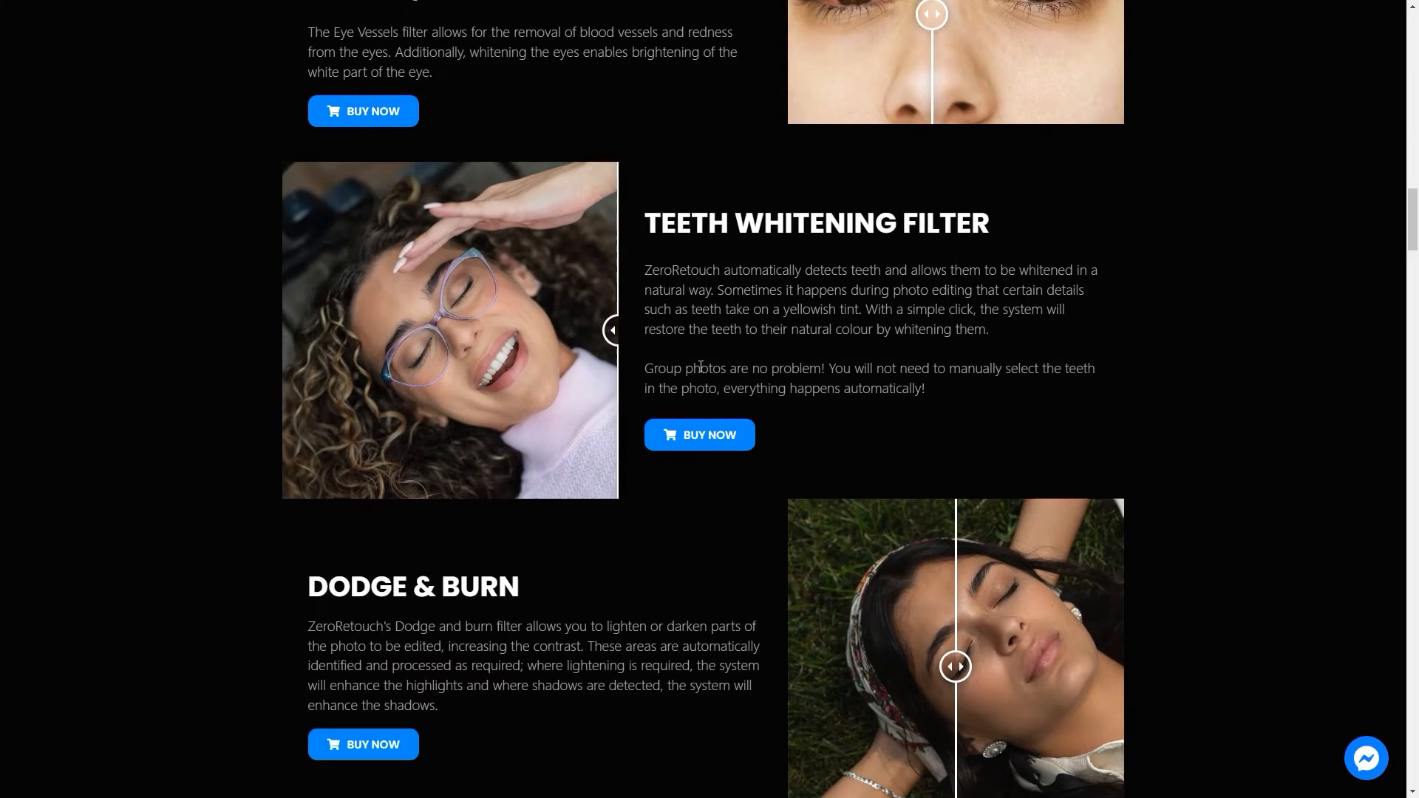
scroll("down", 3)
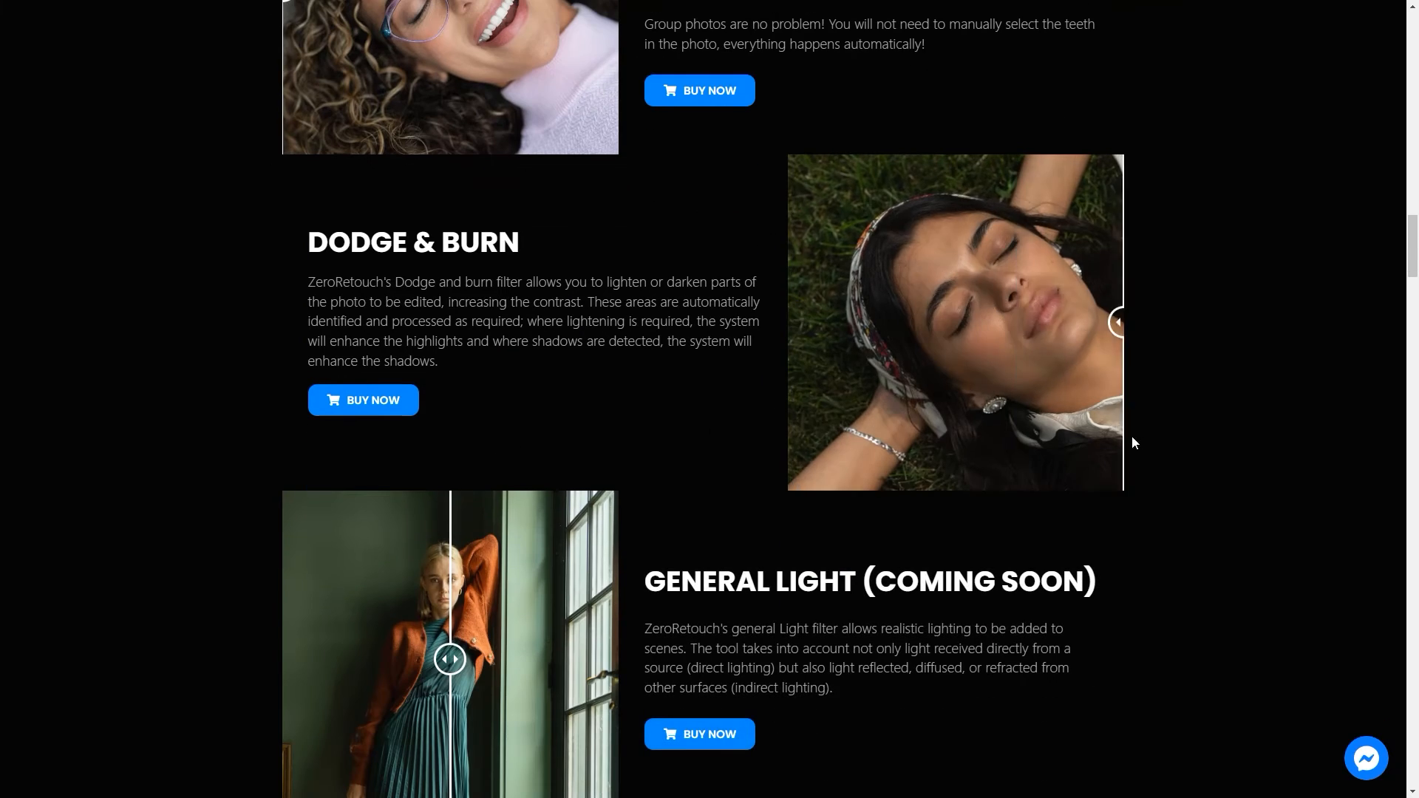
scroll("down", 3)
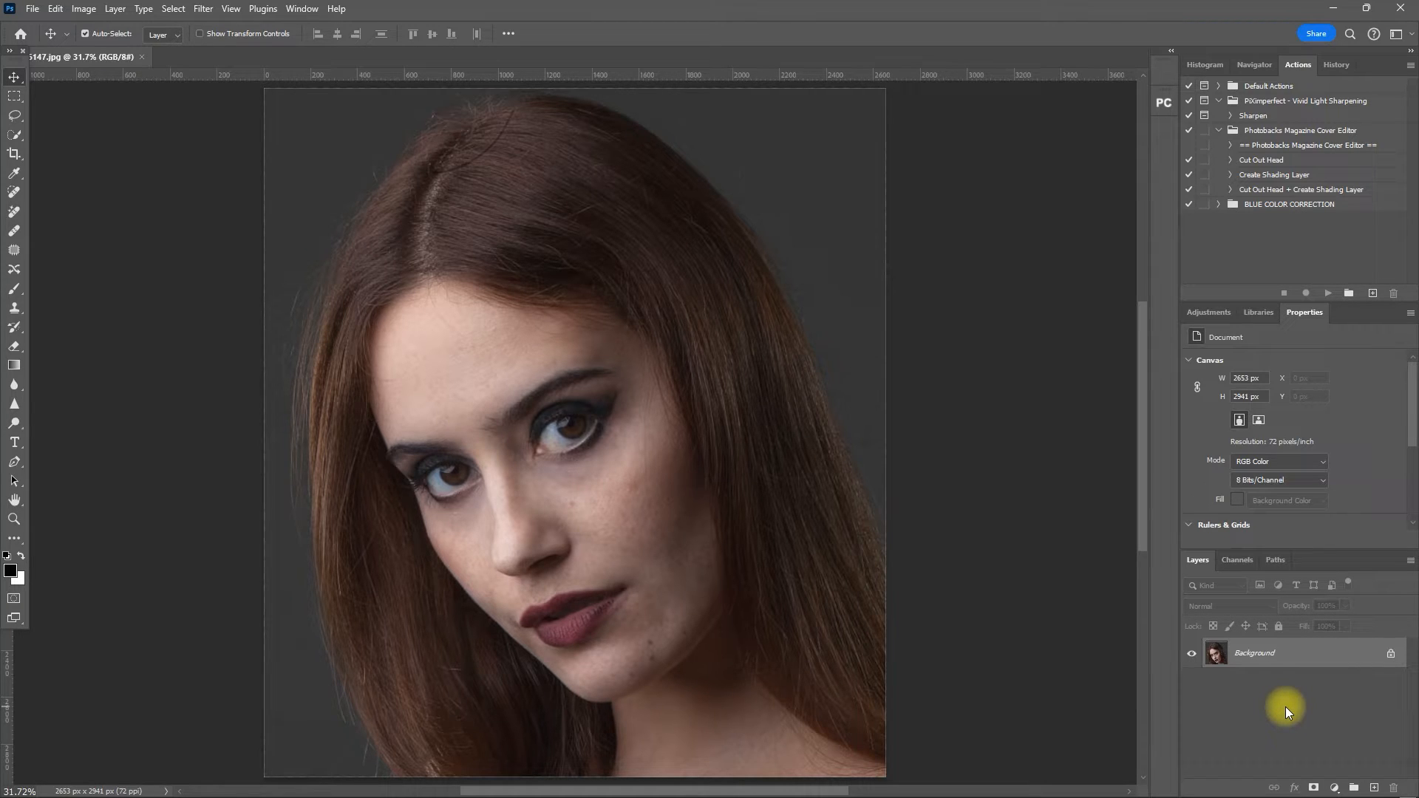
- Launch the Retouch Pro panel from Plugins > retouch-pro for the new portrait
left_click(264, 9)
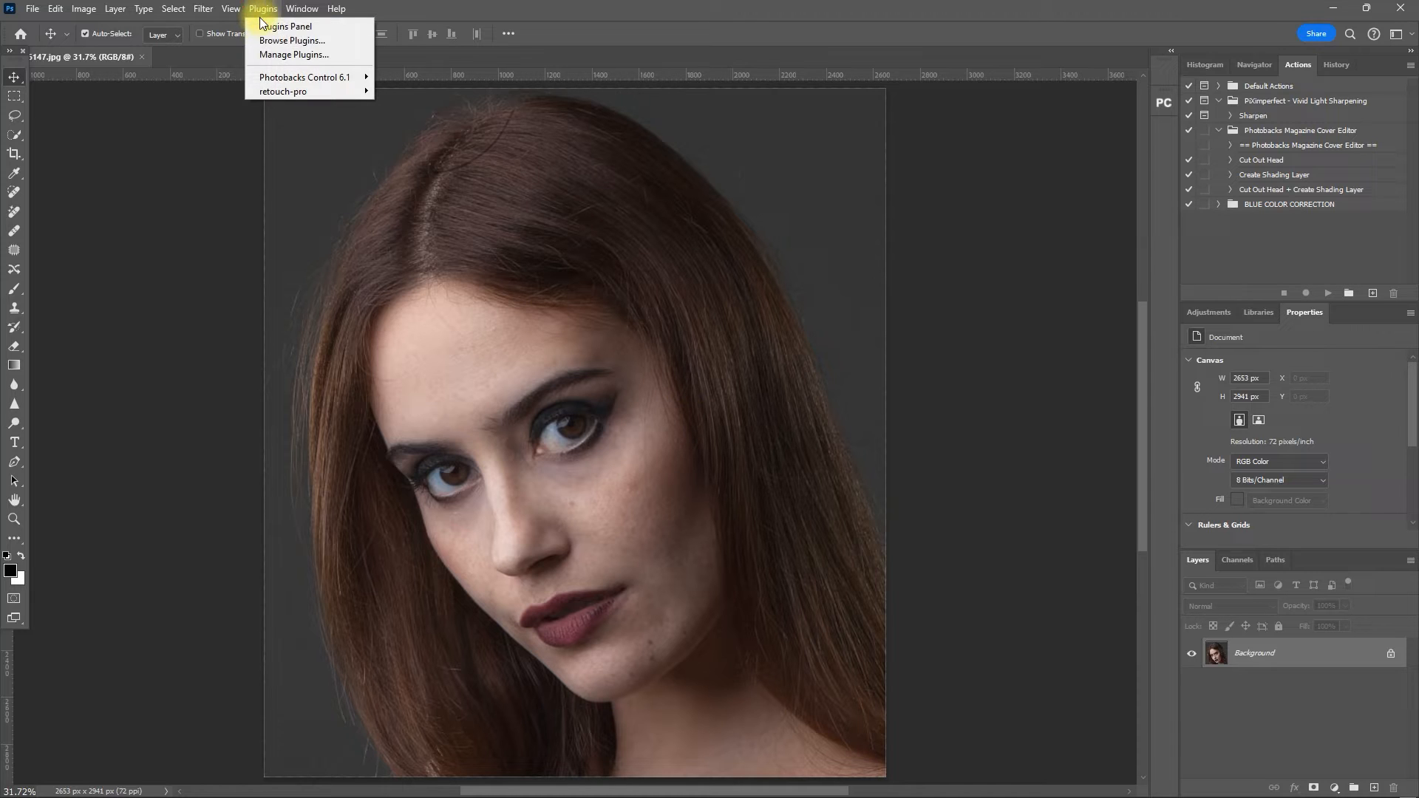
mouse_move(284, 90)
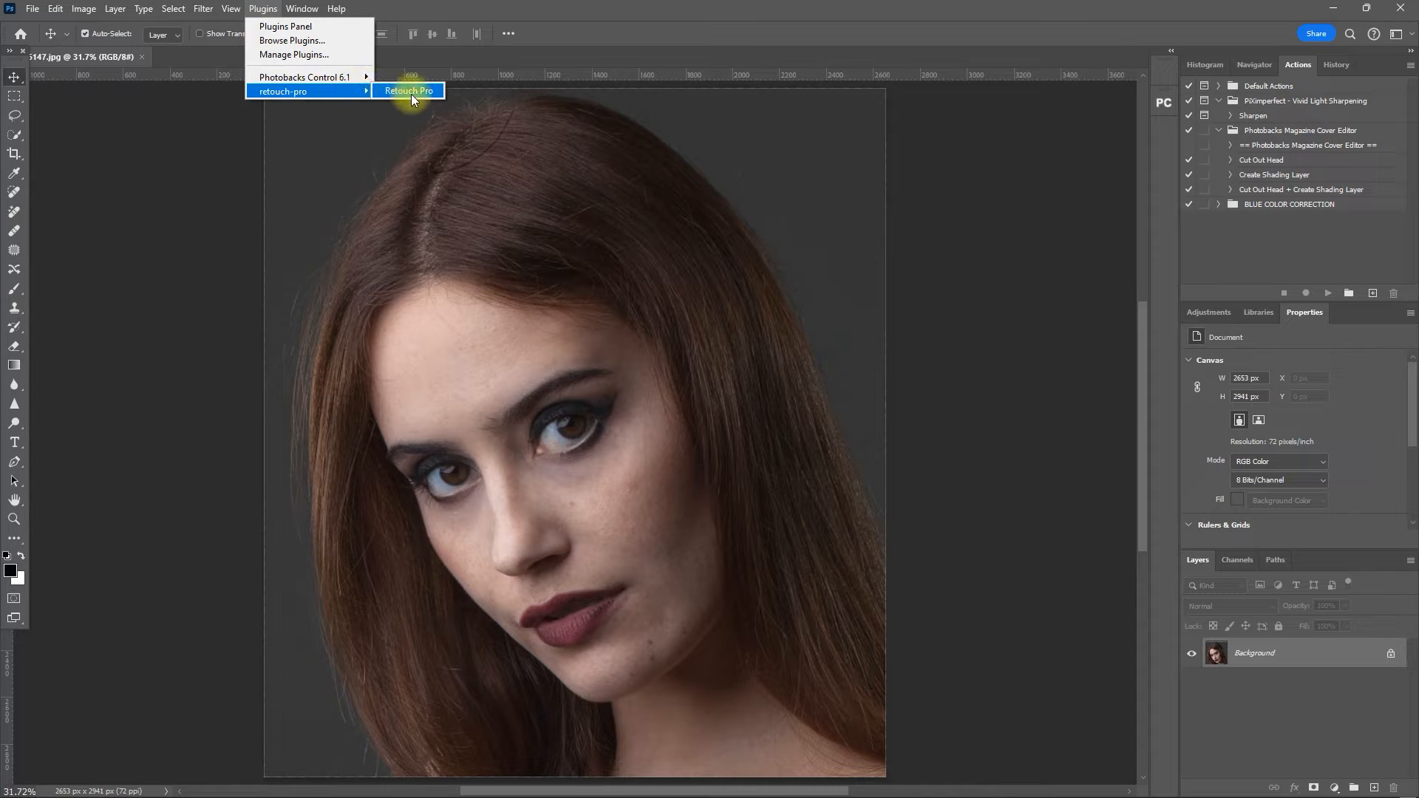
left_click(408, 90)
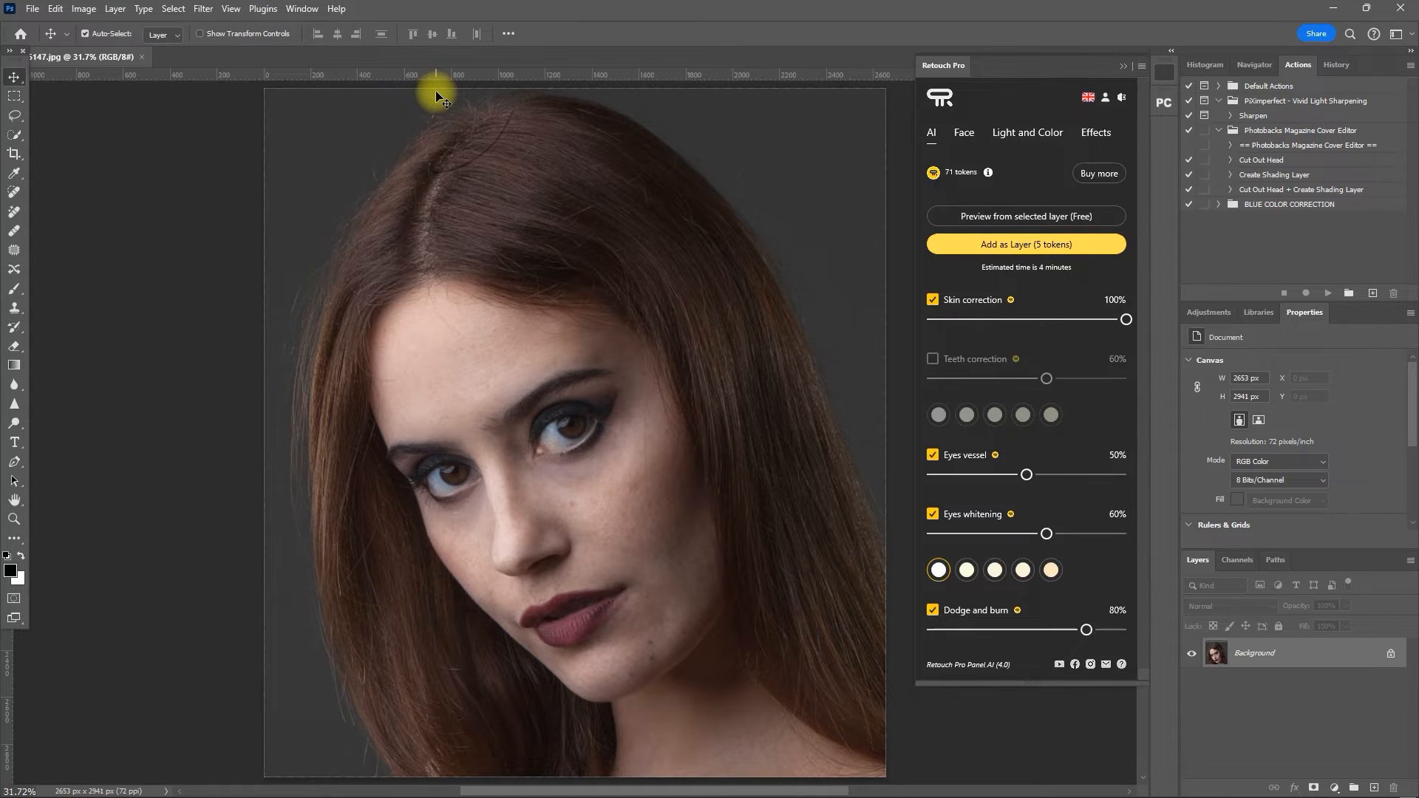
mouse_move(902, 183)
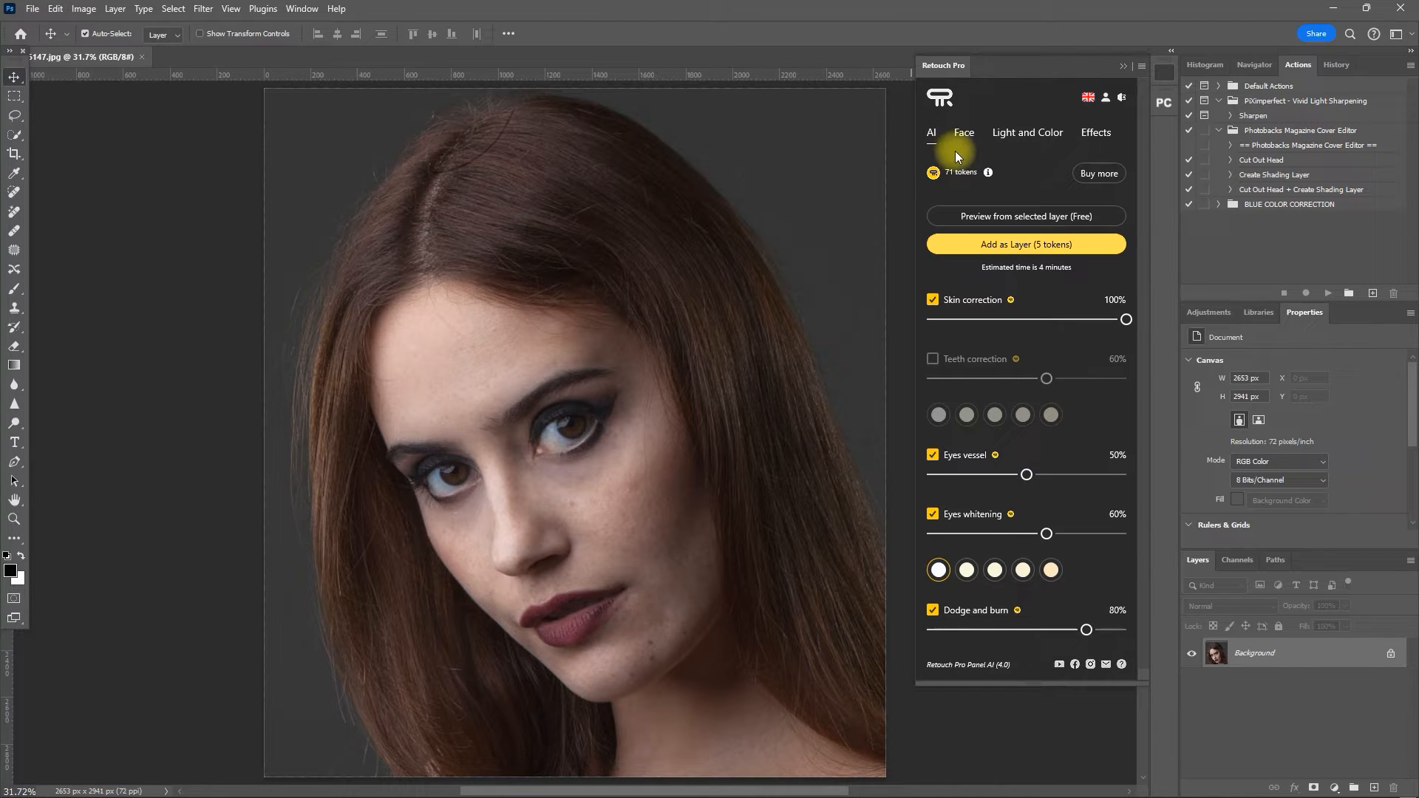
left_click(962, 132)
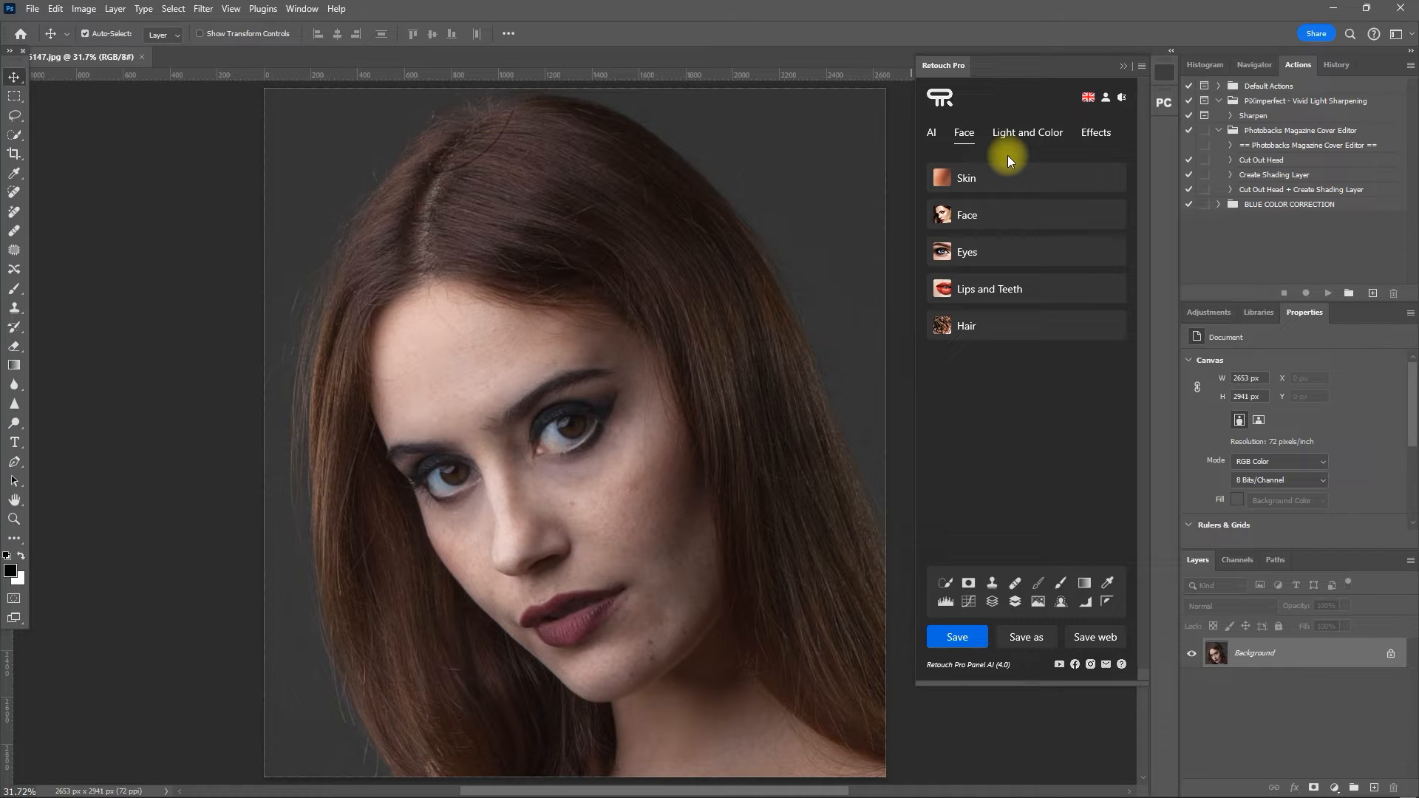
mouse_move(1026, 137)
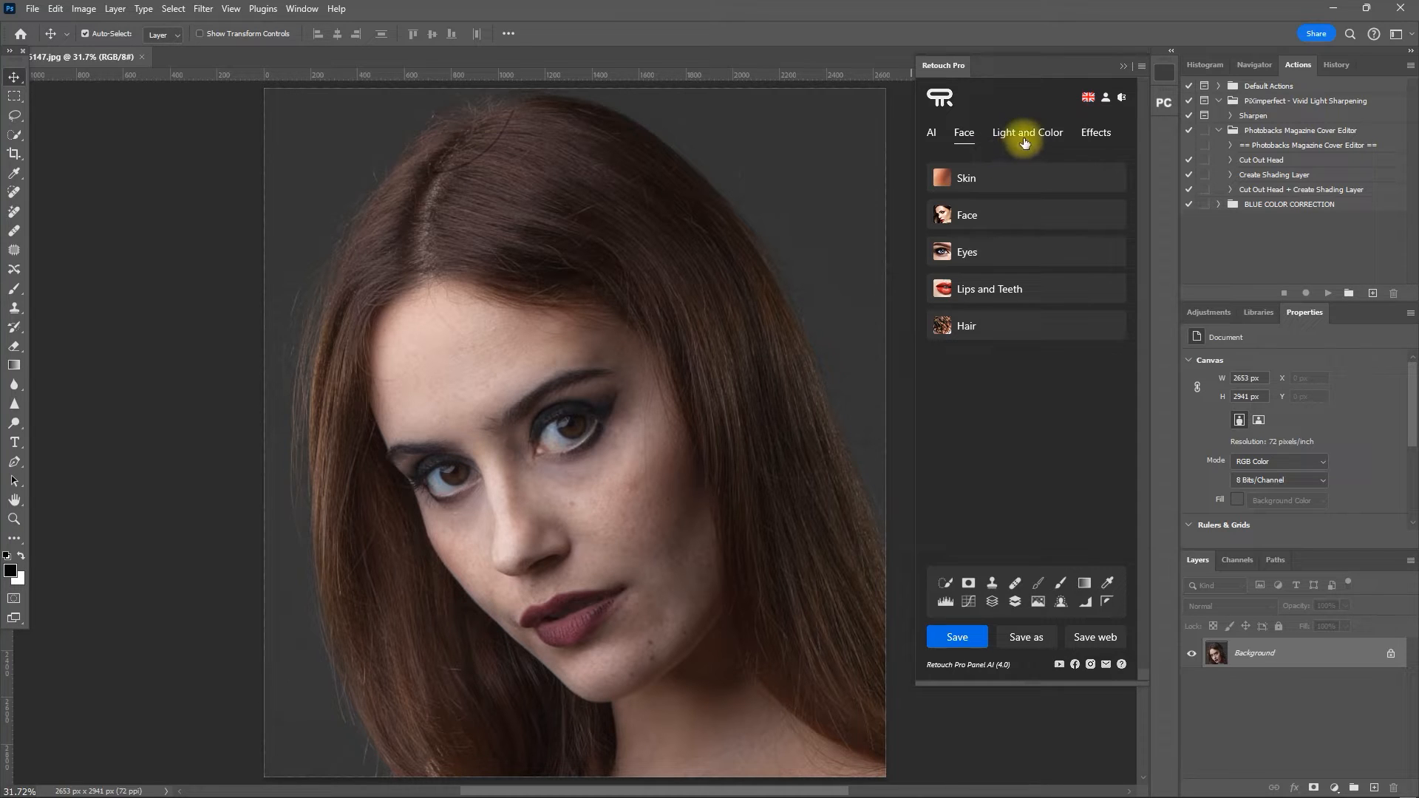
left_click(1025, 131)
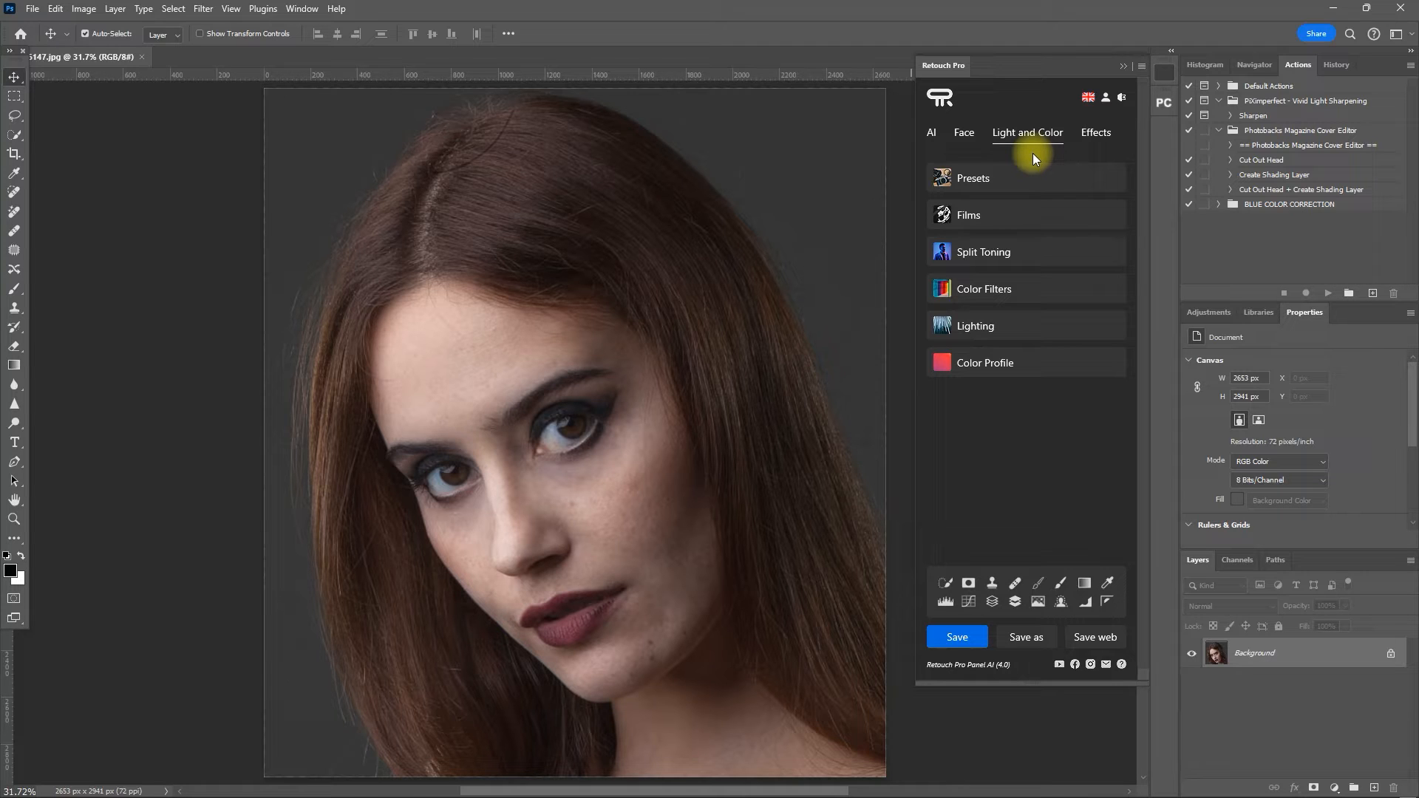
left_click(1095, 131)
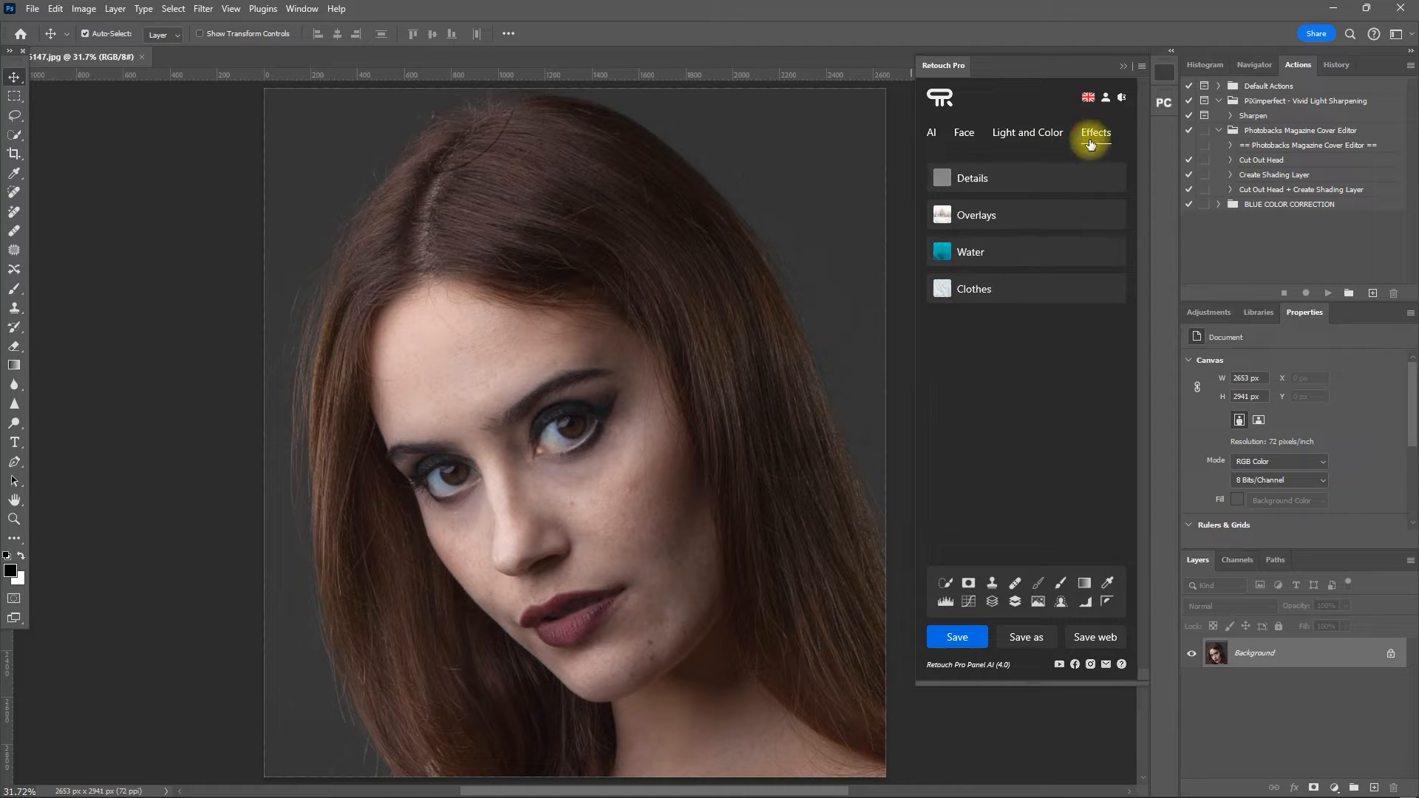
mouse_move(1078, 164)
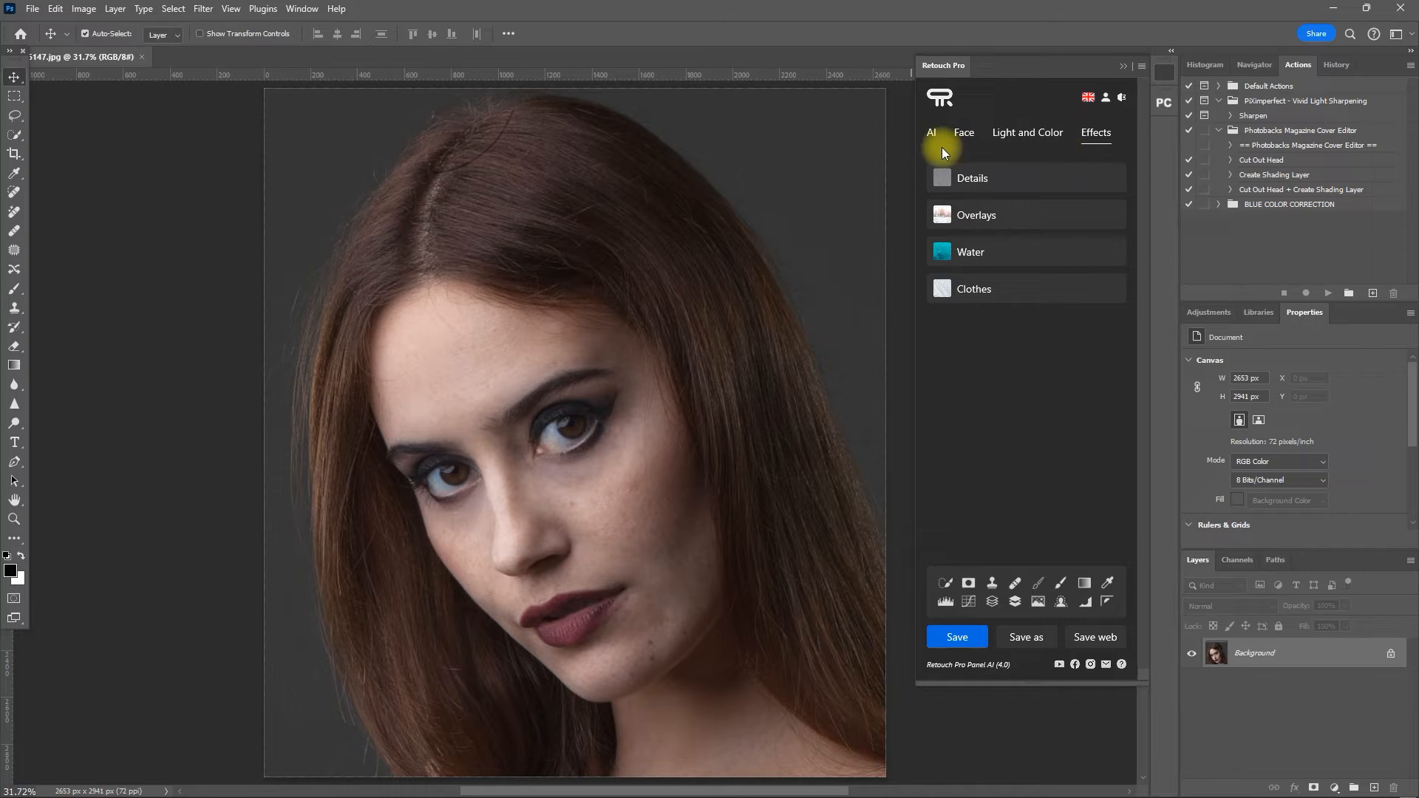
left_click(932, 132)
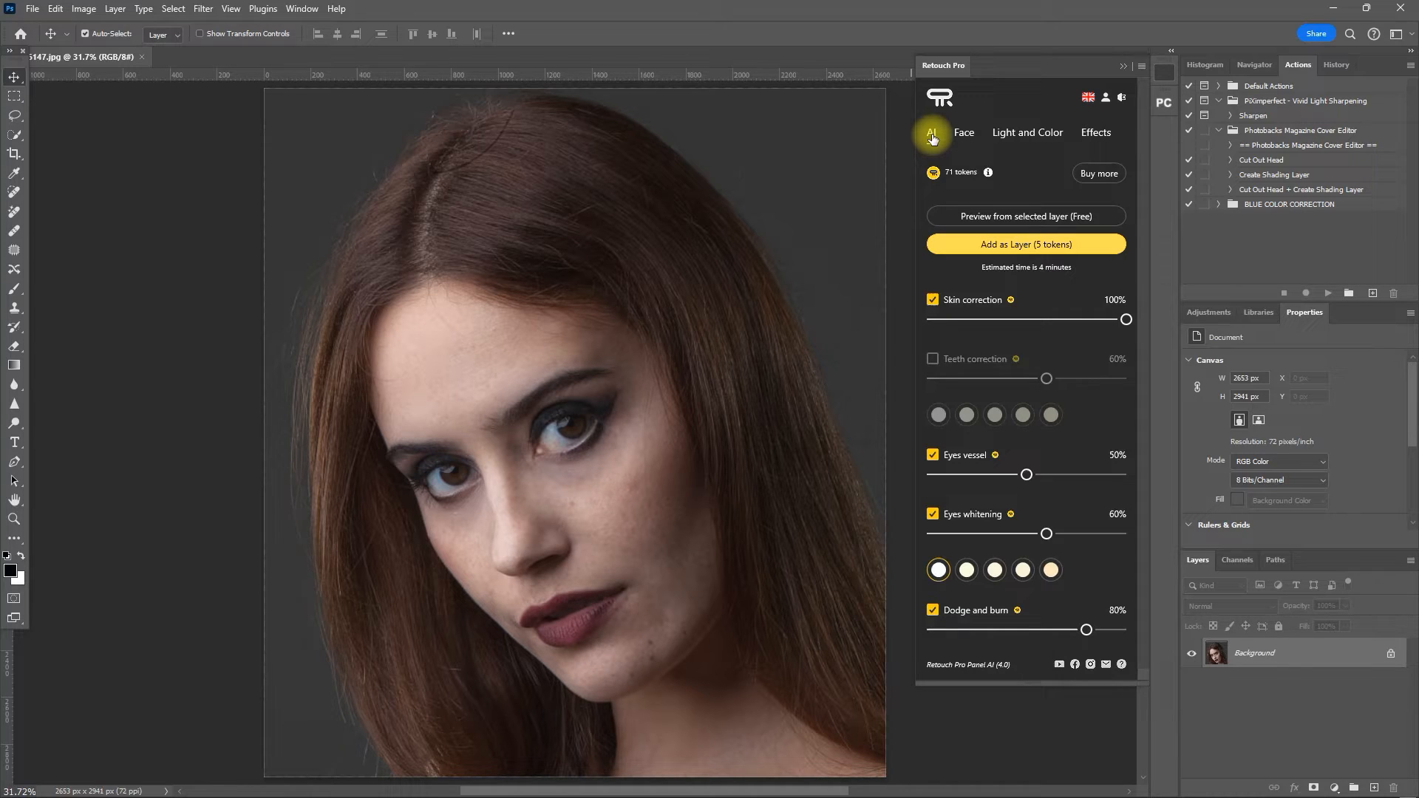
mouse_move(926, 148)
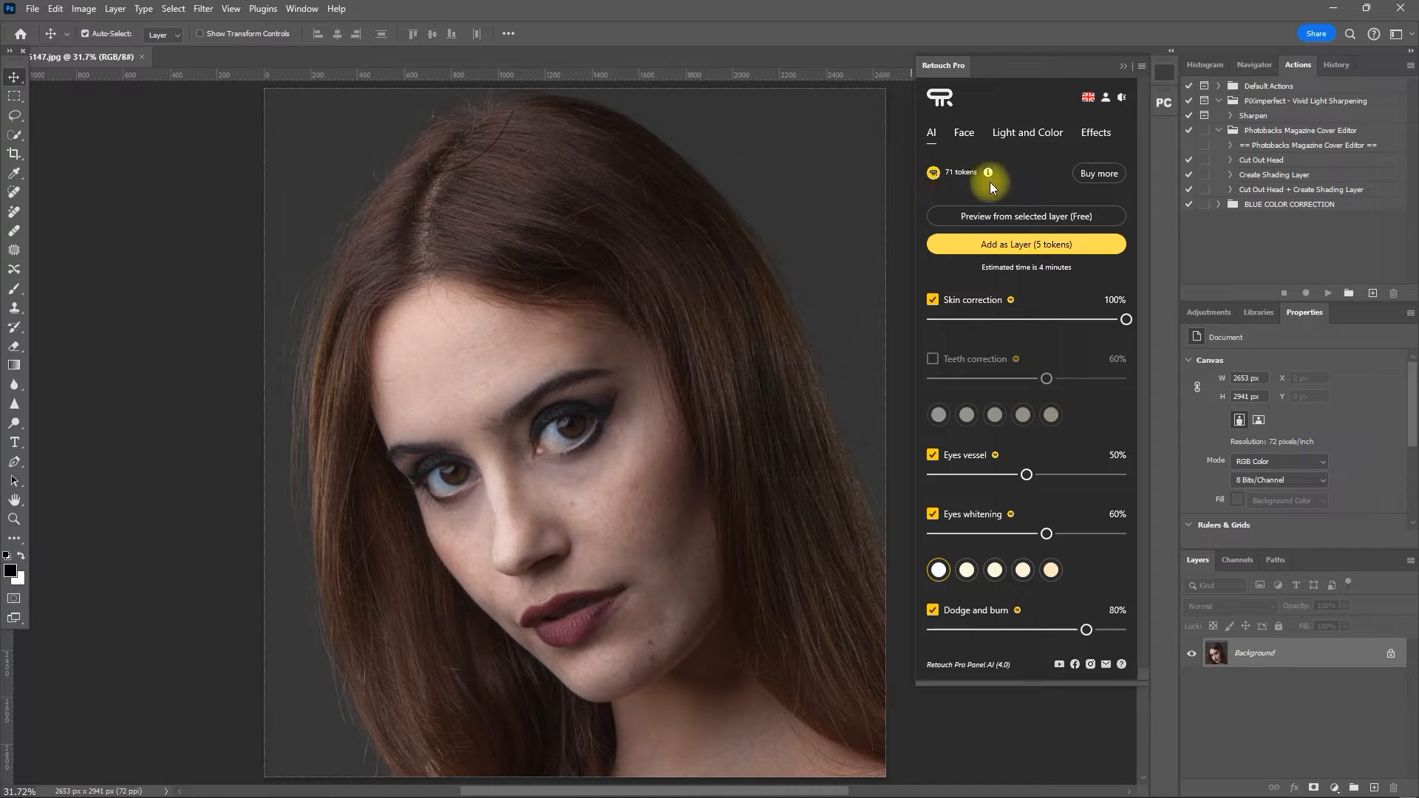
mouse_move(988, 173)
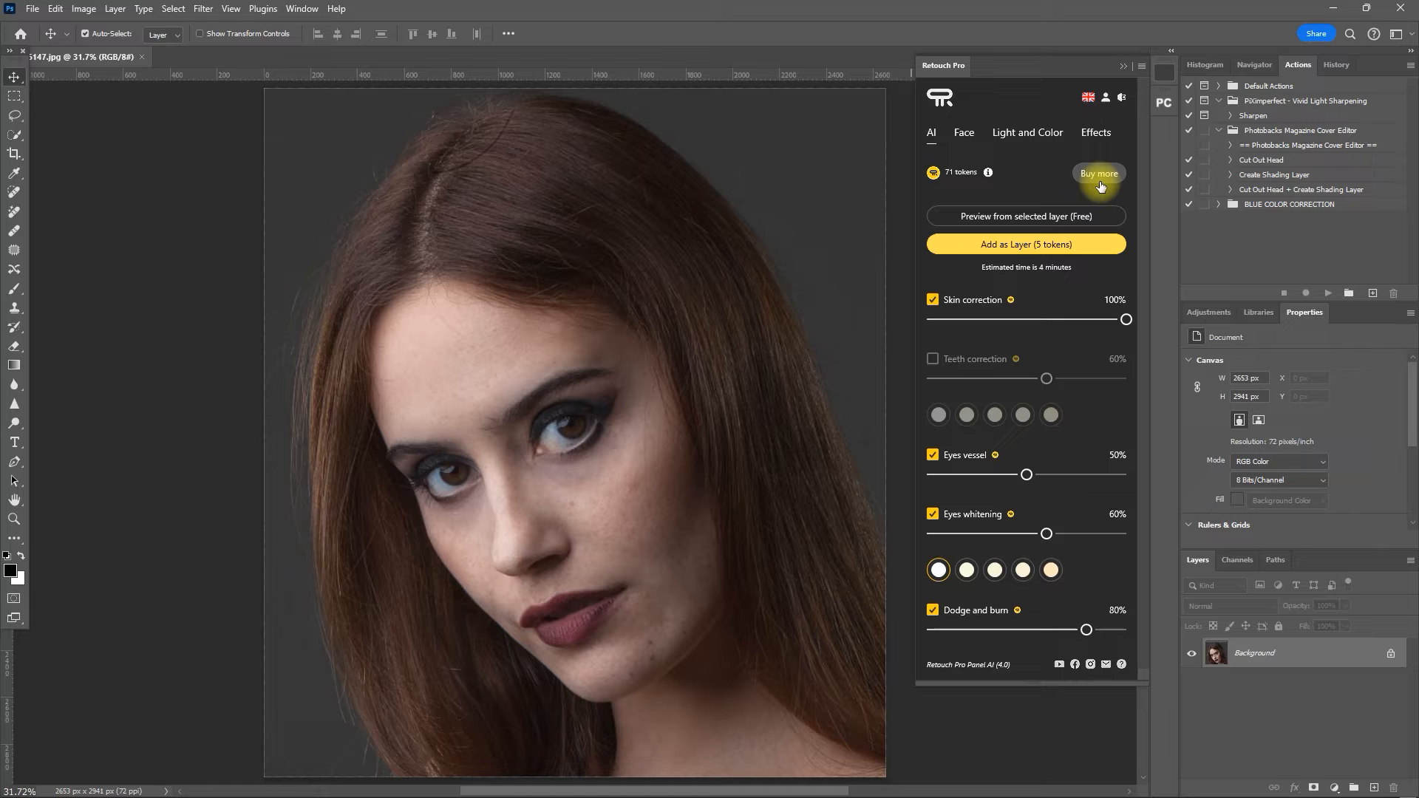
mouse_move(959, 315)
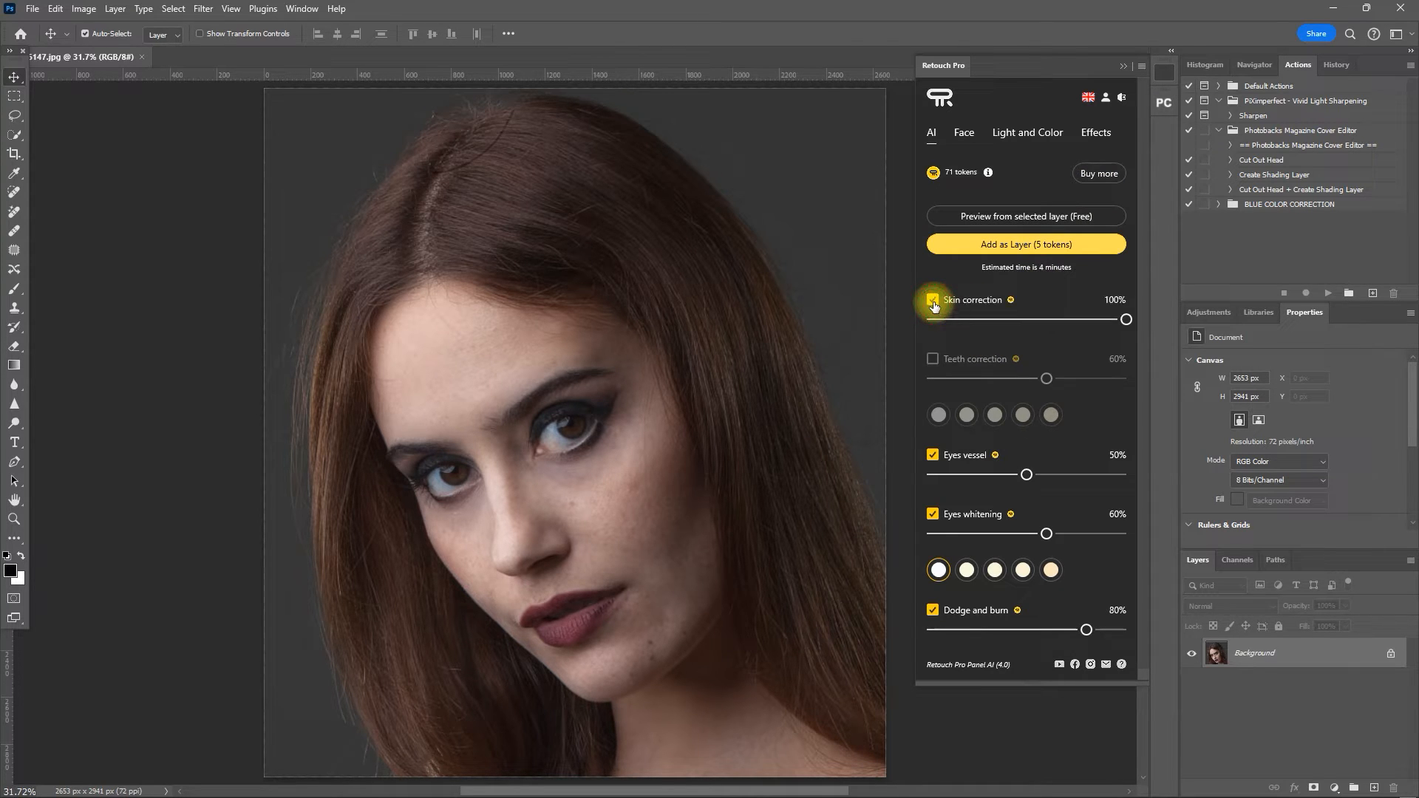
- Uncheck Skin correction, Teeth correction and Eyes vessel, leaving Dodge and burn enabled
left_click(933, 359)
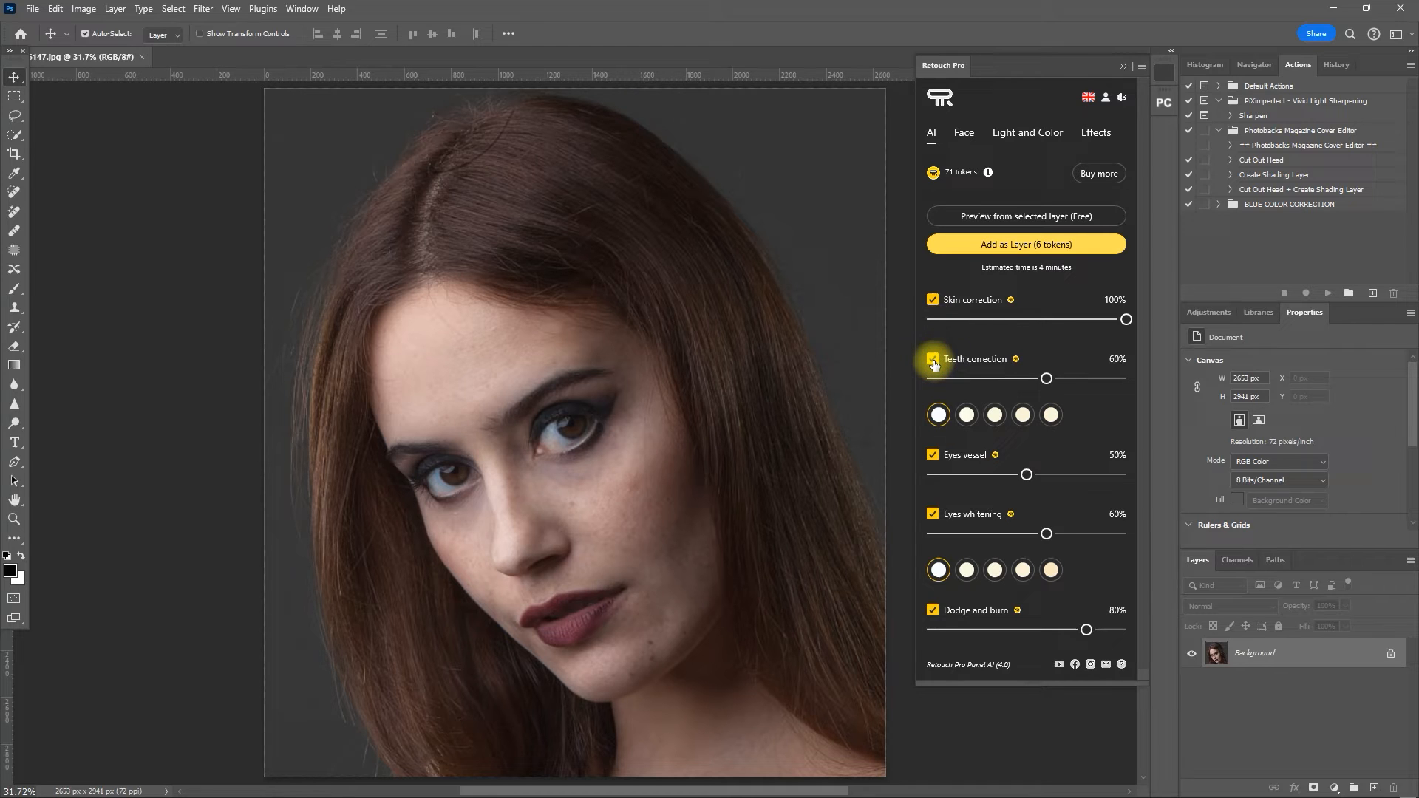
left_click(932, 358)
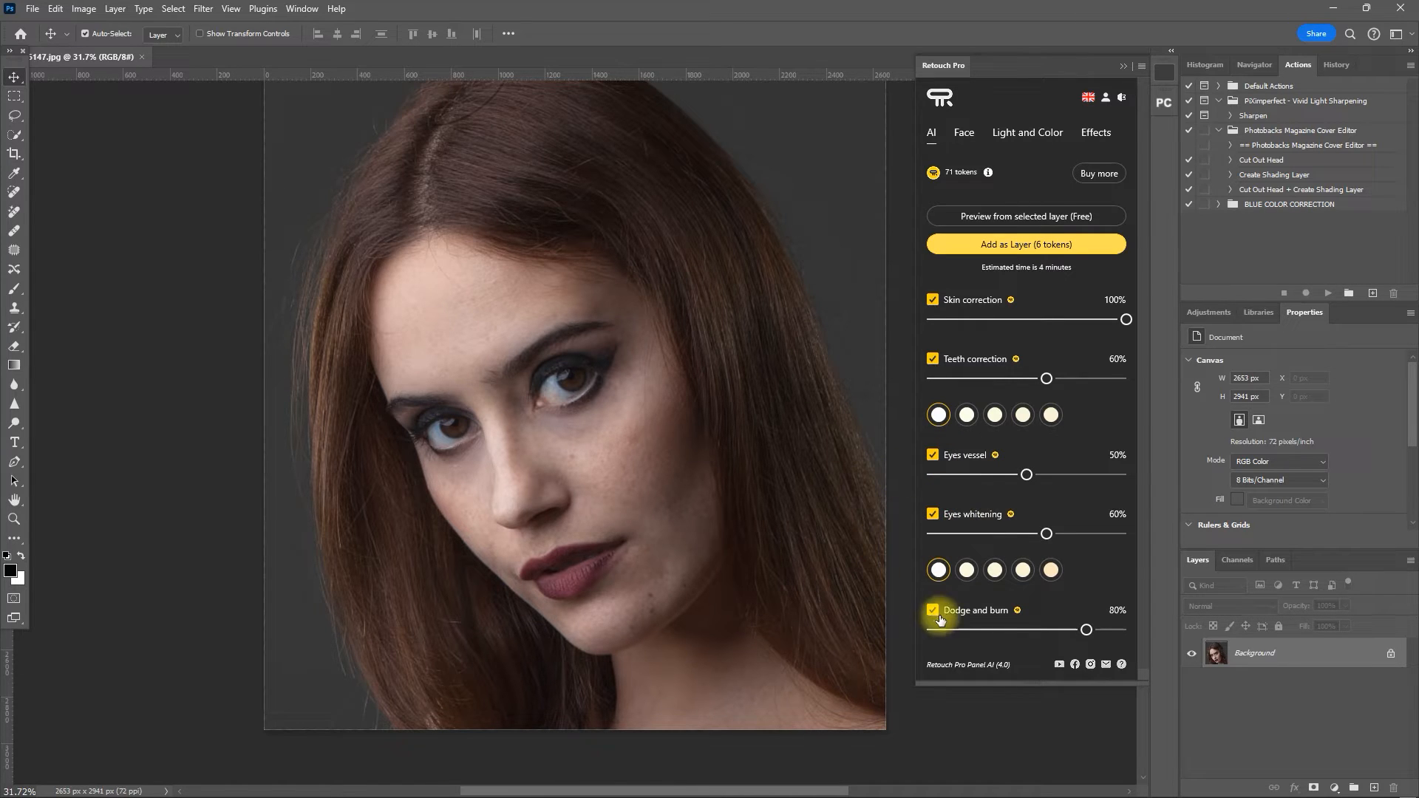
left_click(933, 611)
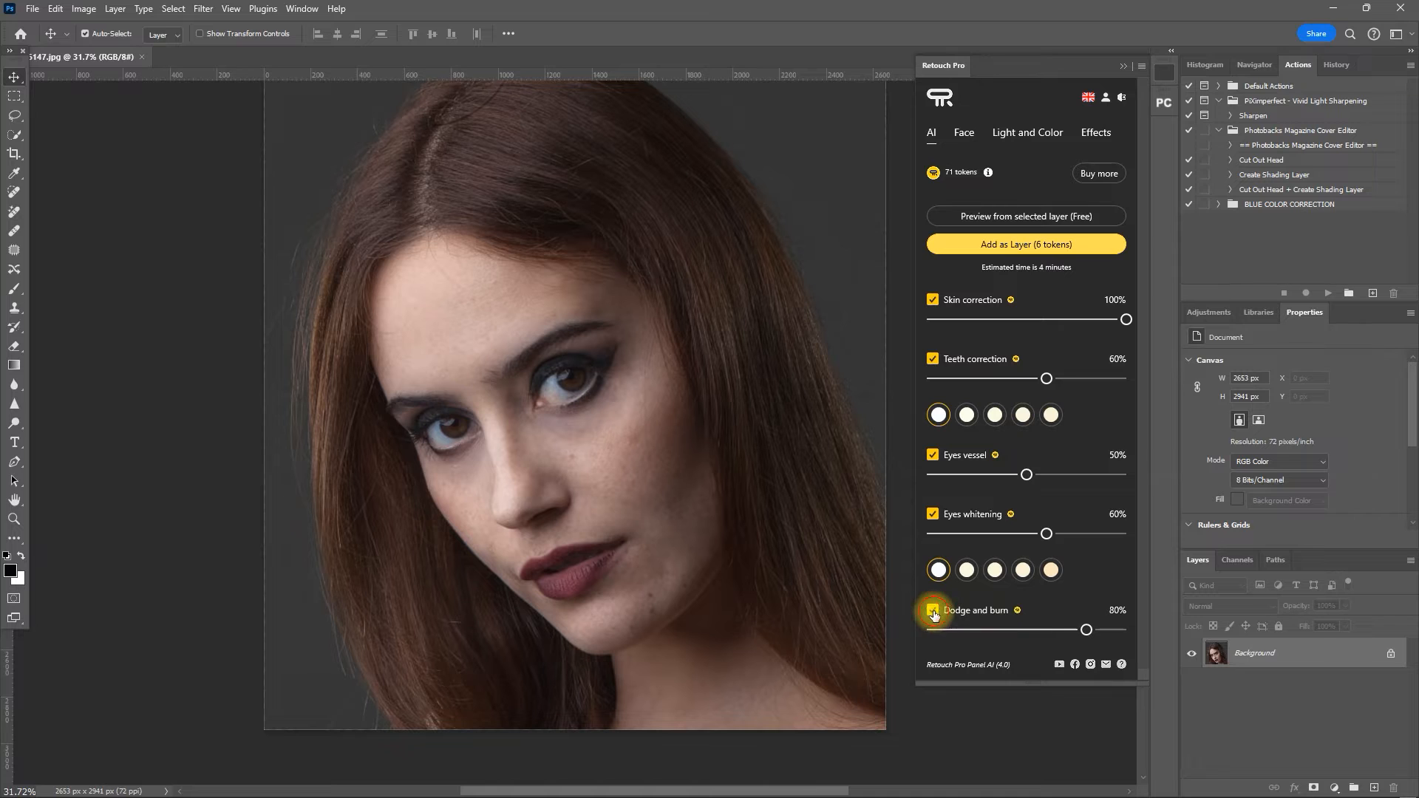
left_click(1023, 570)
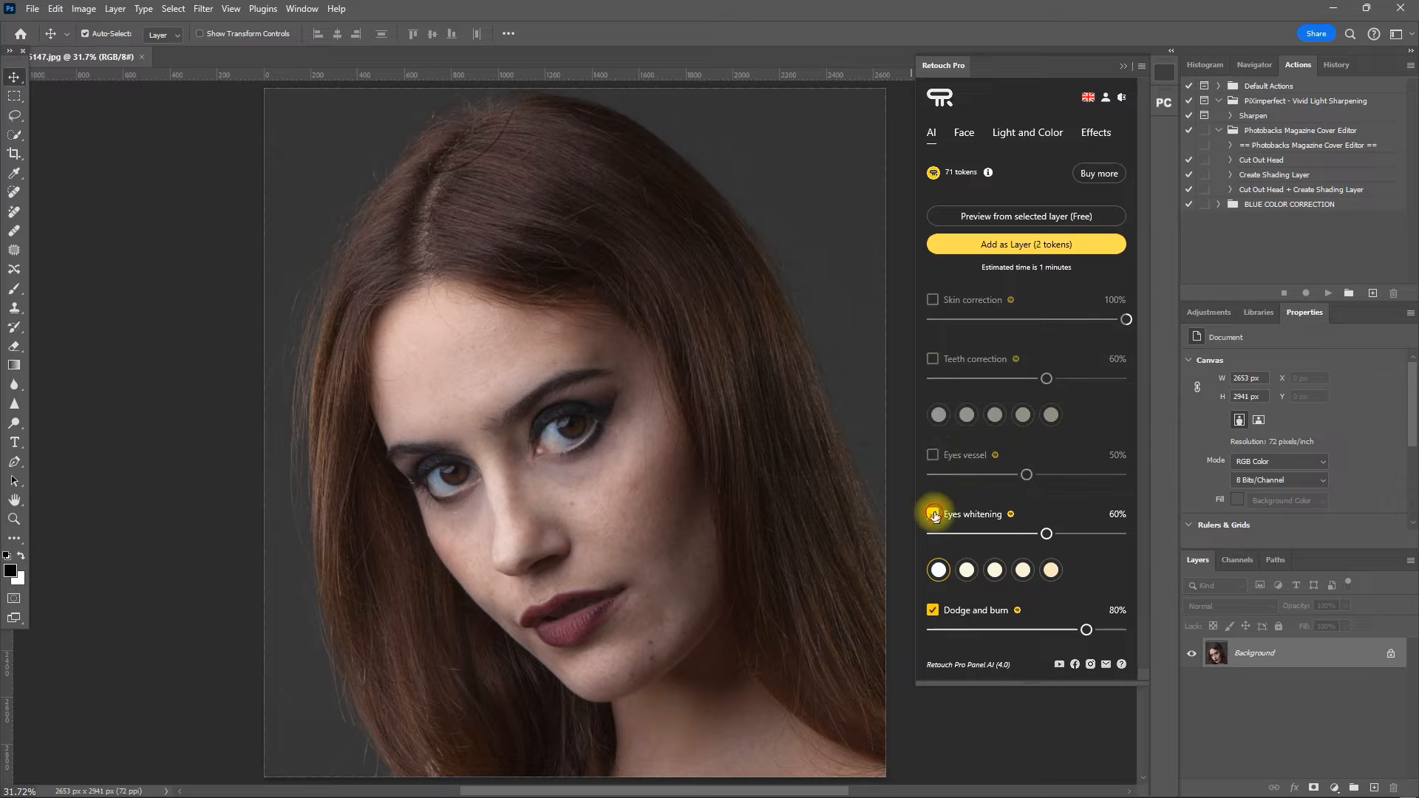
- Check Skin correction, Eyes vessel, Eyes whitening and Dodge and burn at 60%, teeth left off
left_click(933, 610)
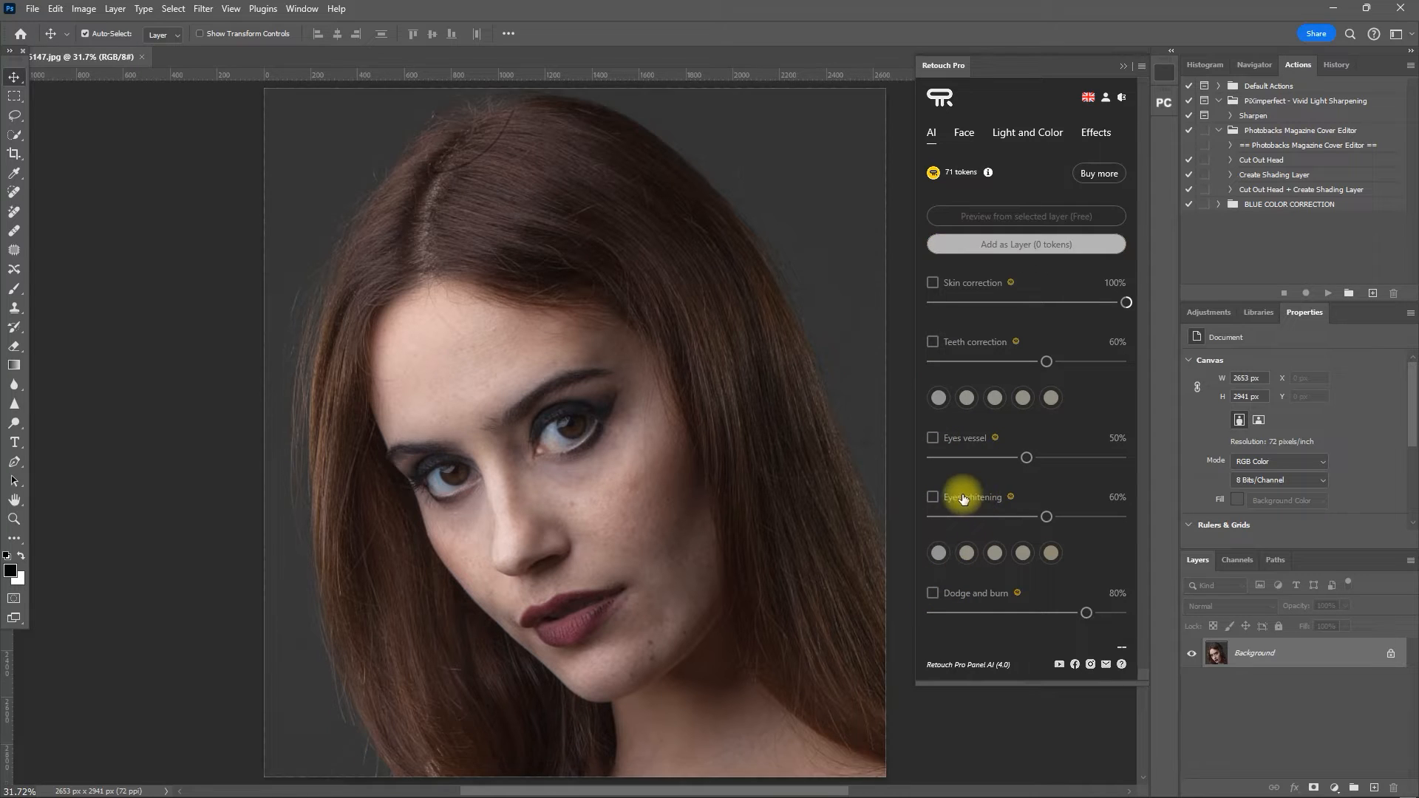
left_click(932, 300)
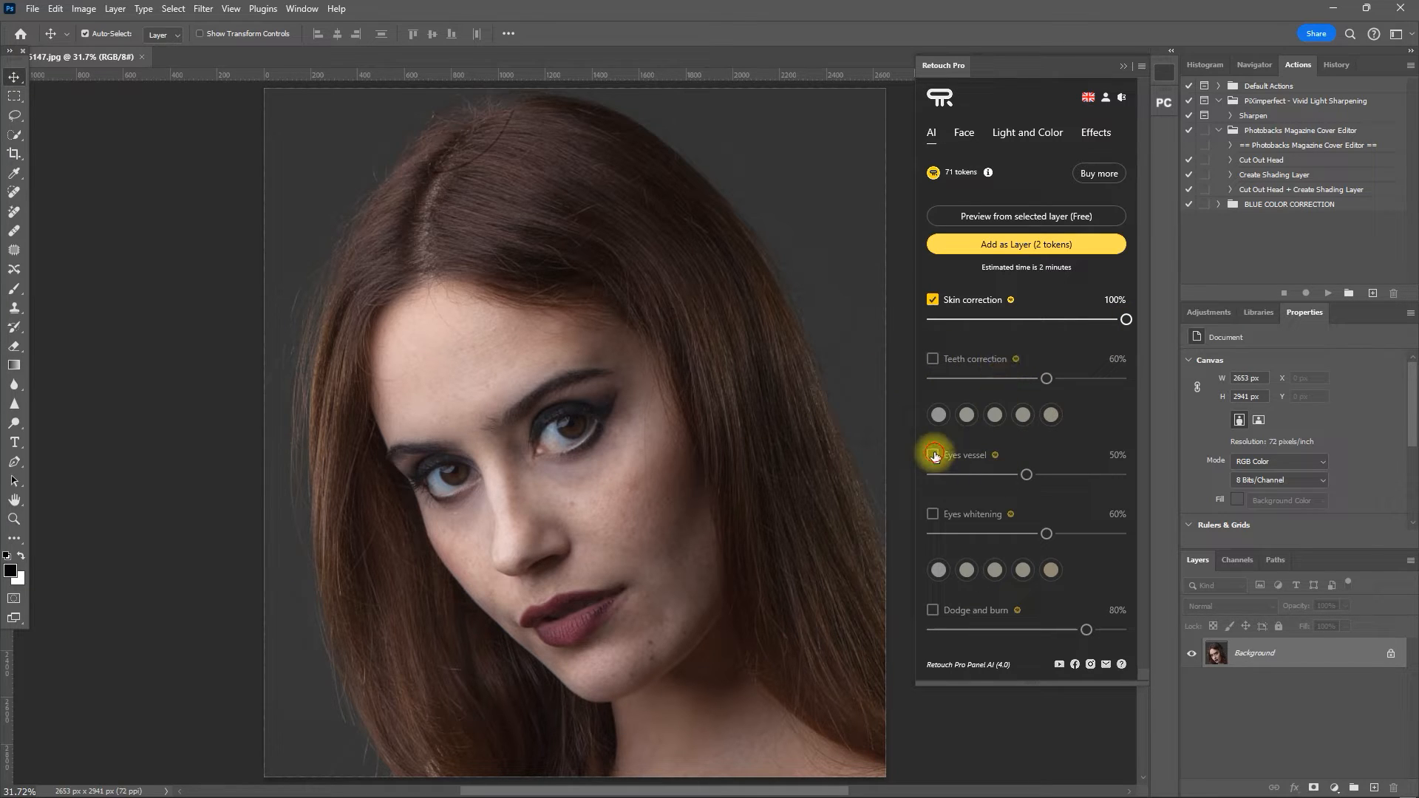
left_click(933, 454)
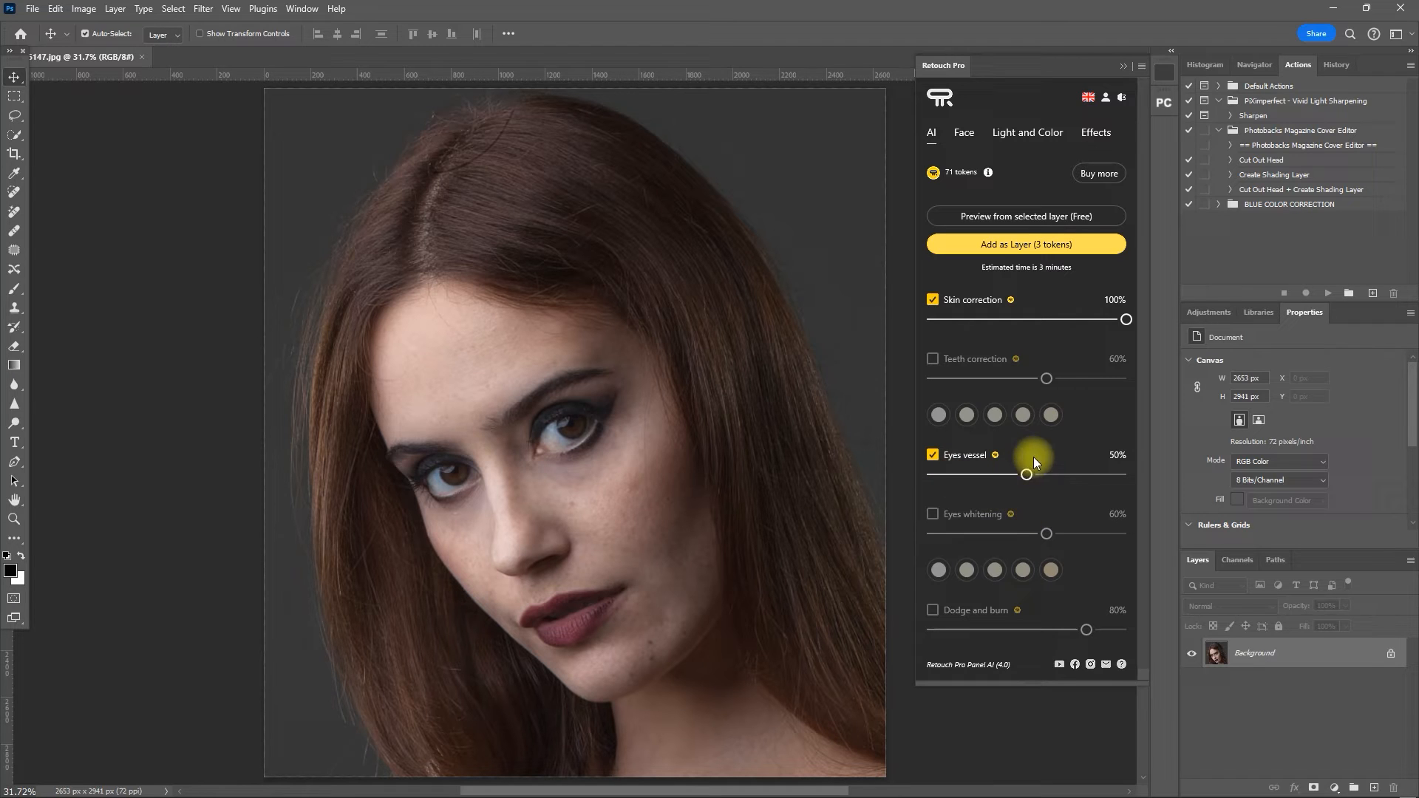
left_click(932, 514)
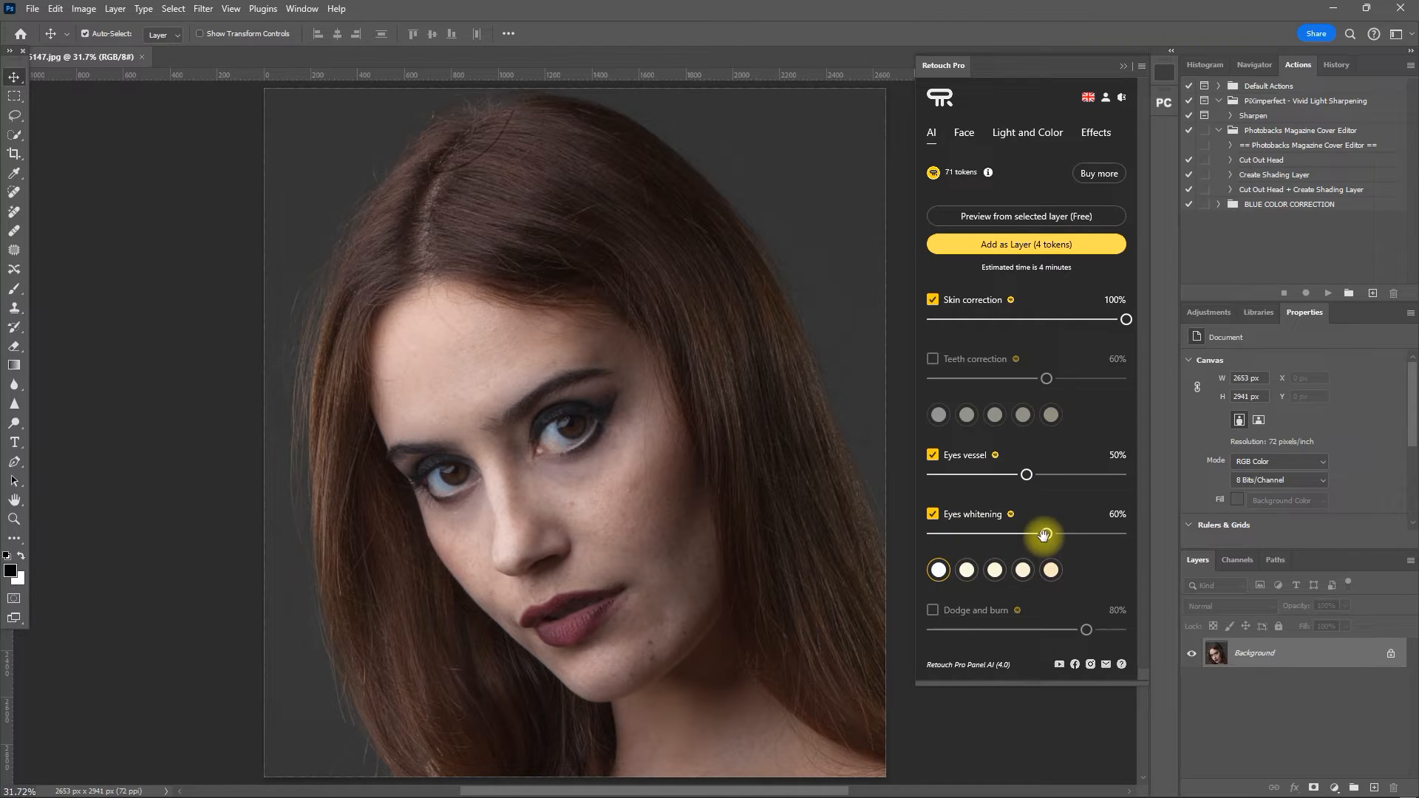
left_click(933, 610)
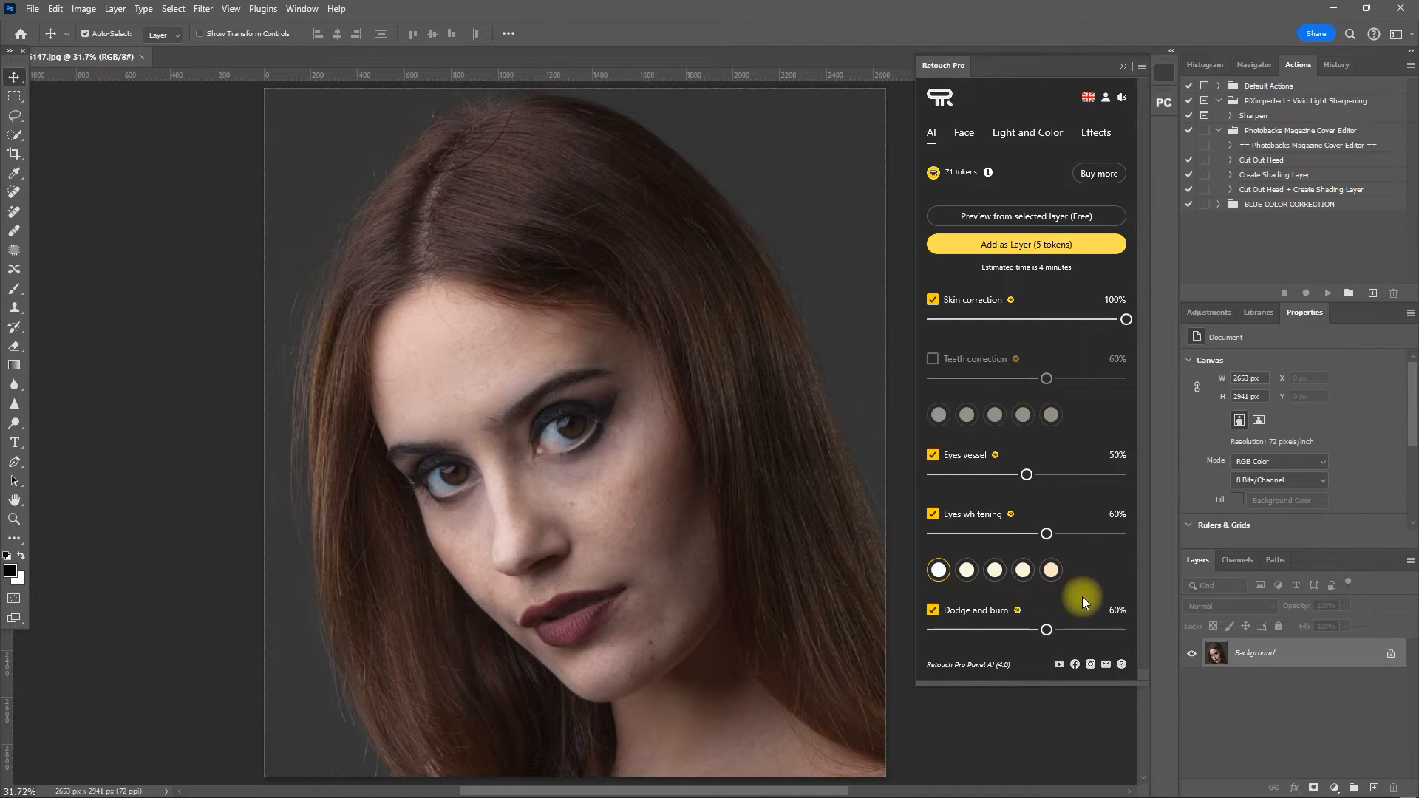
mouse_move(966, 452)
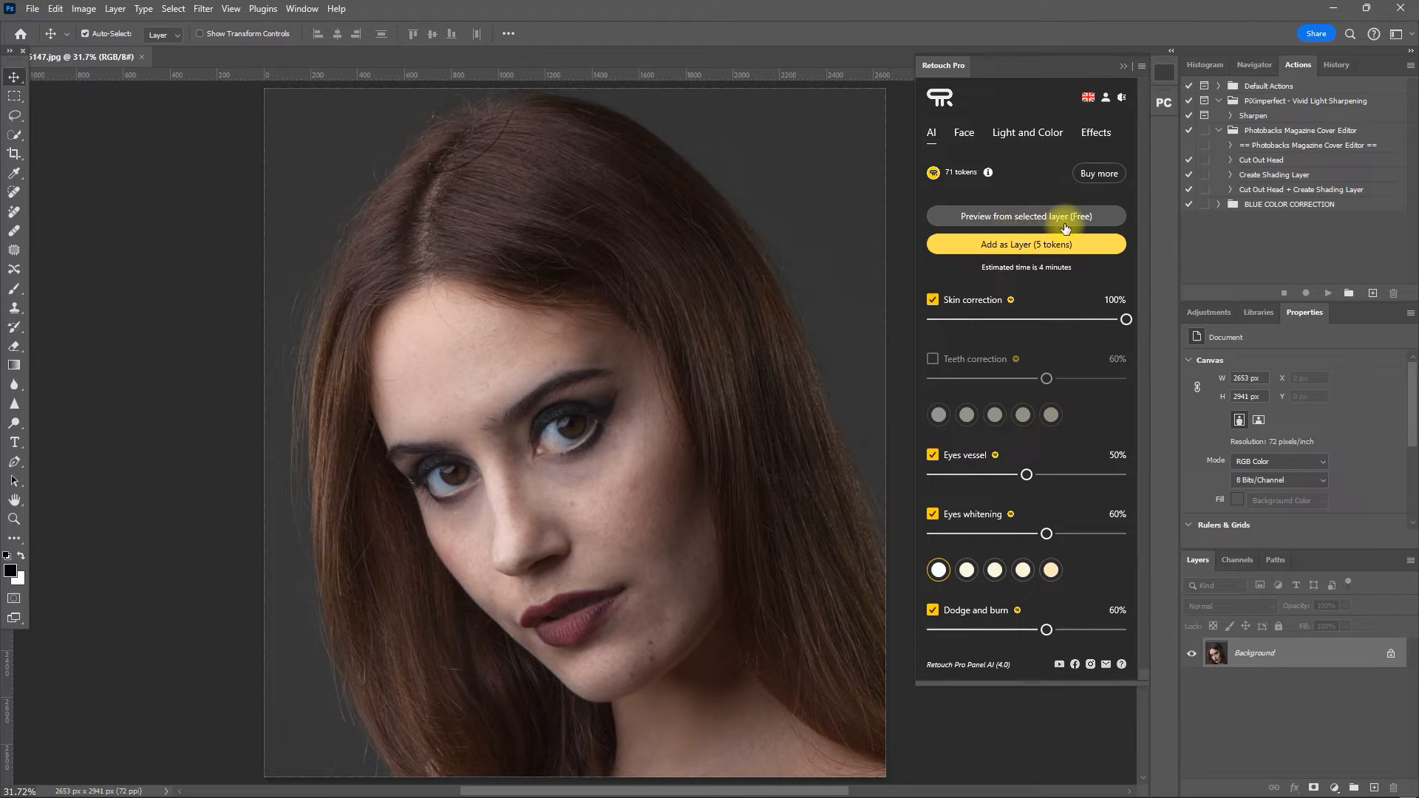
- Generate the free AI preview from the selected layer, review it and close the window
left_click(1025, 215)
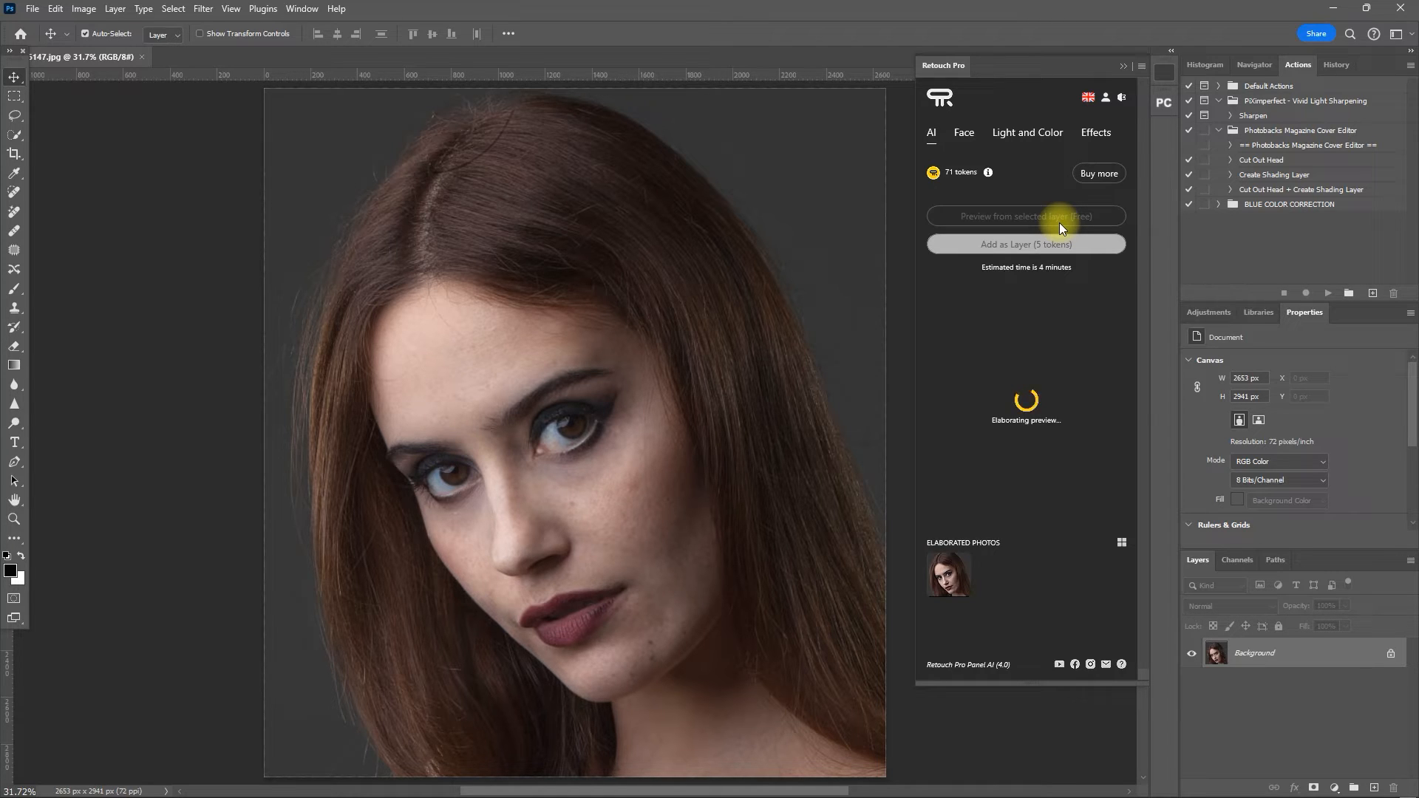
left_click(1026, 216)
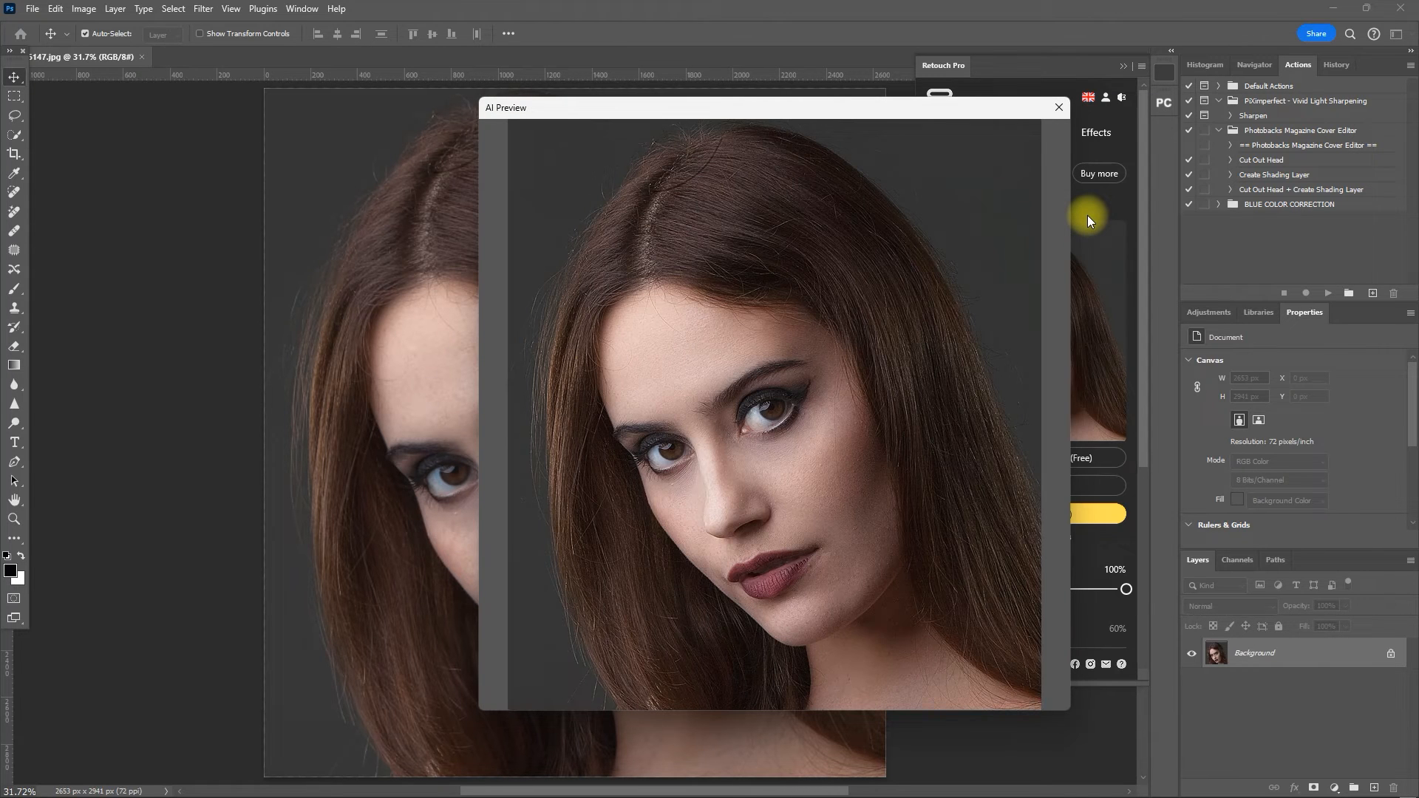
mouse_move(1059, 192)
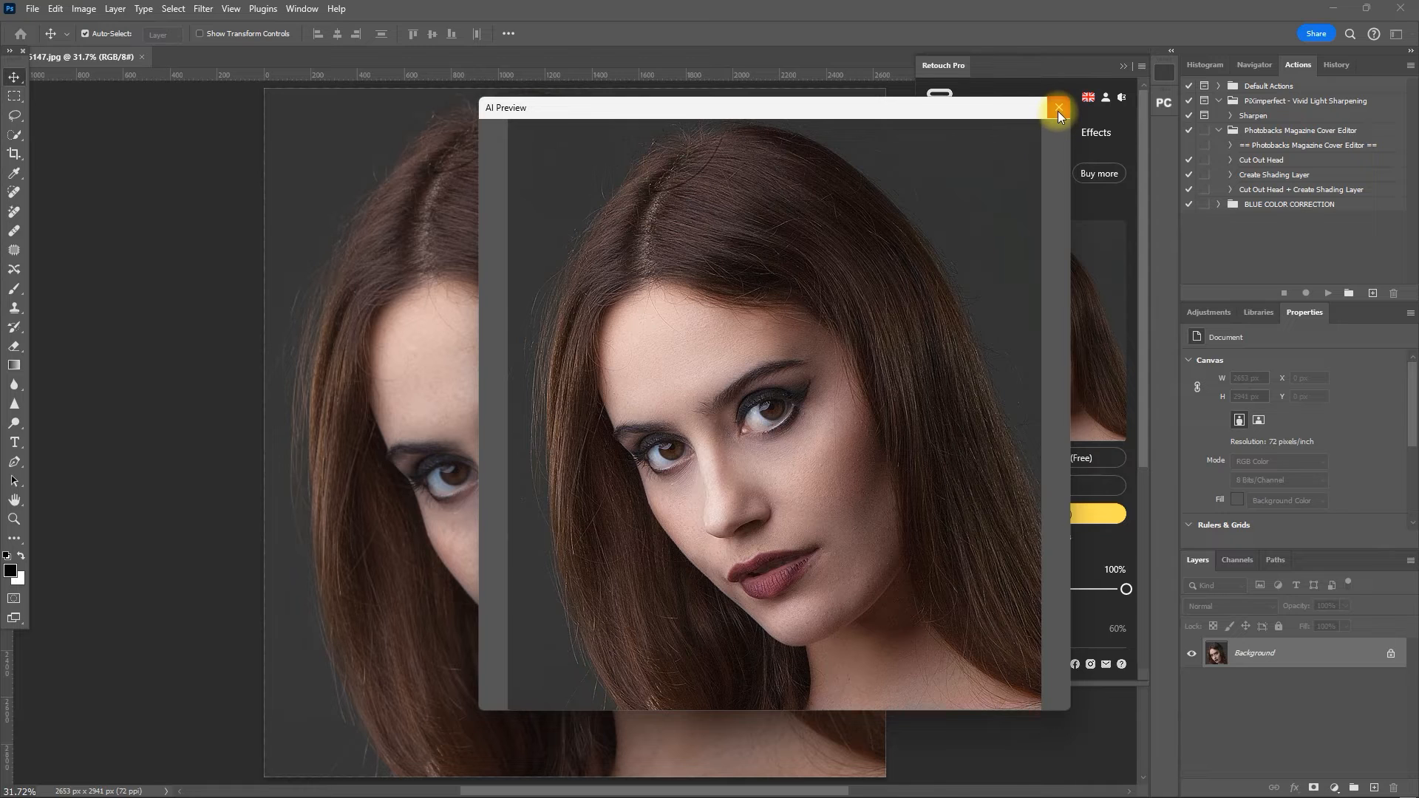
left_click(1059, 109)
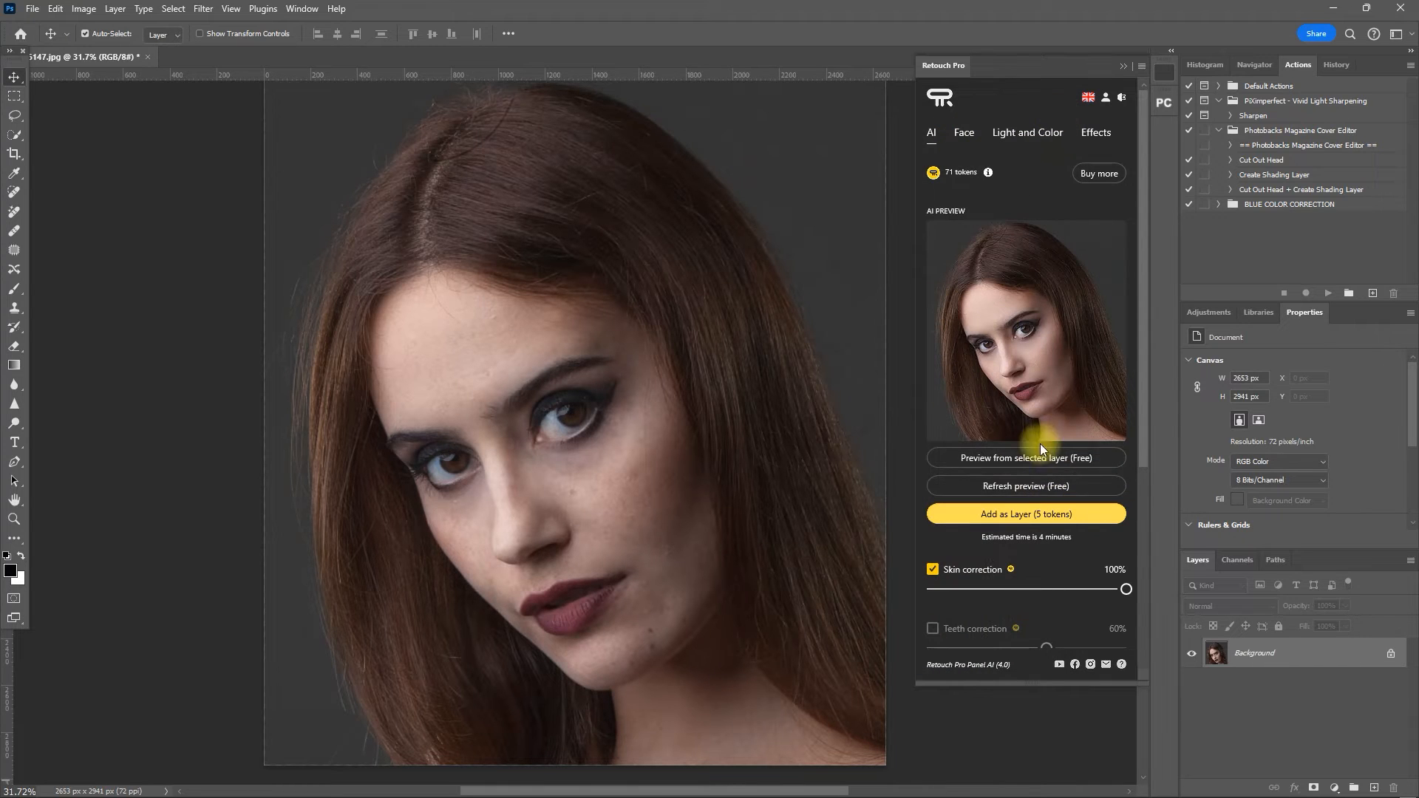
mouse_move(1095, 542)
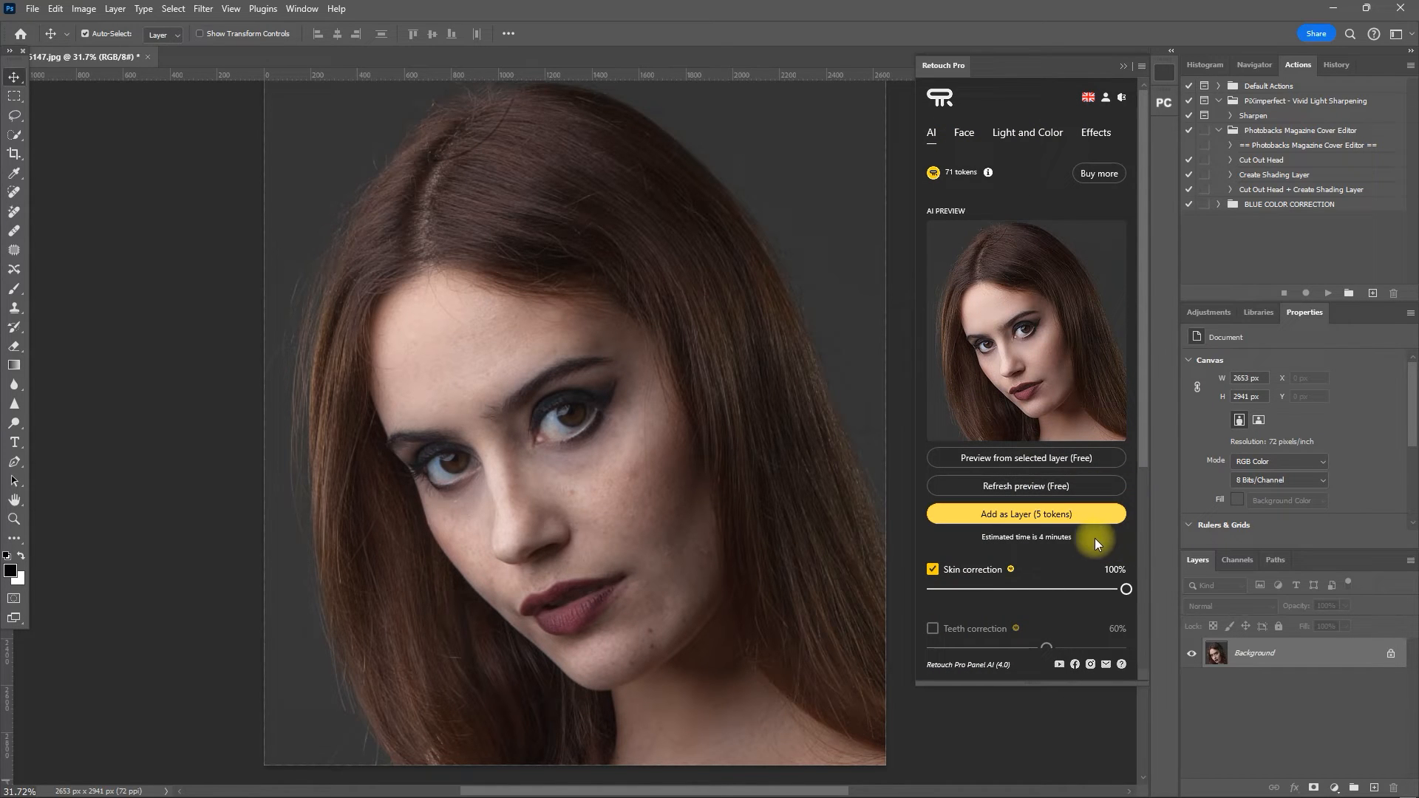
mouse_move(1100, 521)
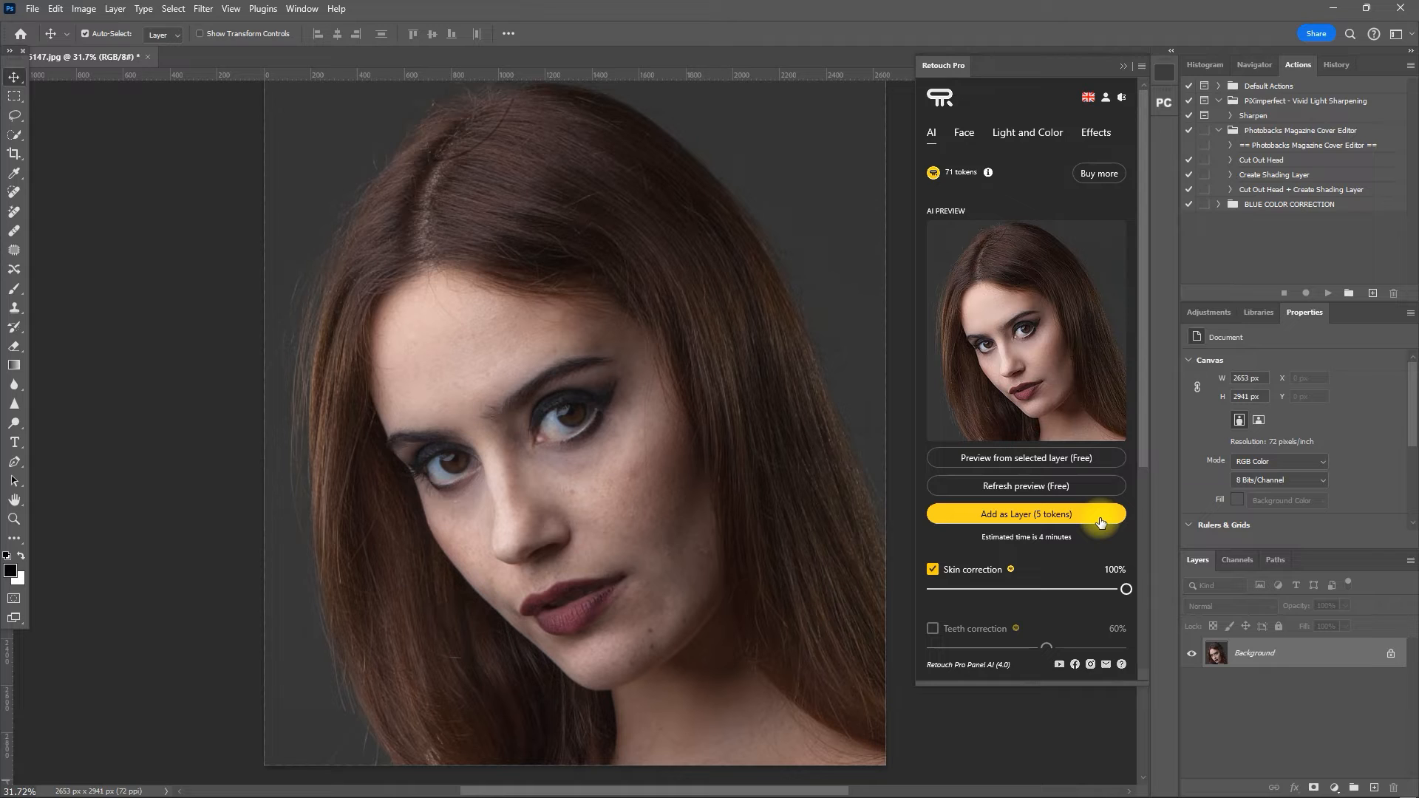
- Render the retouch with Add as Layer (5 tokens), leaving a placeholder above the background
left_click(1026, 513)
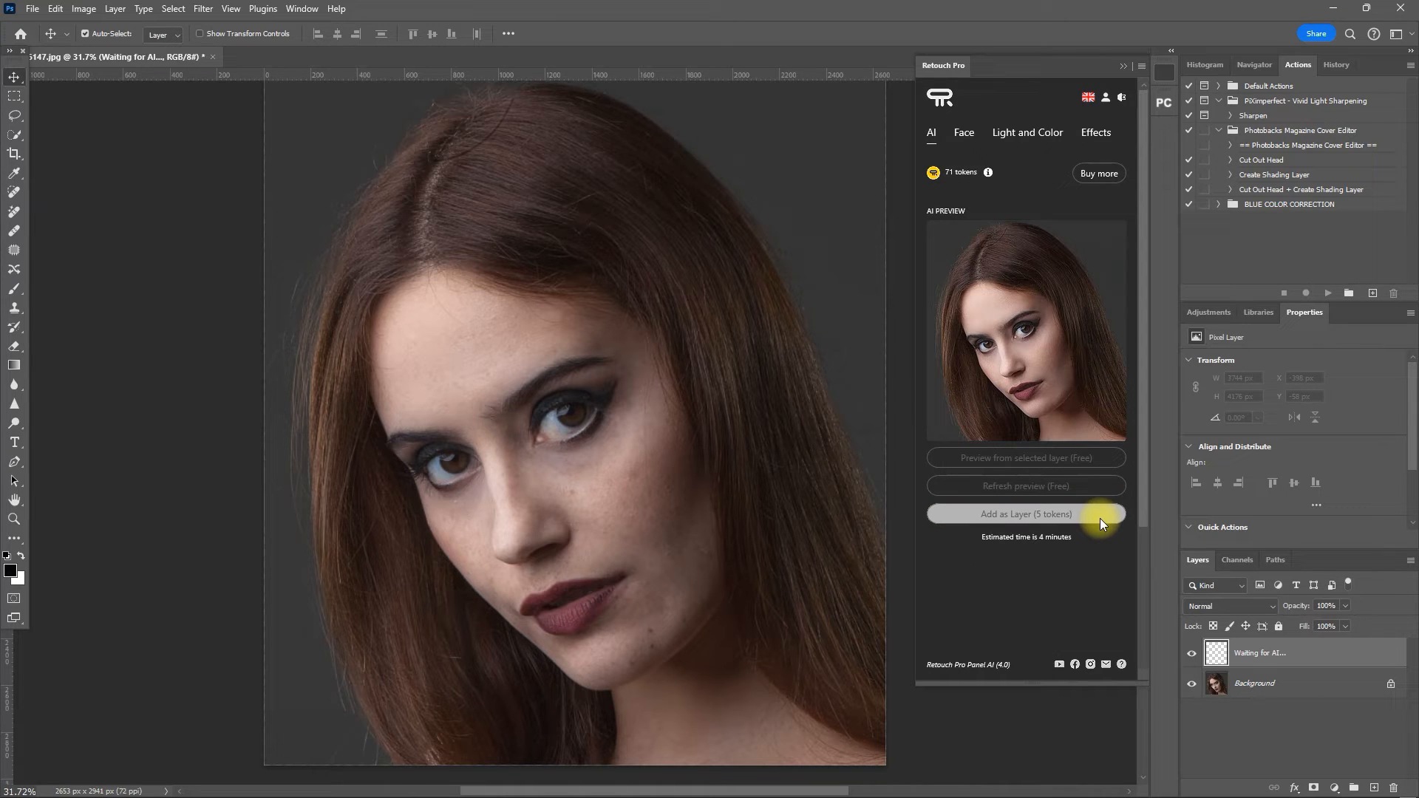
left_click(1024, 515)
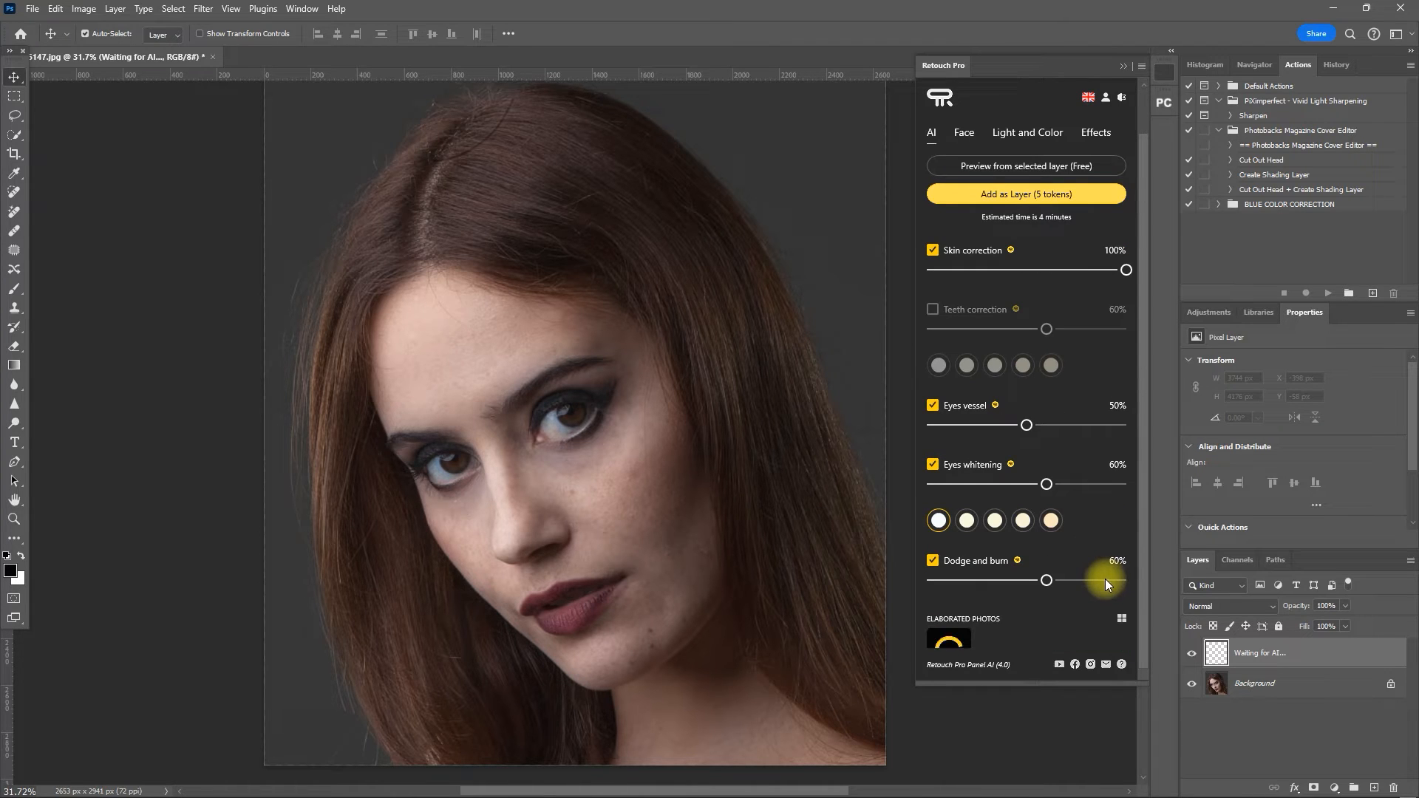
mouse_move(1095, 605)
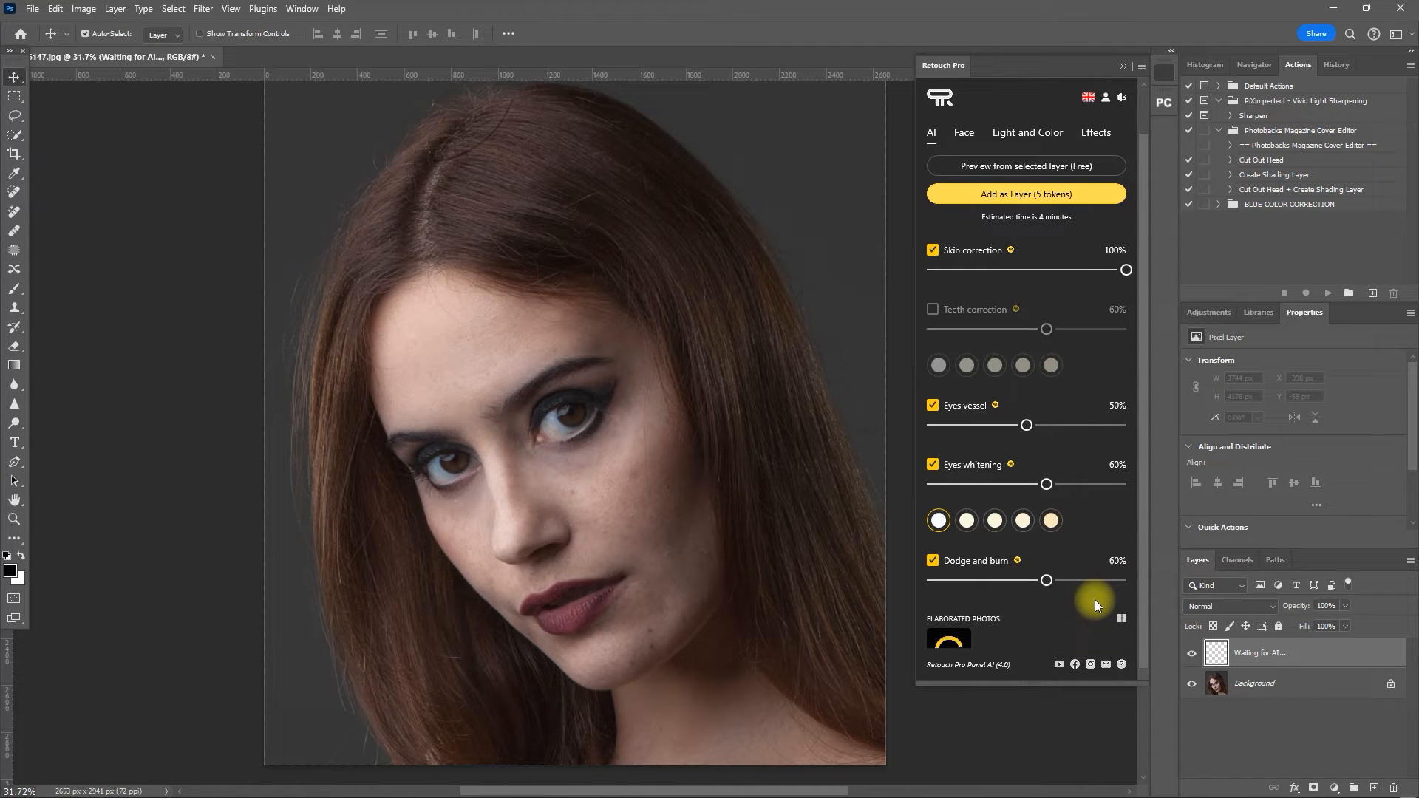
- Let Retouch Pro place the finished retouch as a smart-object layer above the background
left_click(1120, 620)
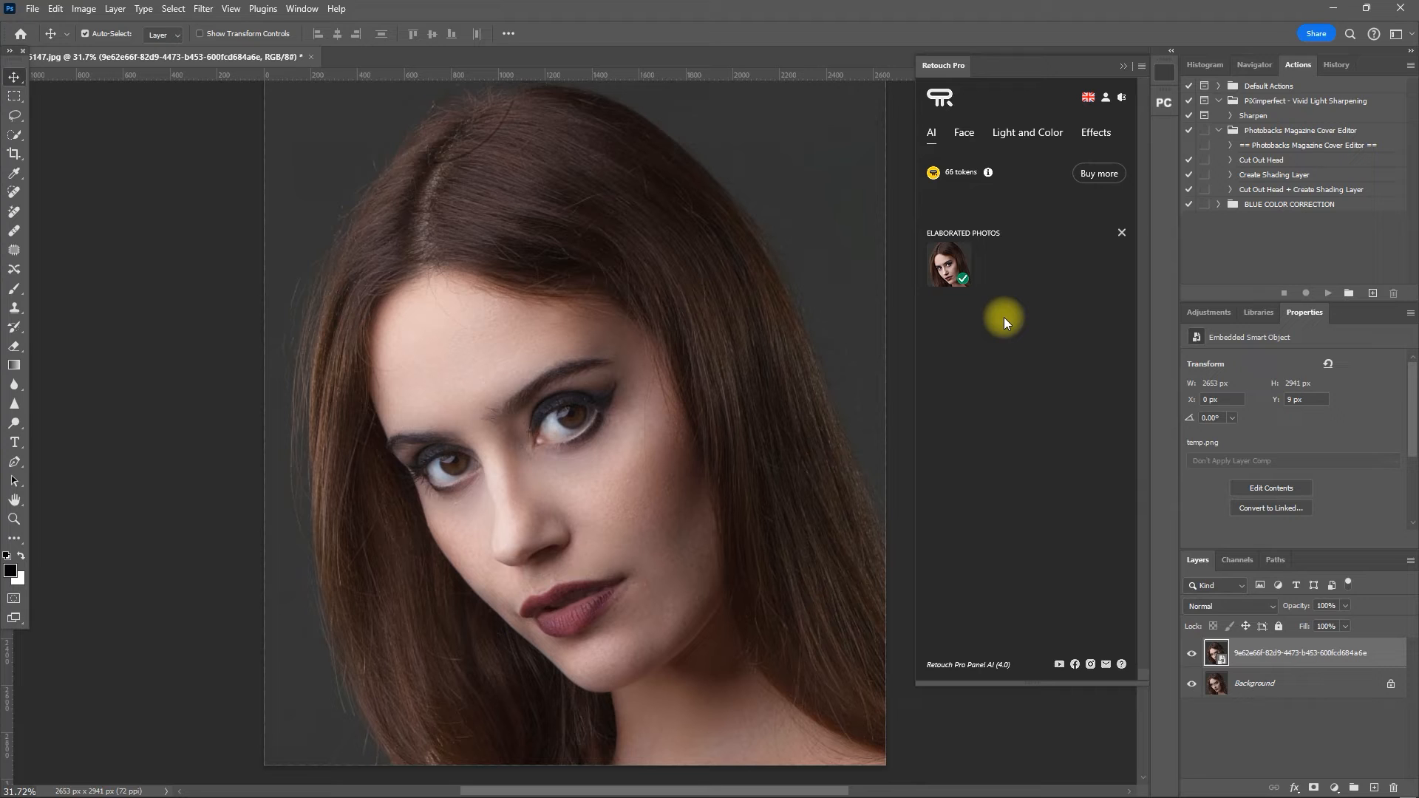
mouse_move(1122, 74)
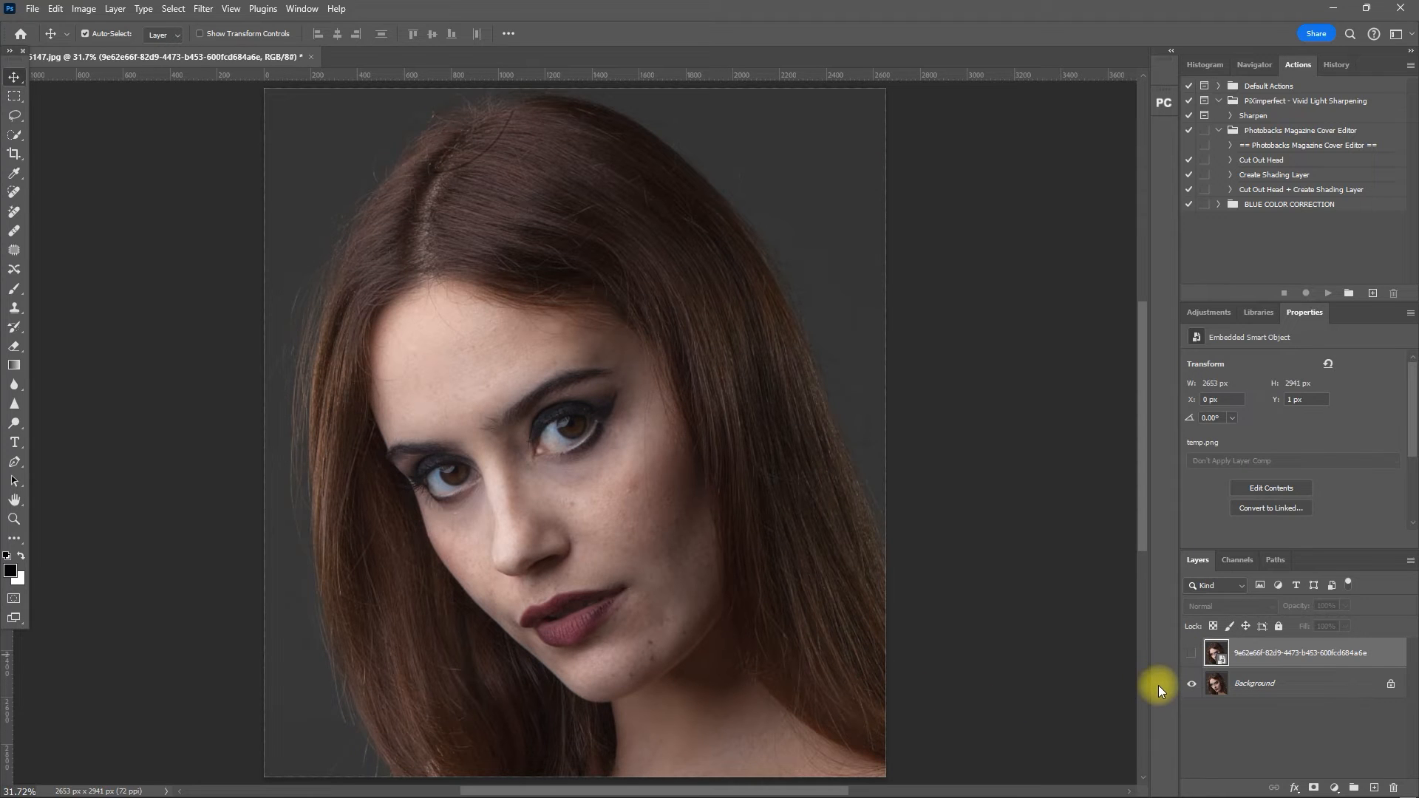
- Toggle the retouched layer's visibility against the original and lower its opacity to 80%
left_click(1191, 652)
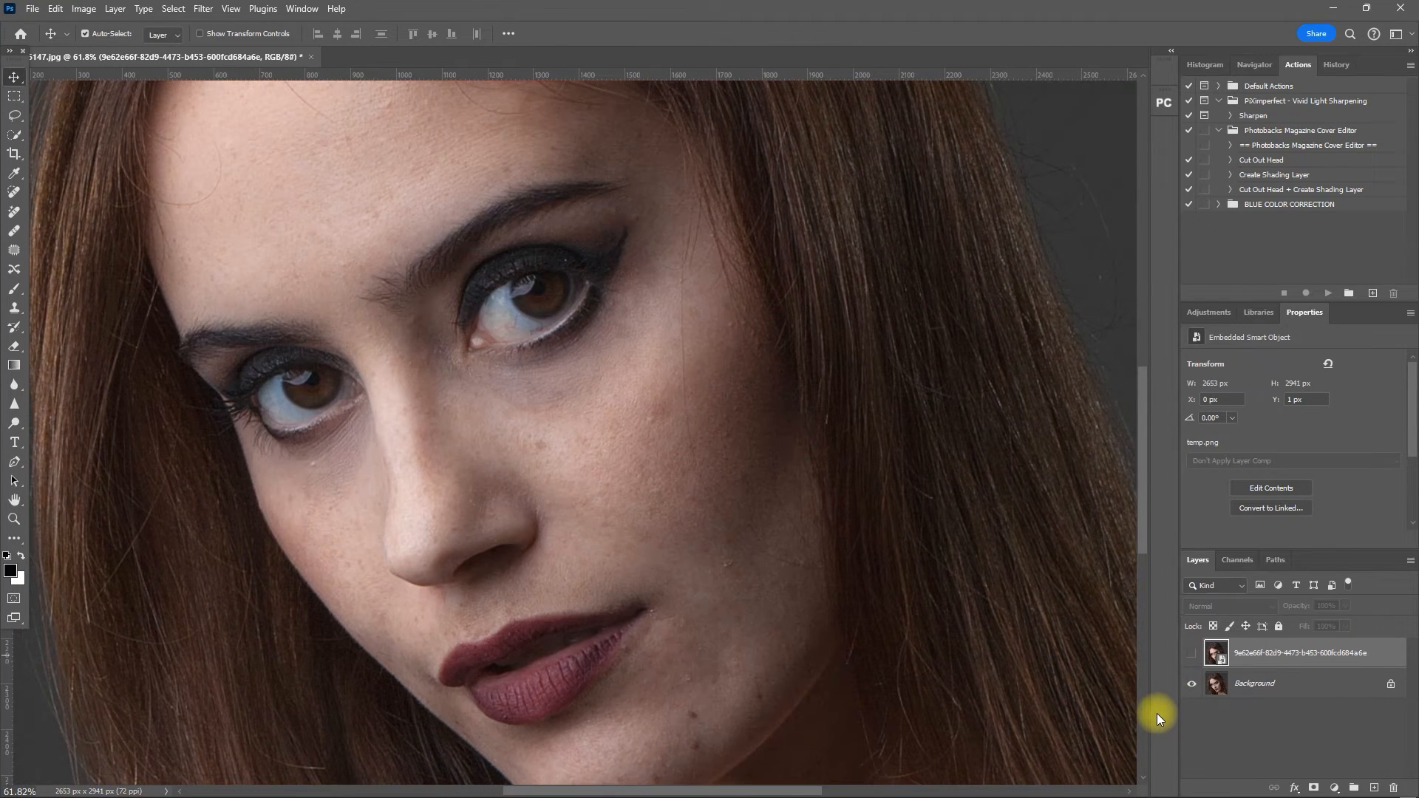
left_click(1192, 653)
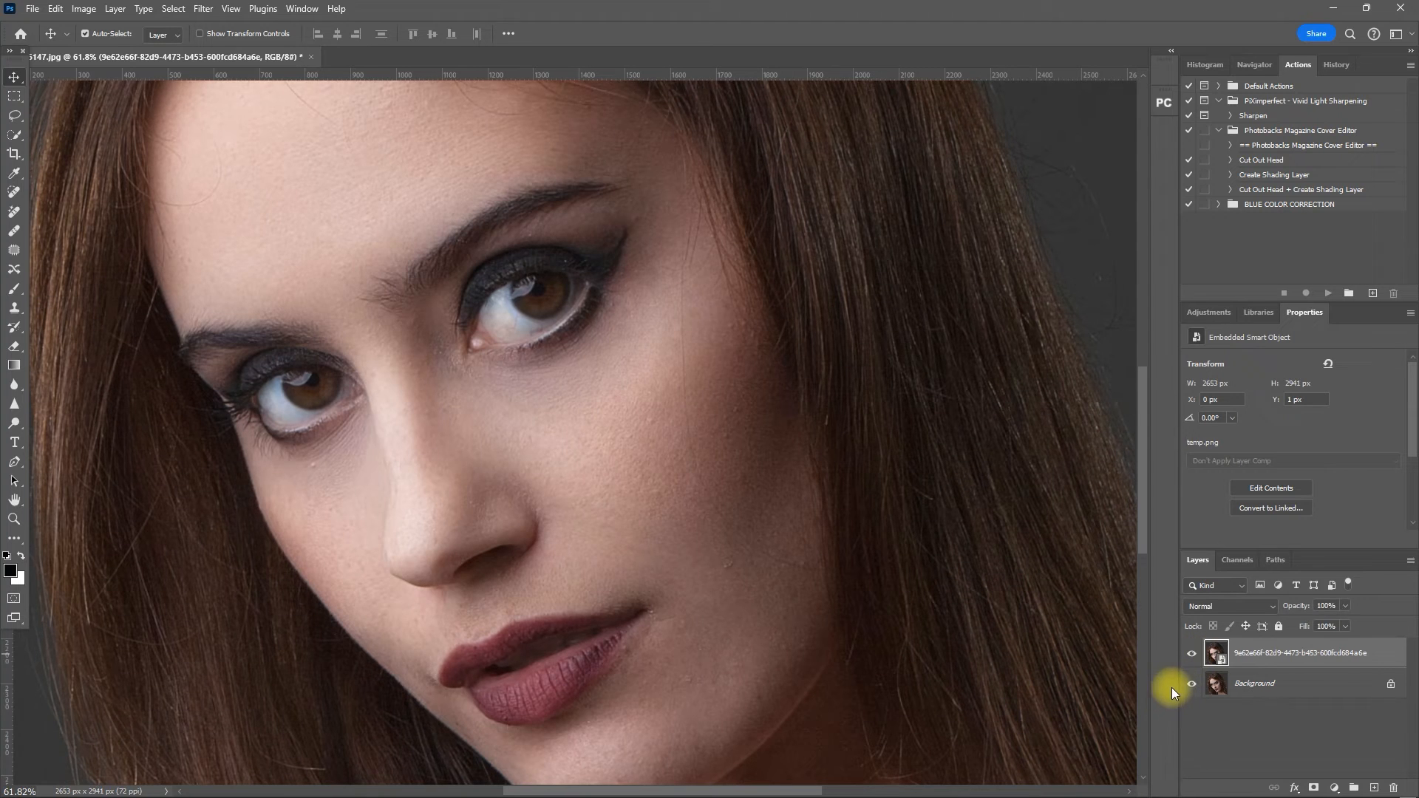
left_click(1191, 651)
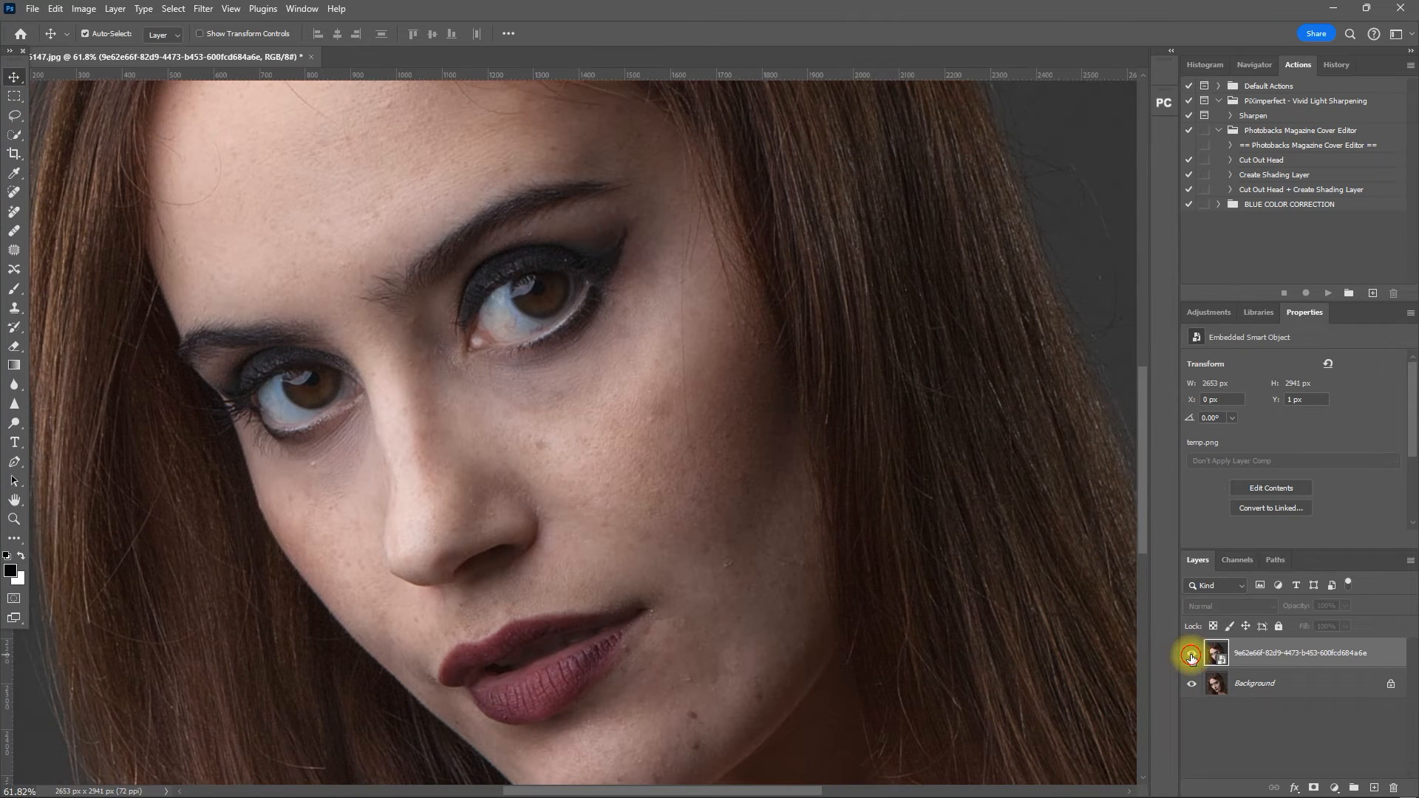
left_click(1191, 652)
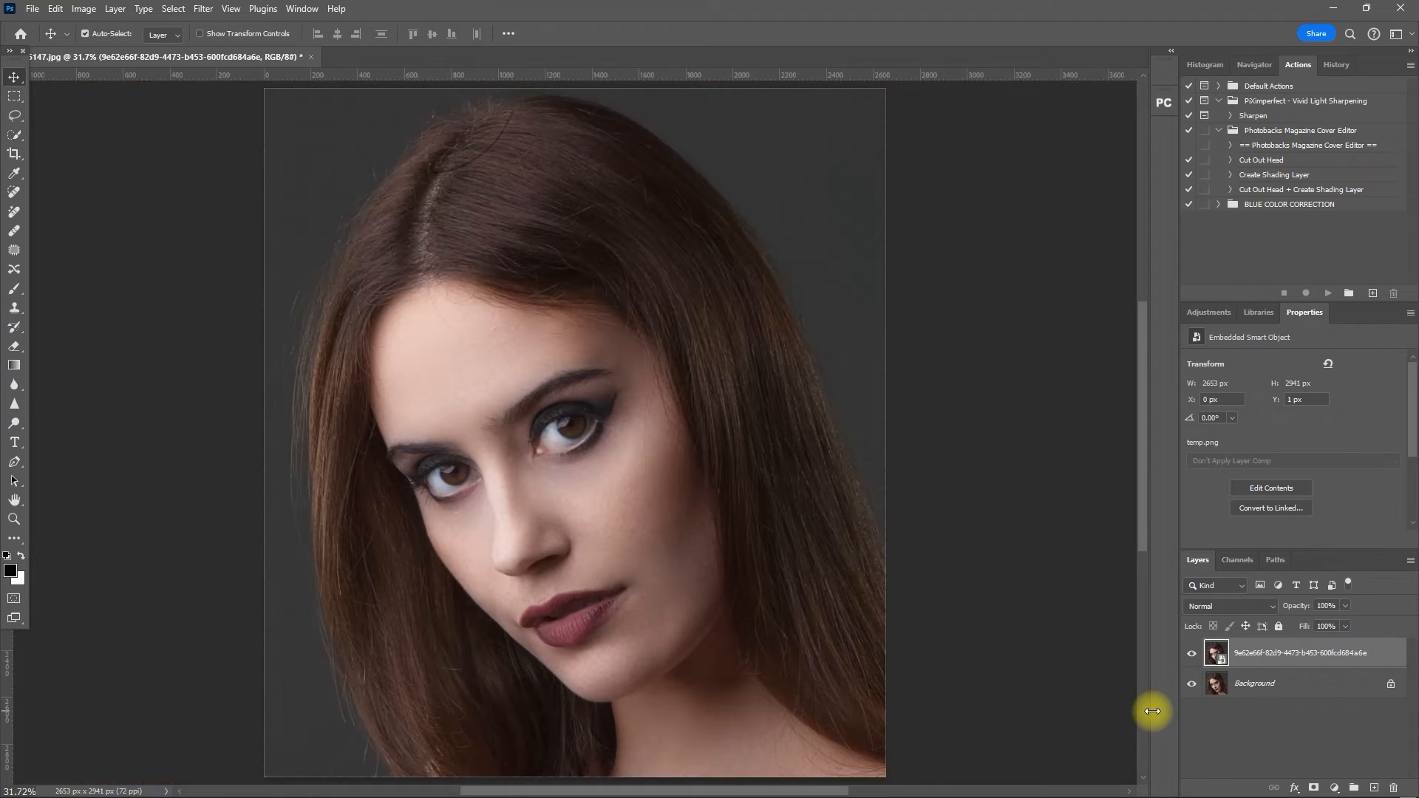
mouse_move(1348, 630)
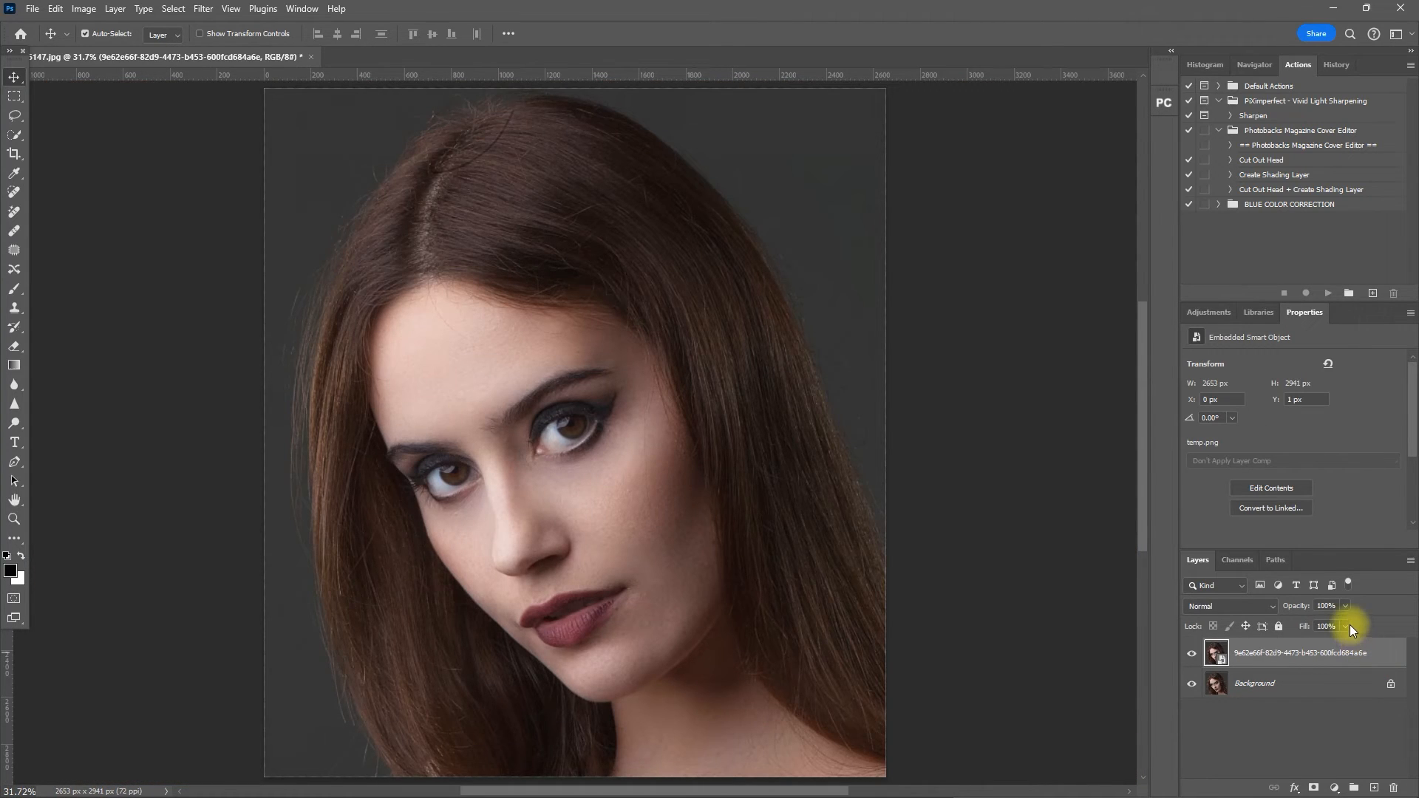
left_click_drag(1347, 623, 1296, 624)
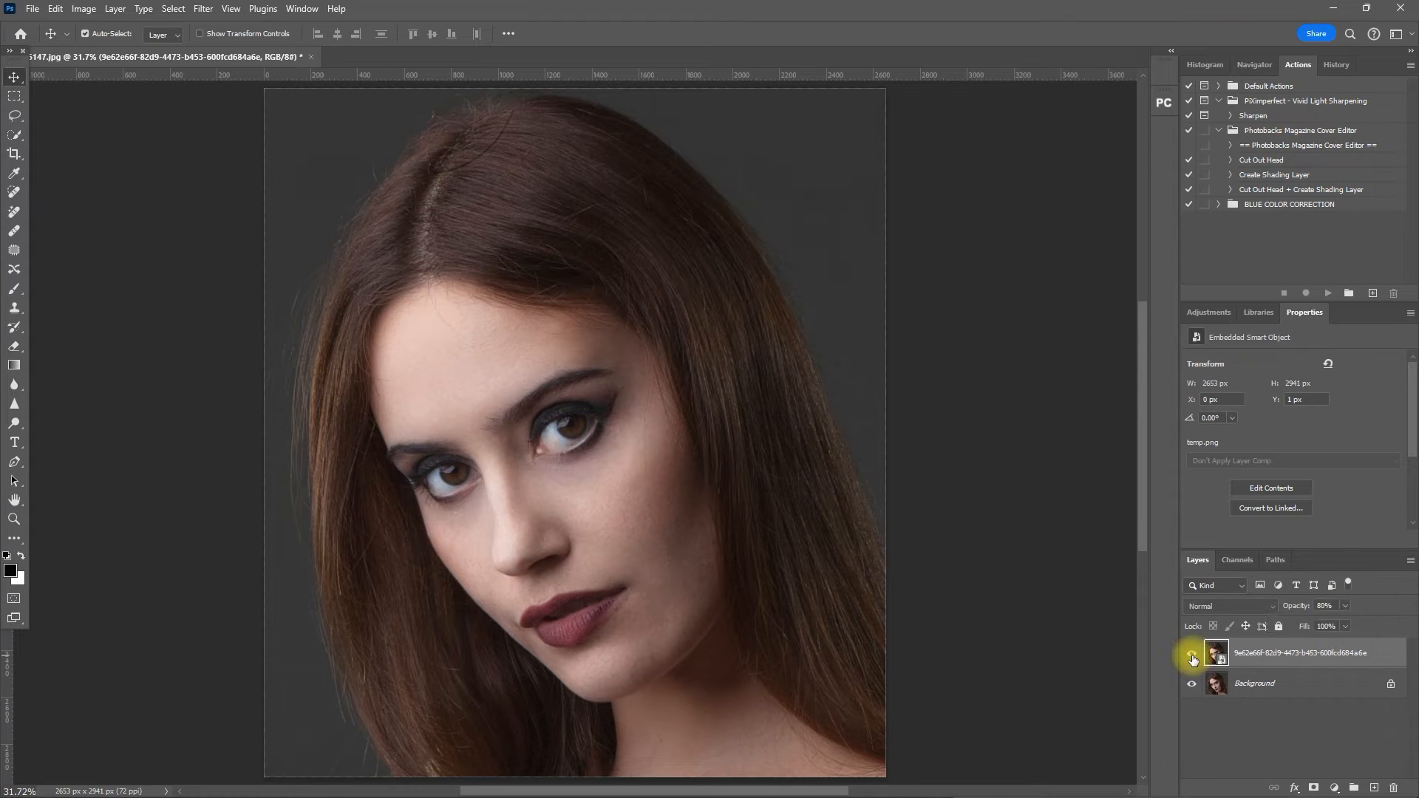
left_click(1192, 660)
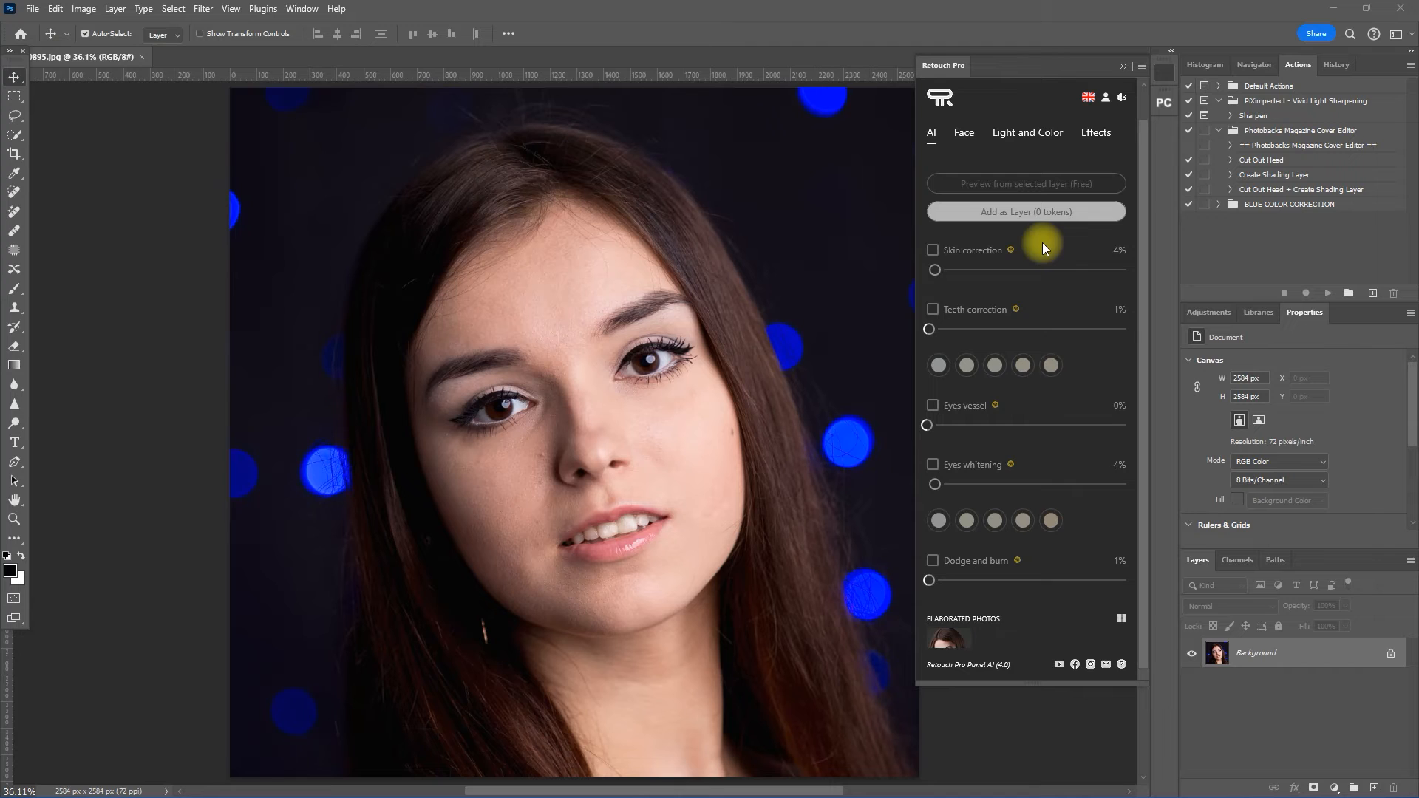
- Enable Skin correction at 60% and Teeth correction at 50% for the dark-haired portrait
left_click(932, 250)
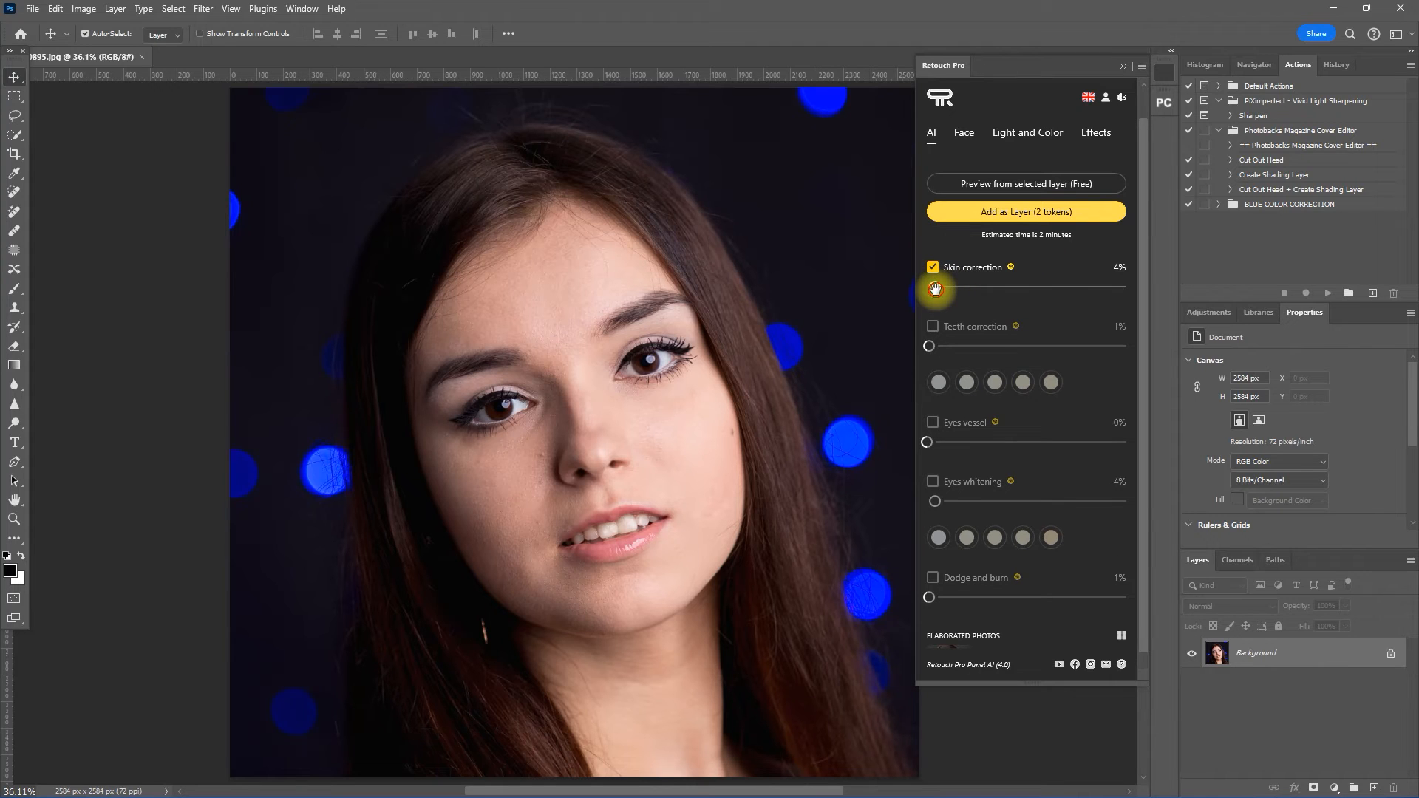
left_click_drag(934, 288, 1036, 288)
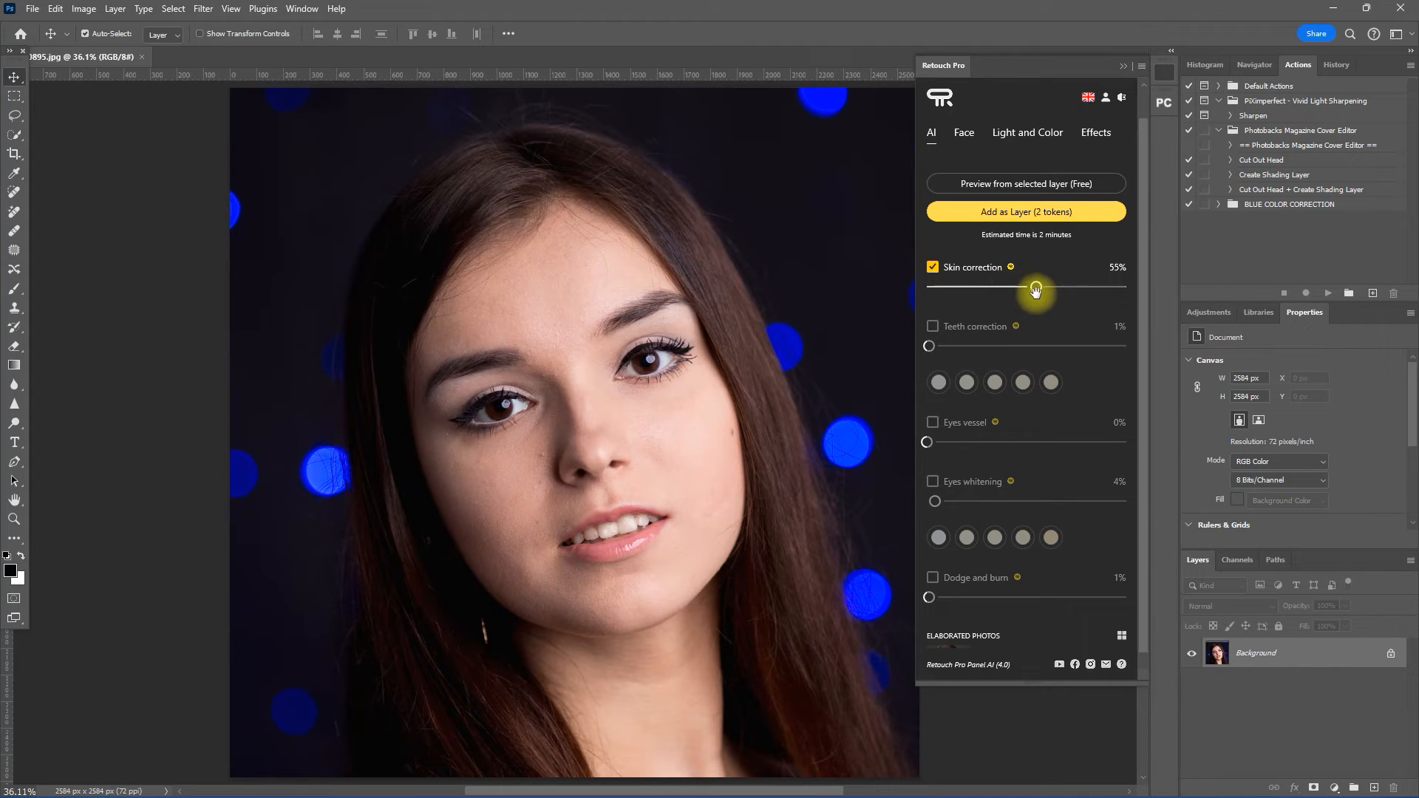
left_click_drag(1037, 287, 1047, 287)
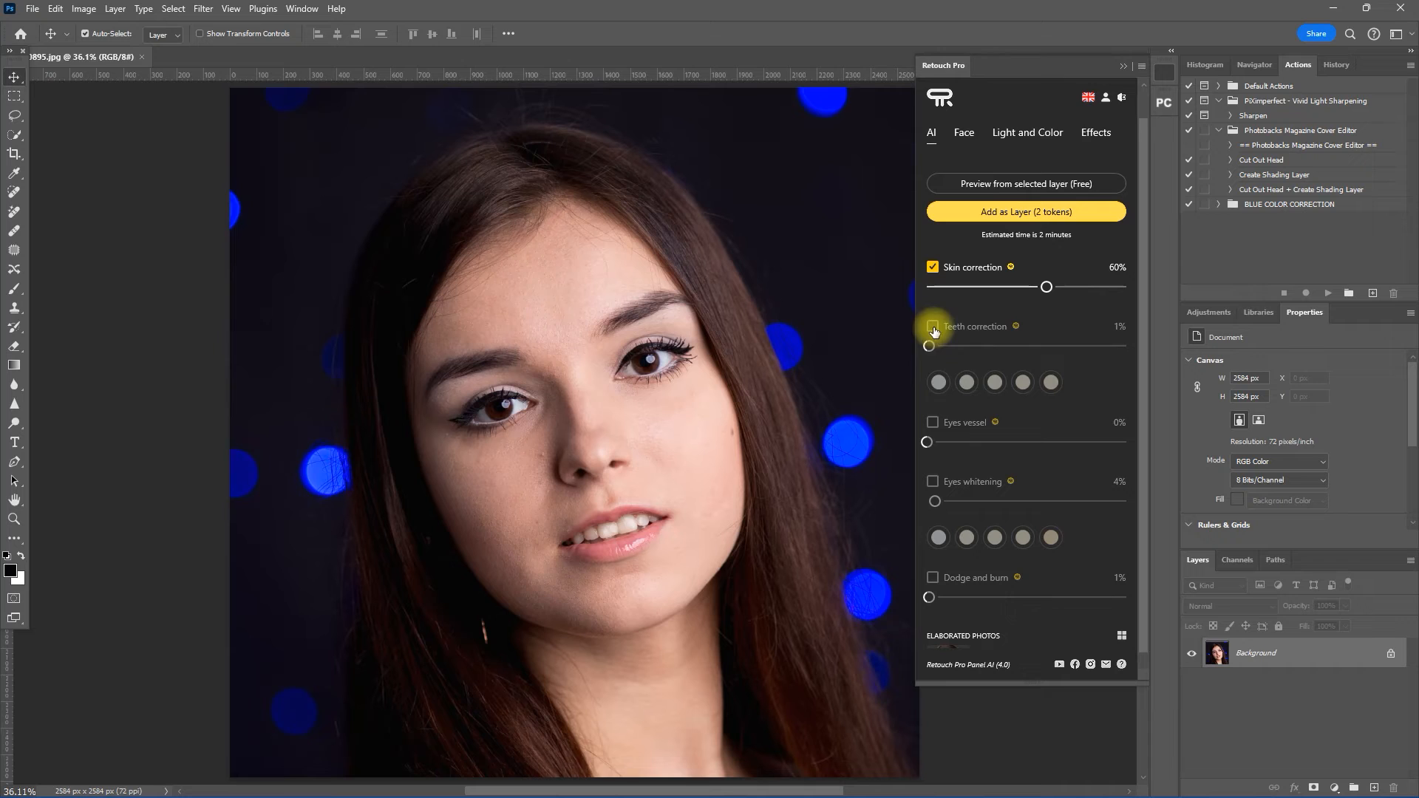
left_click(933, 328)
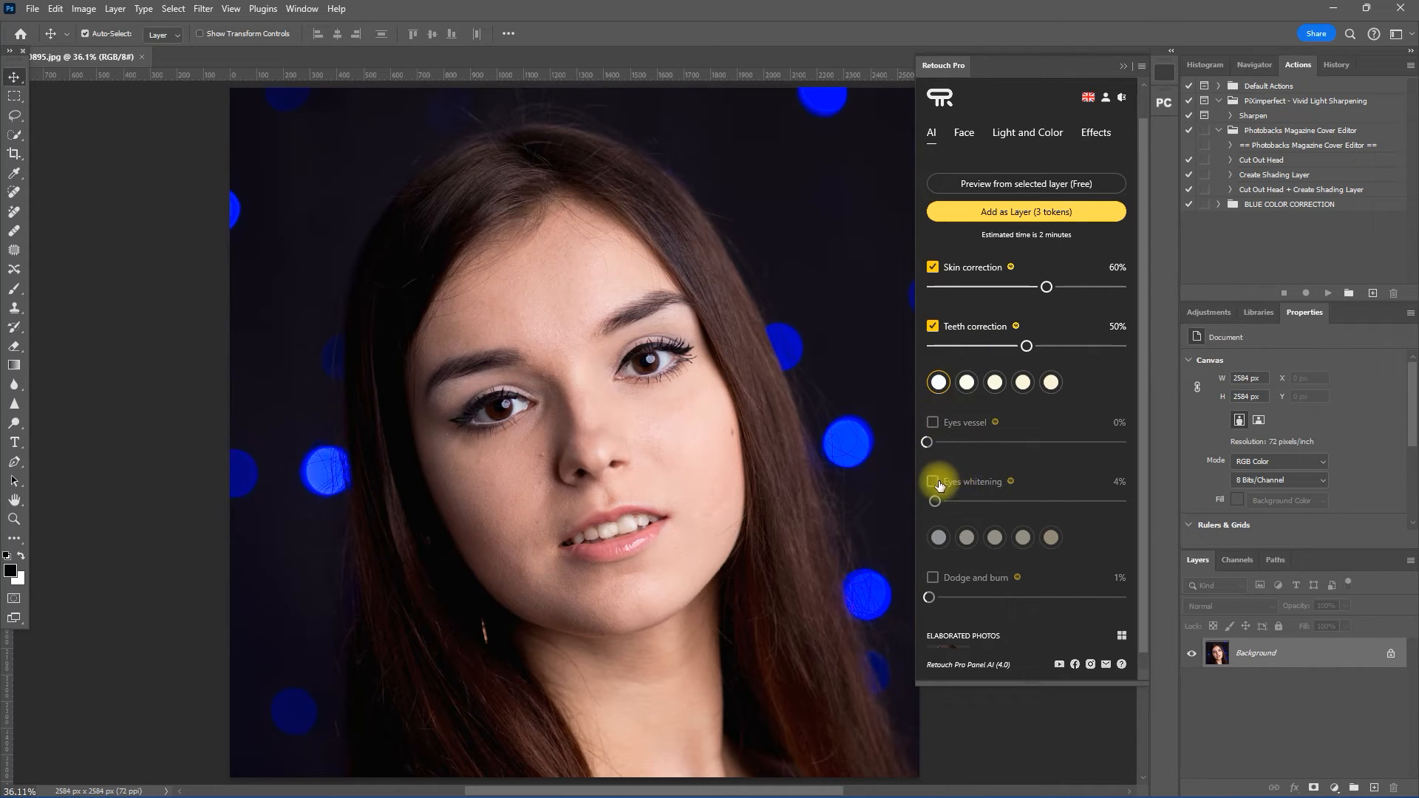
- Enable Dodge and burn at 20% and generate a free preview from the selected layer
left_click(932, 578)
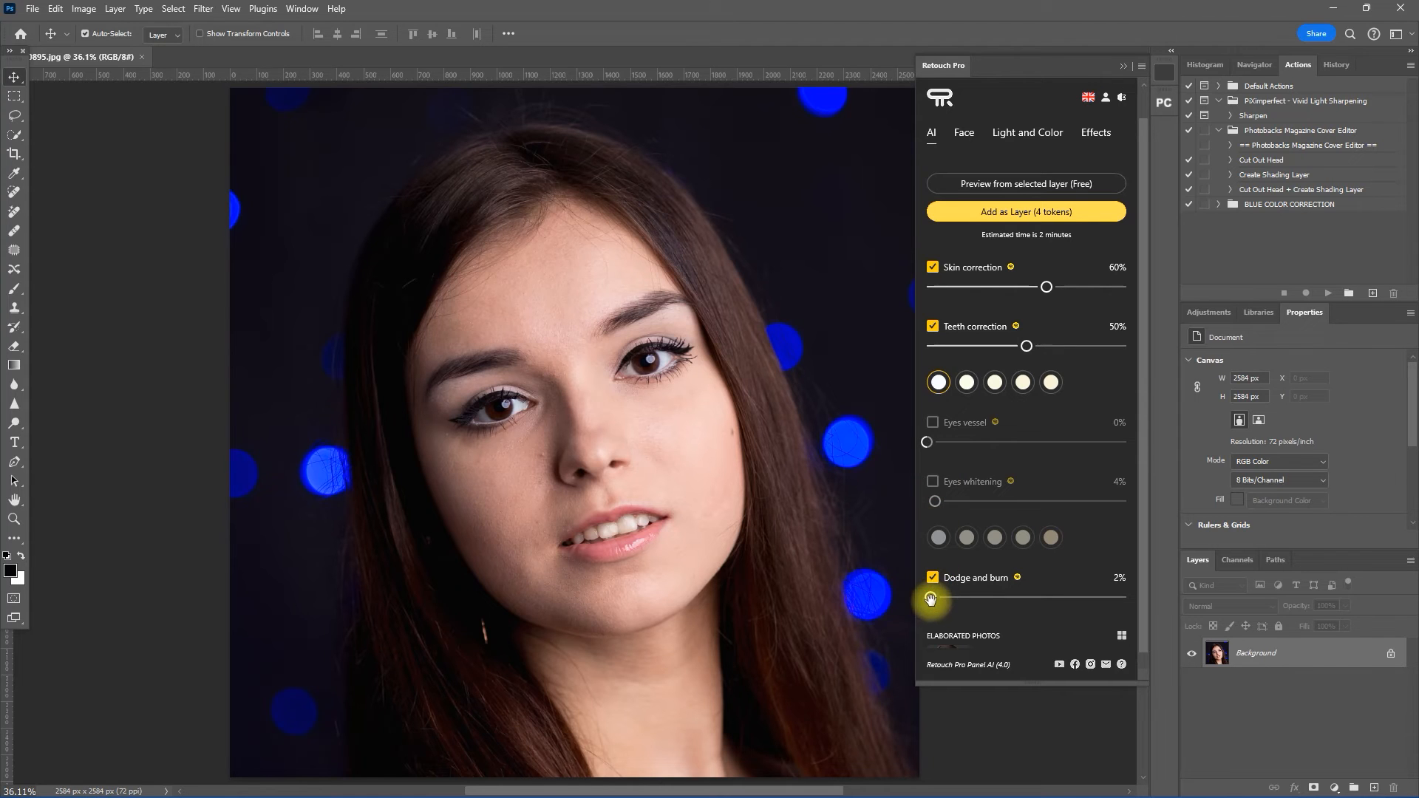
left_click_drag(929, 597, 966, 597)
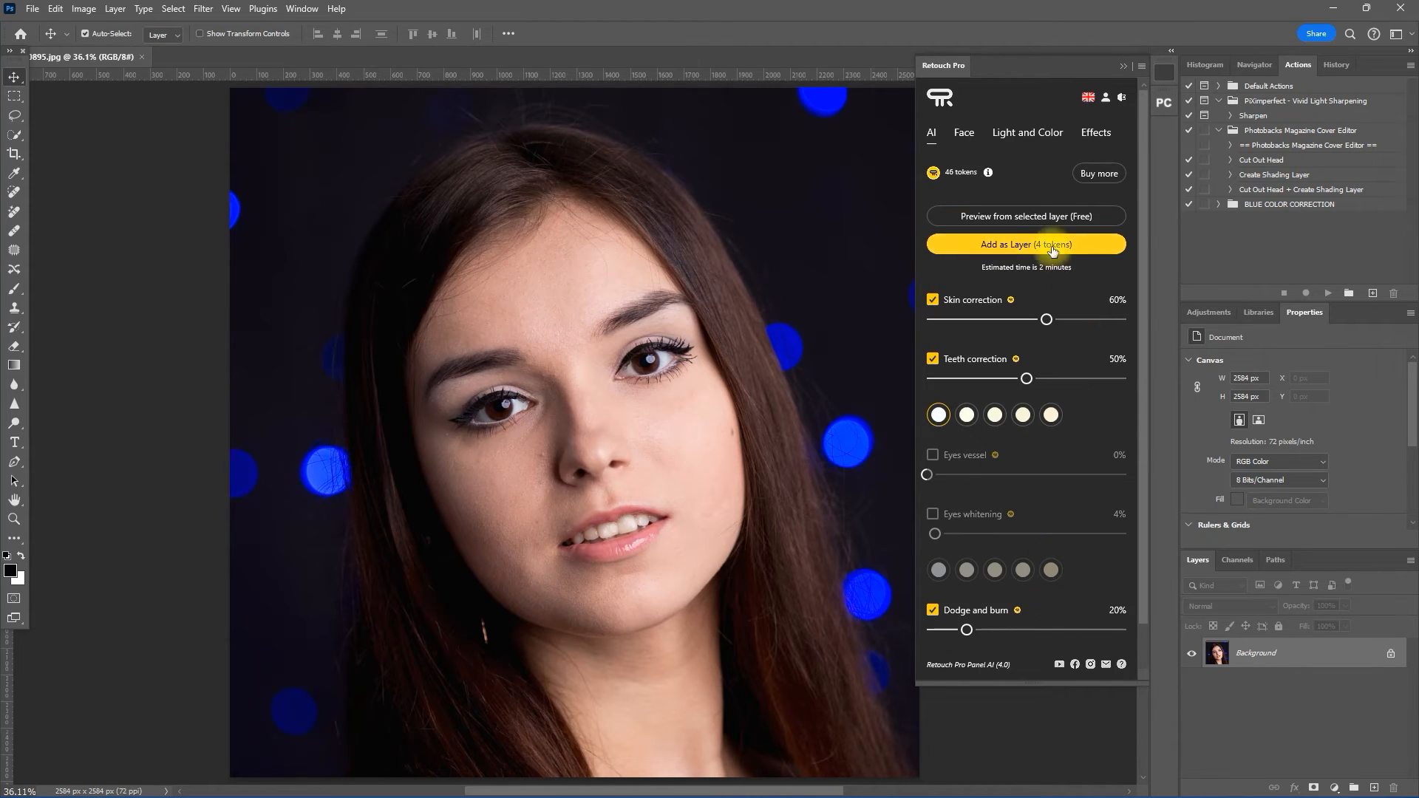
left_click(1026, 244)
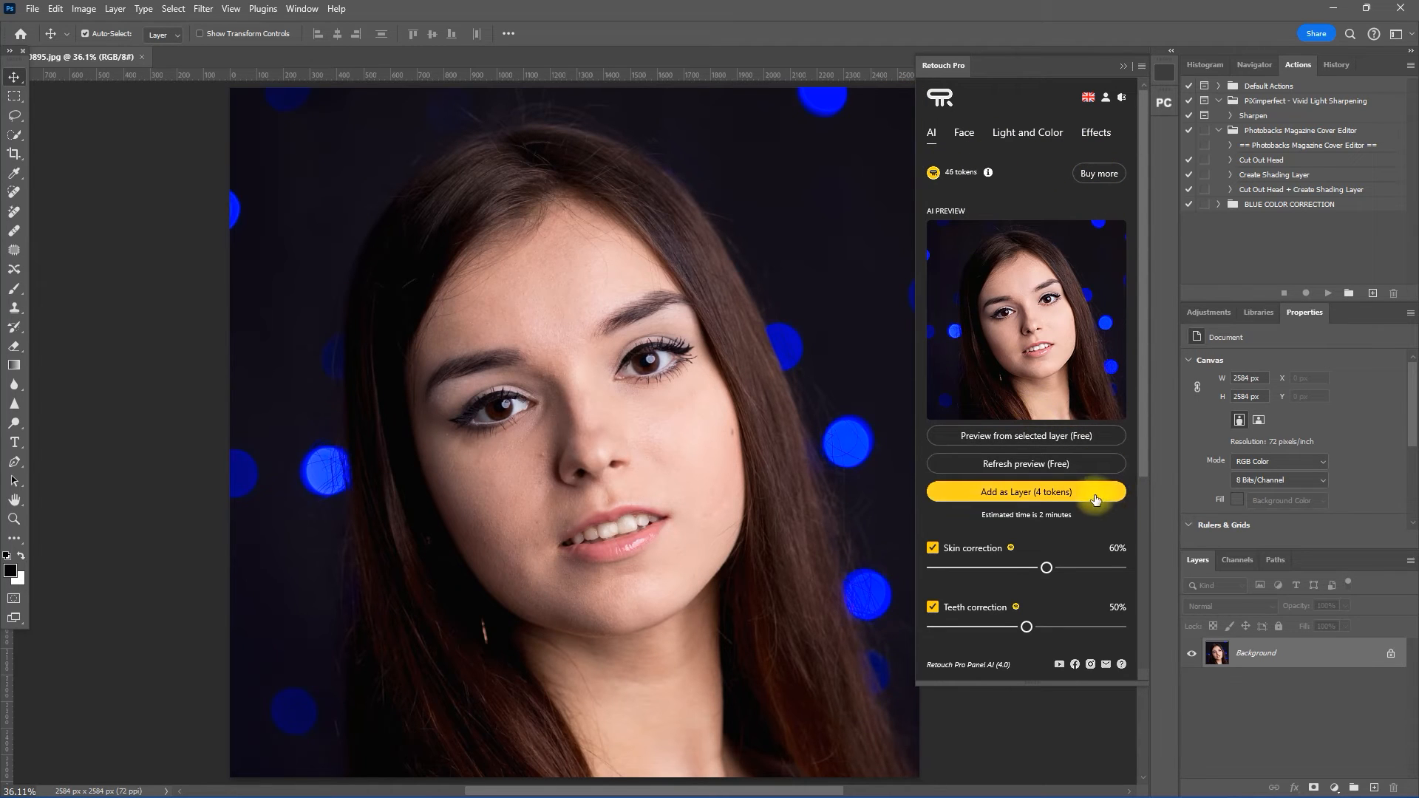
- Add the retouched third portrait as a smart-object layer via Add as Layer (4 tokens)
left_click(1026, 490)
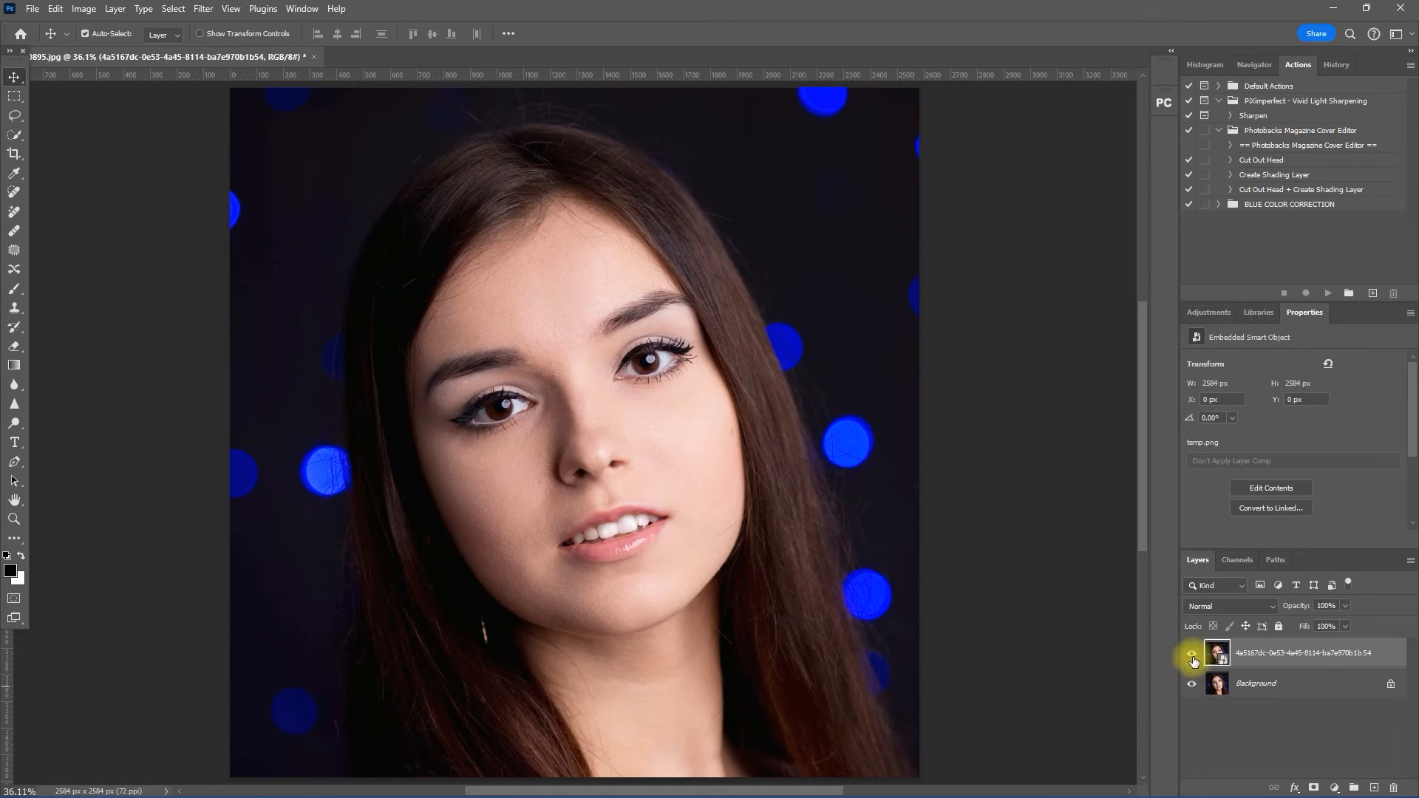
left_click(1193, 656)
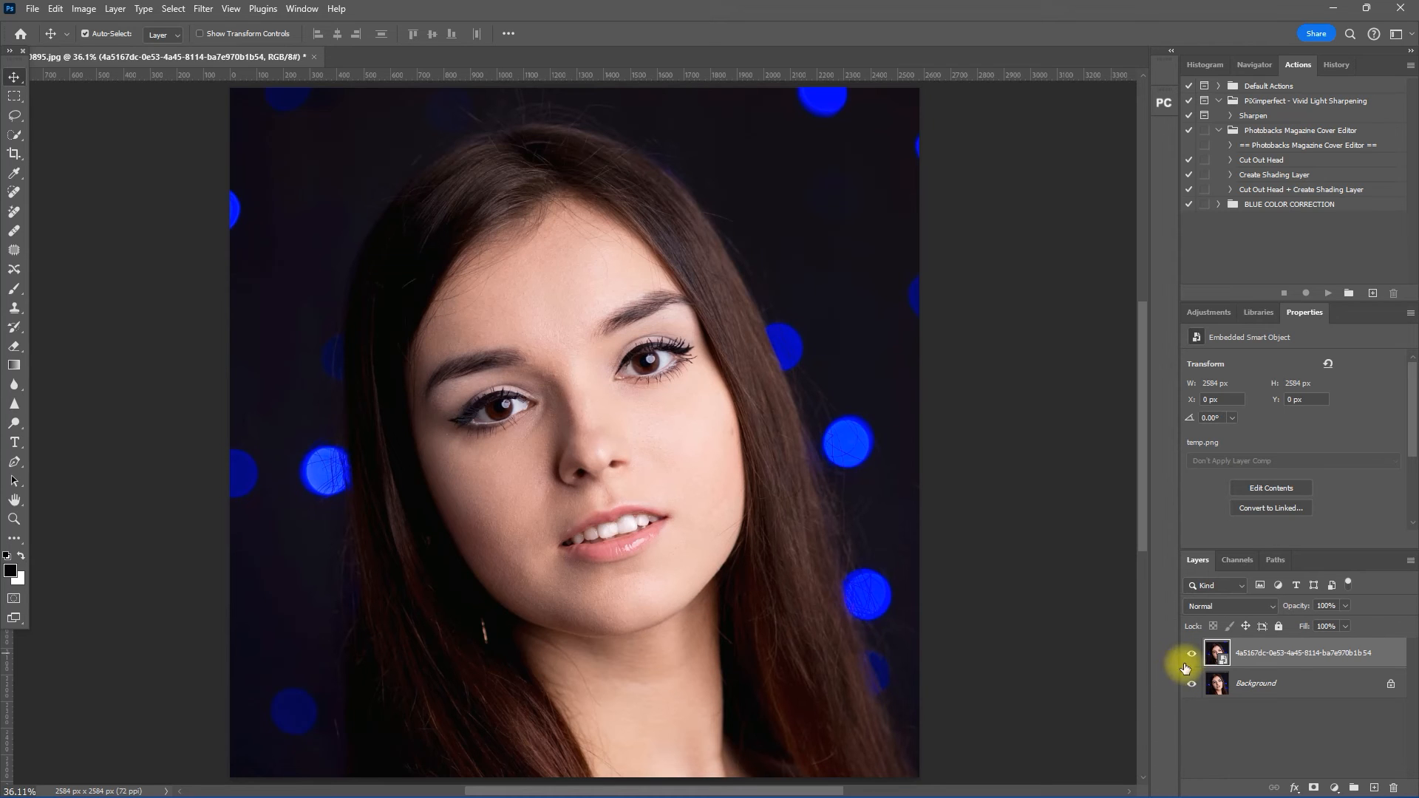
left_click(1192, 651)
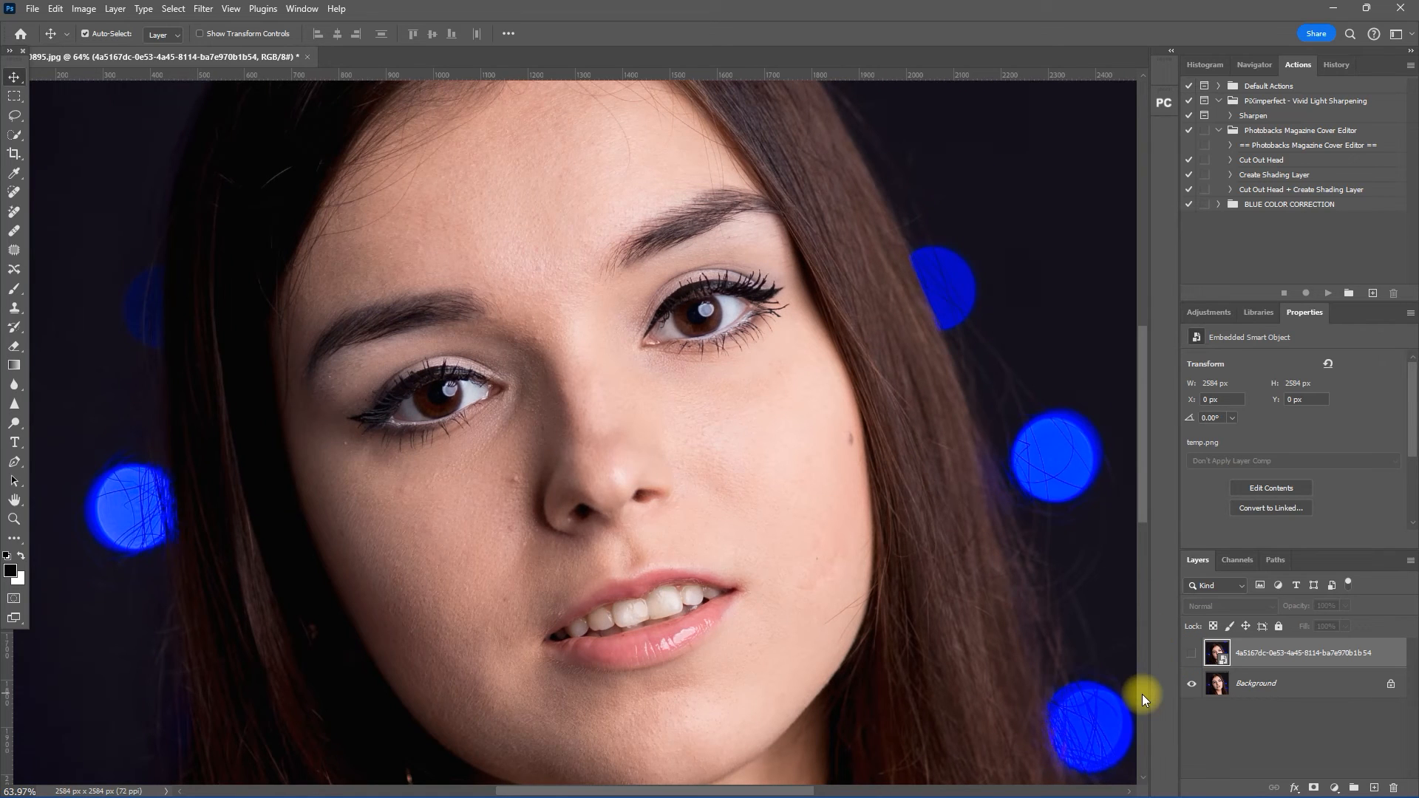
left_click(1191, 657)
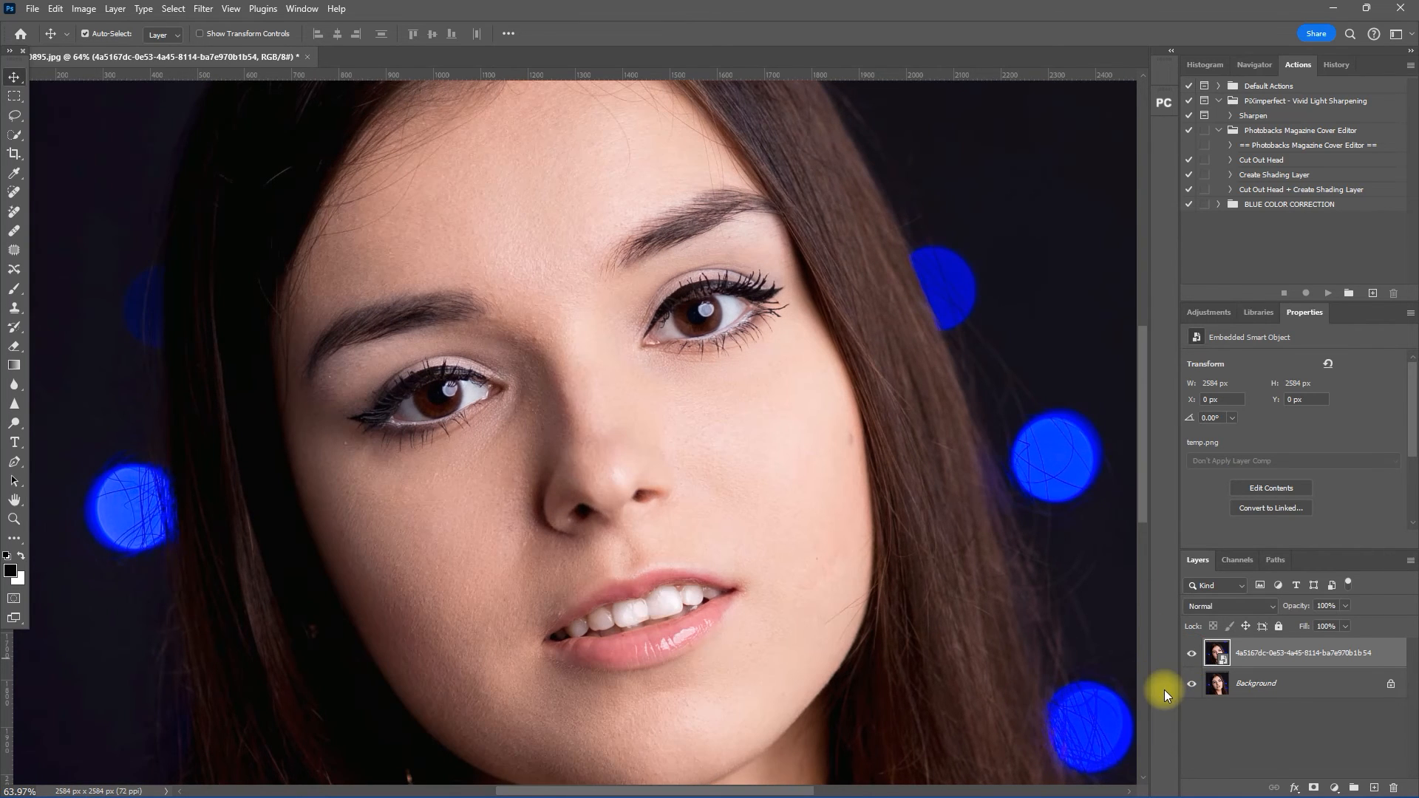
left_click(1191, 652)
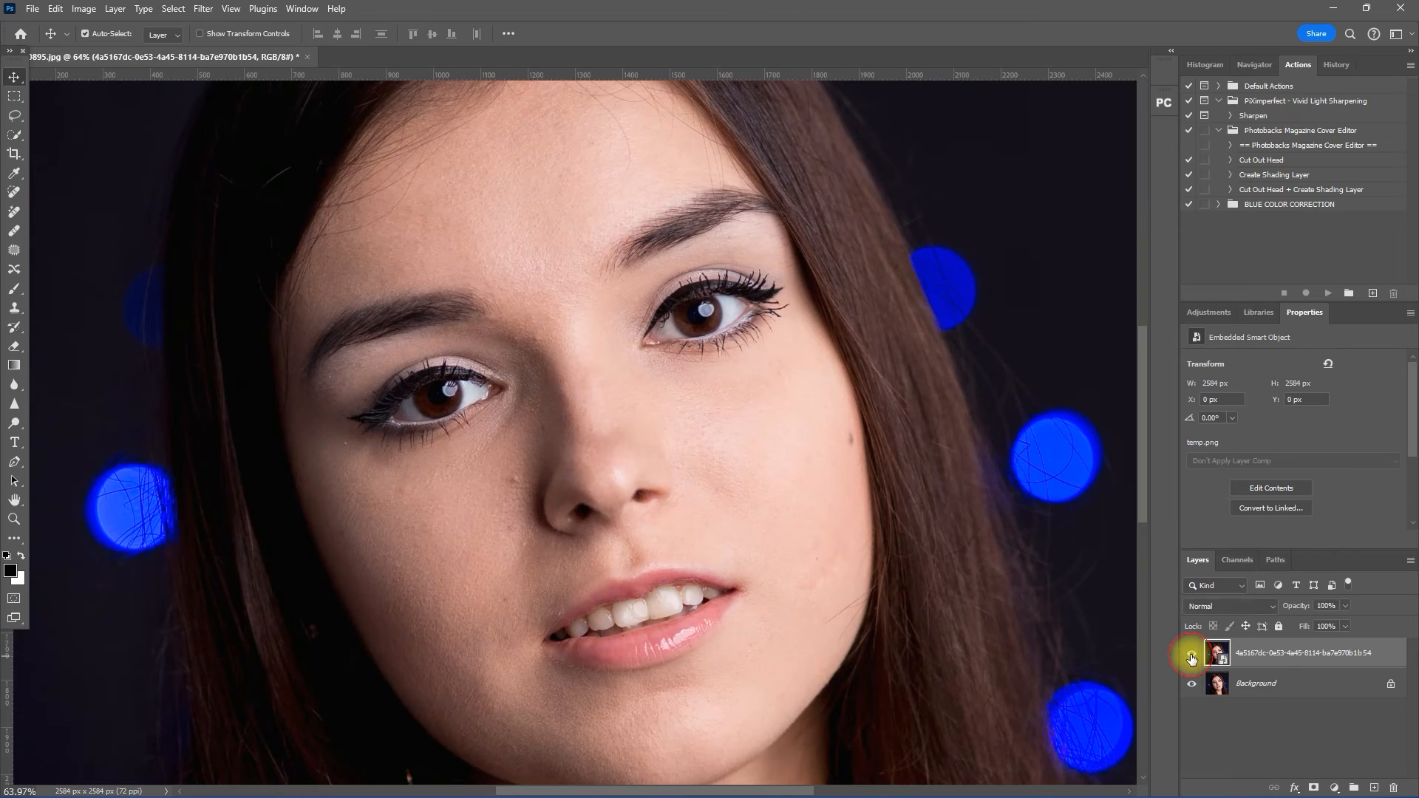
left_click(1192, 652)
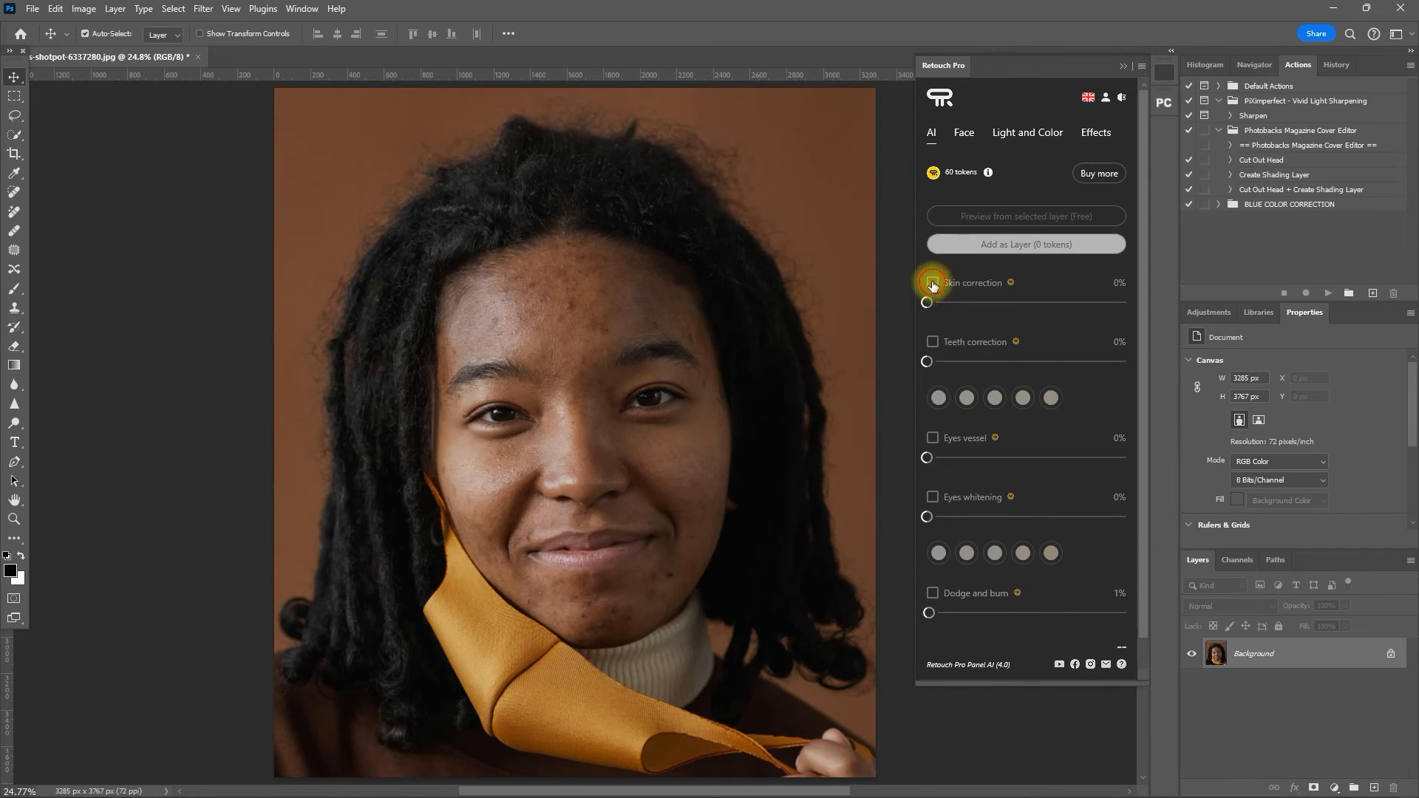
- Enable Skin correction 100%, Eyes whitening 40%, Dodge and burn 100%, then generate the preview
left_click(932, 300)
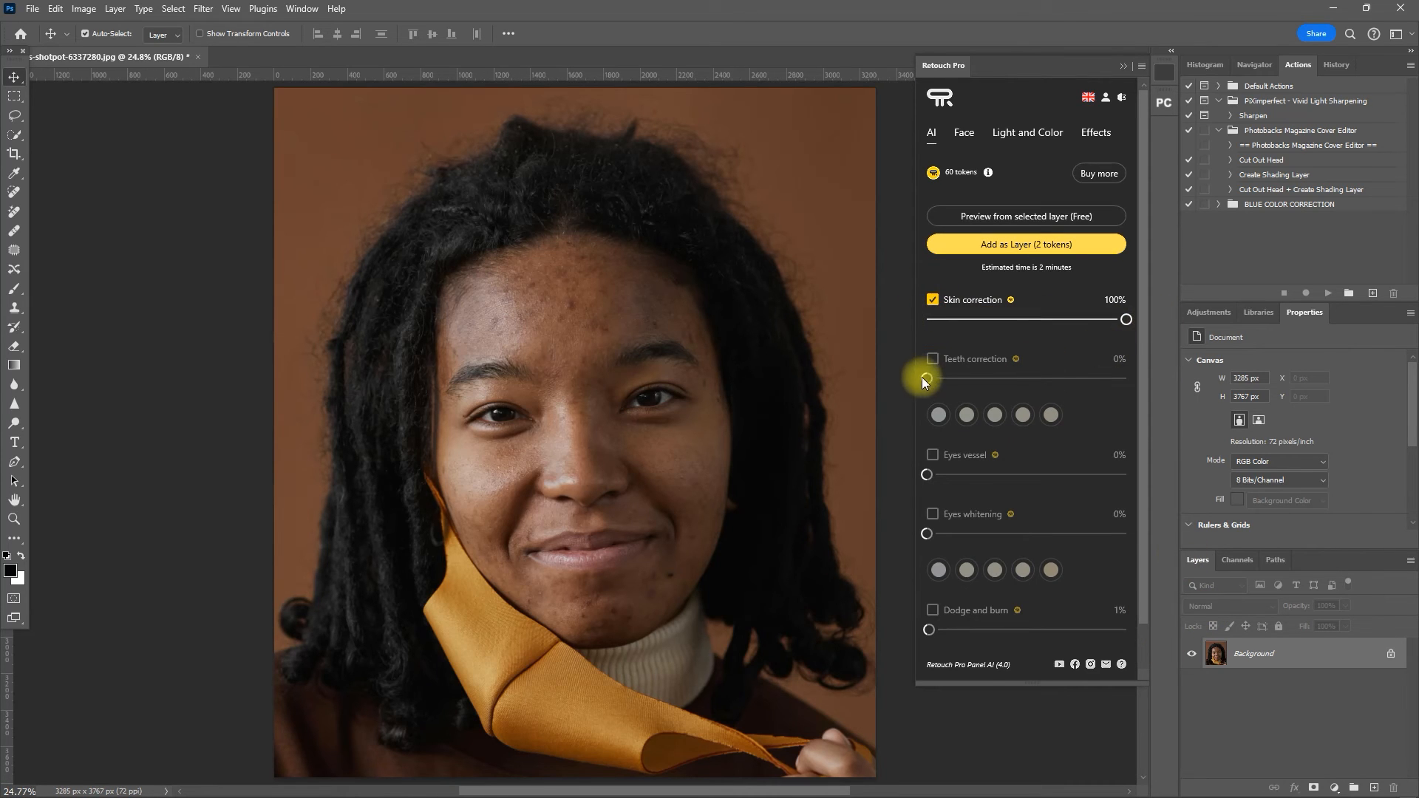
mouse_move(965, 457)
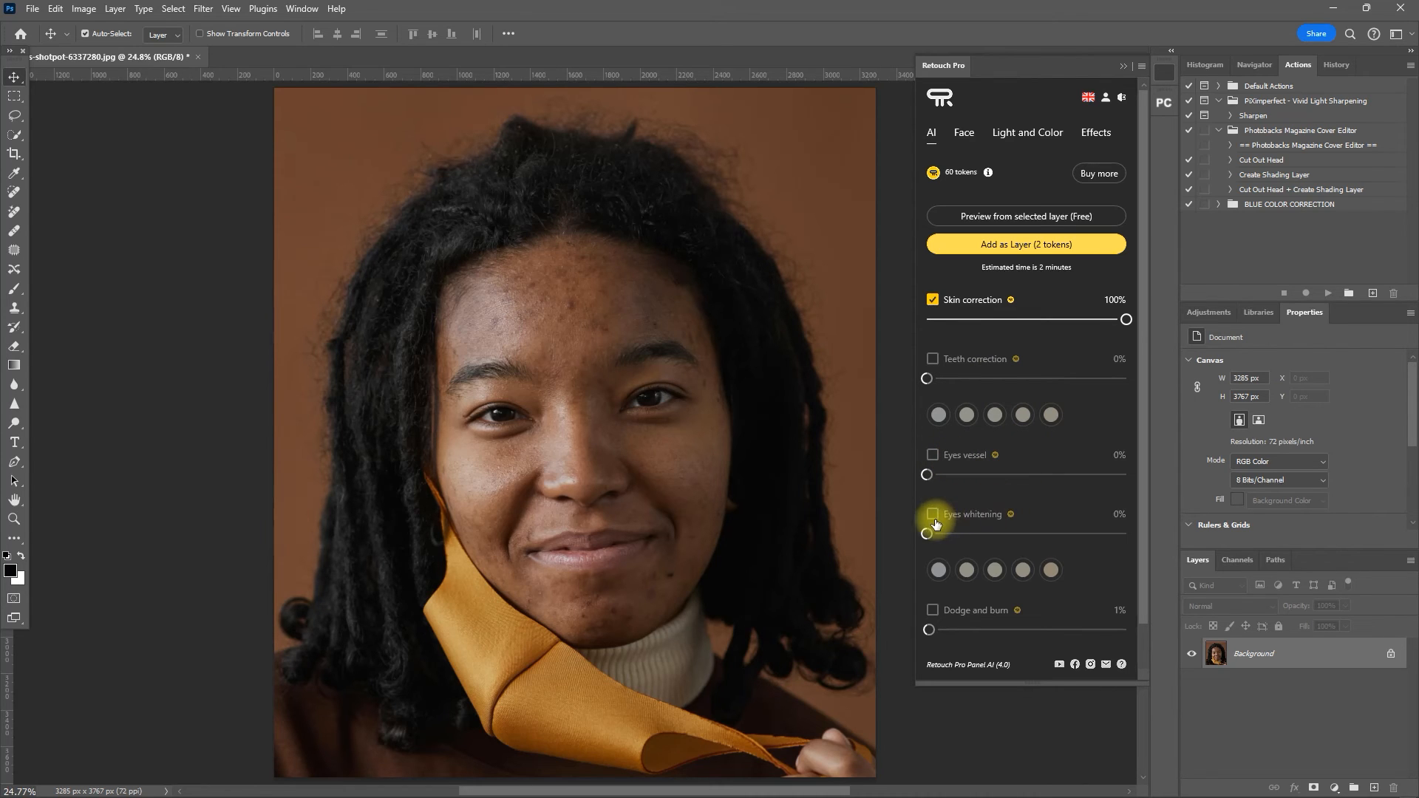
left_click(933, 515)
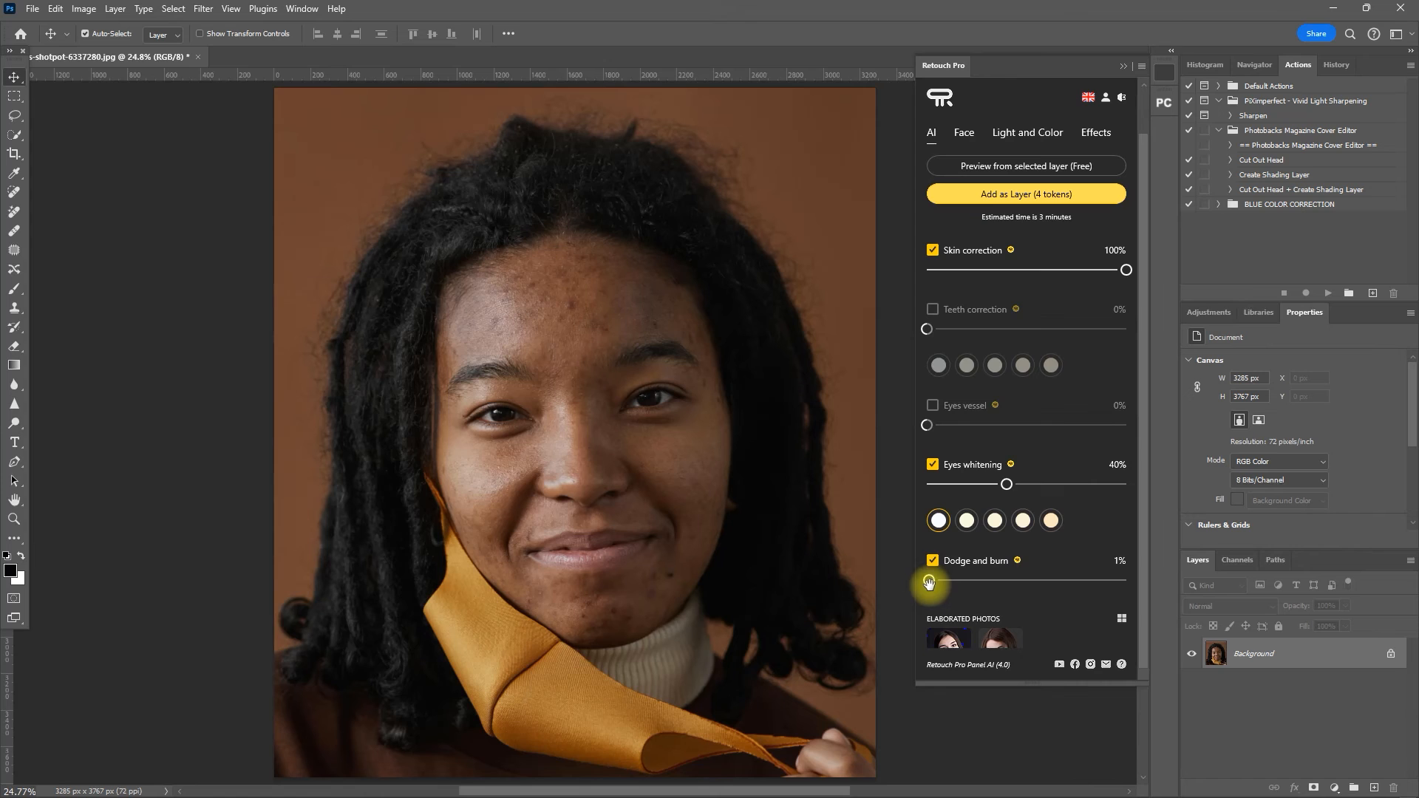
left_click_drag(928, 581, 971, 581)
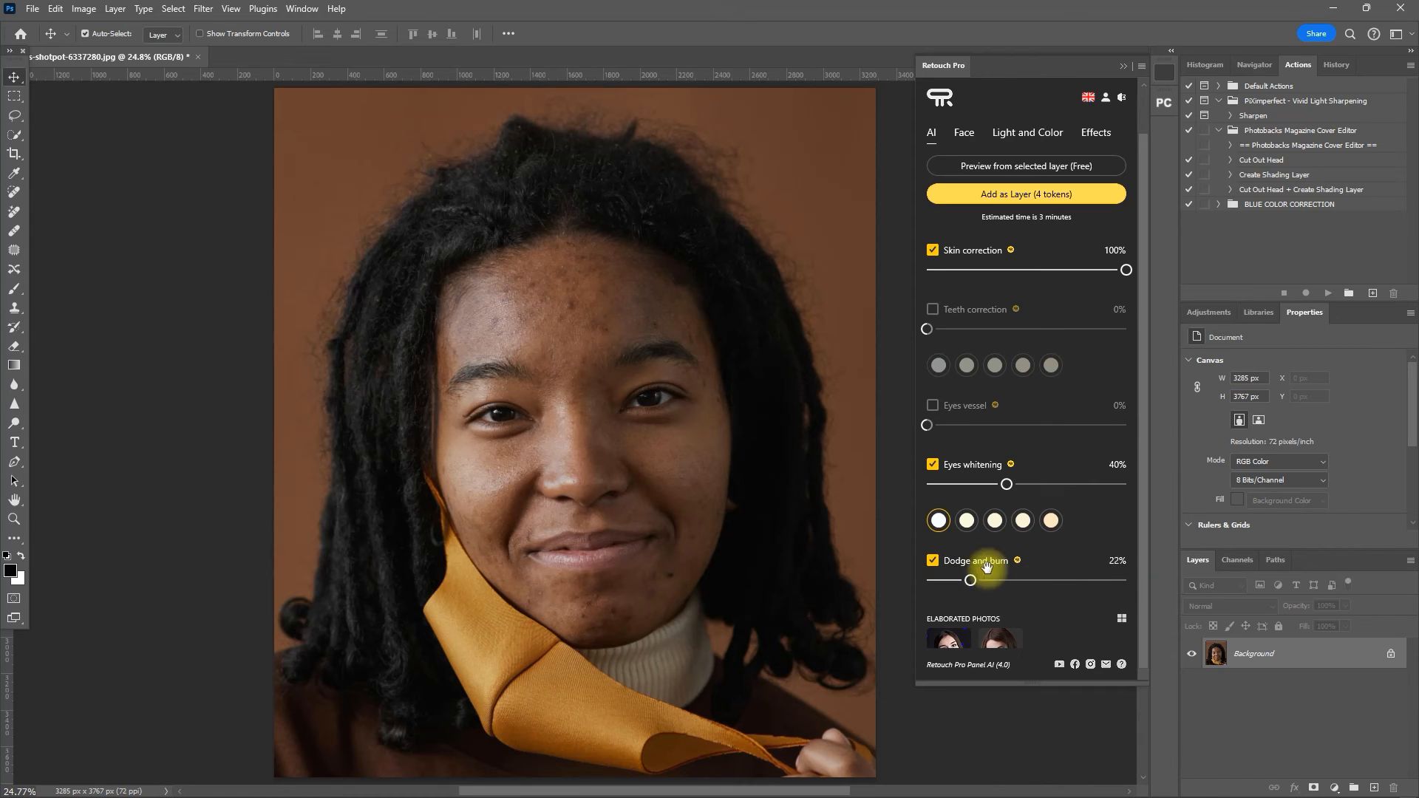
left_click_drag(970, 579, 1126, 579)
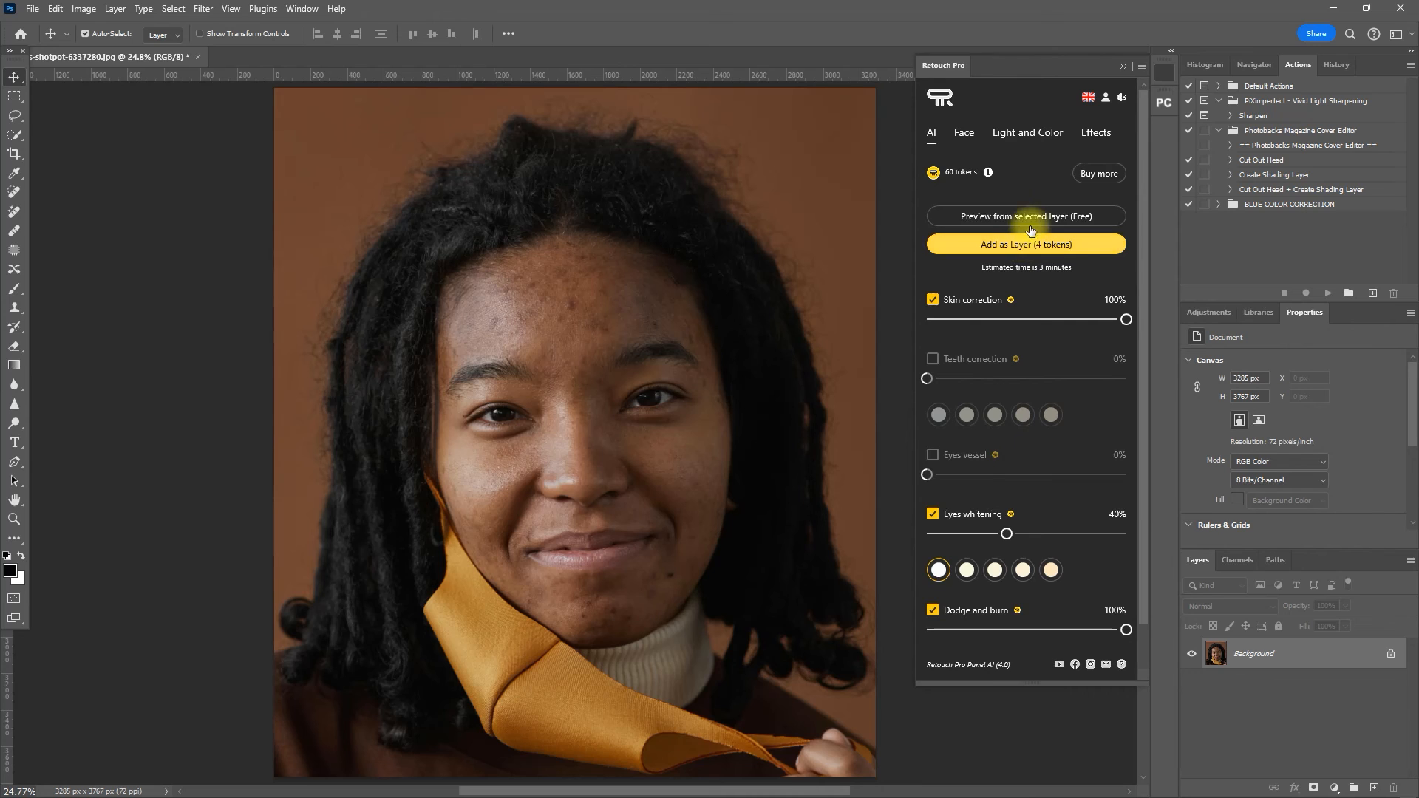
left_click(1026, 216)
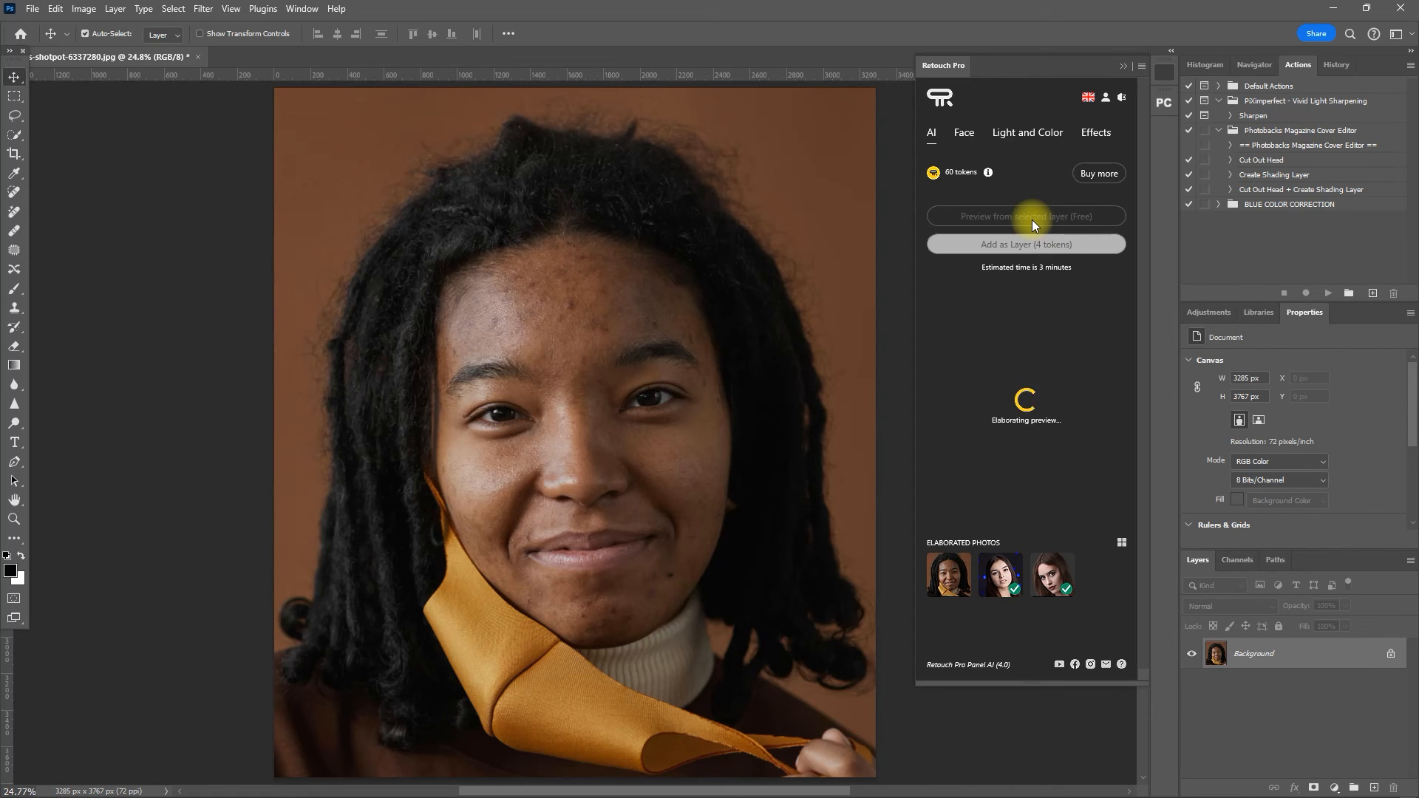
- Review the enlarged AI preview, dismiss it, and add the result as a layer (4 tokens)
left_click(1026, 216)
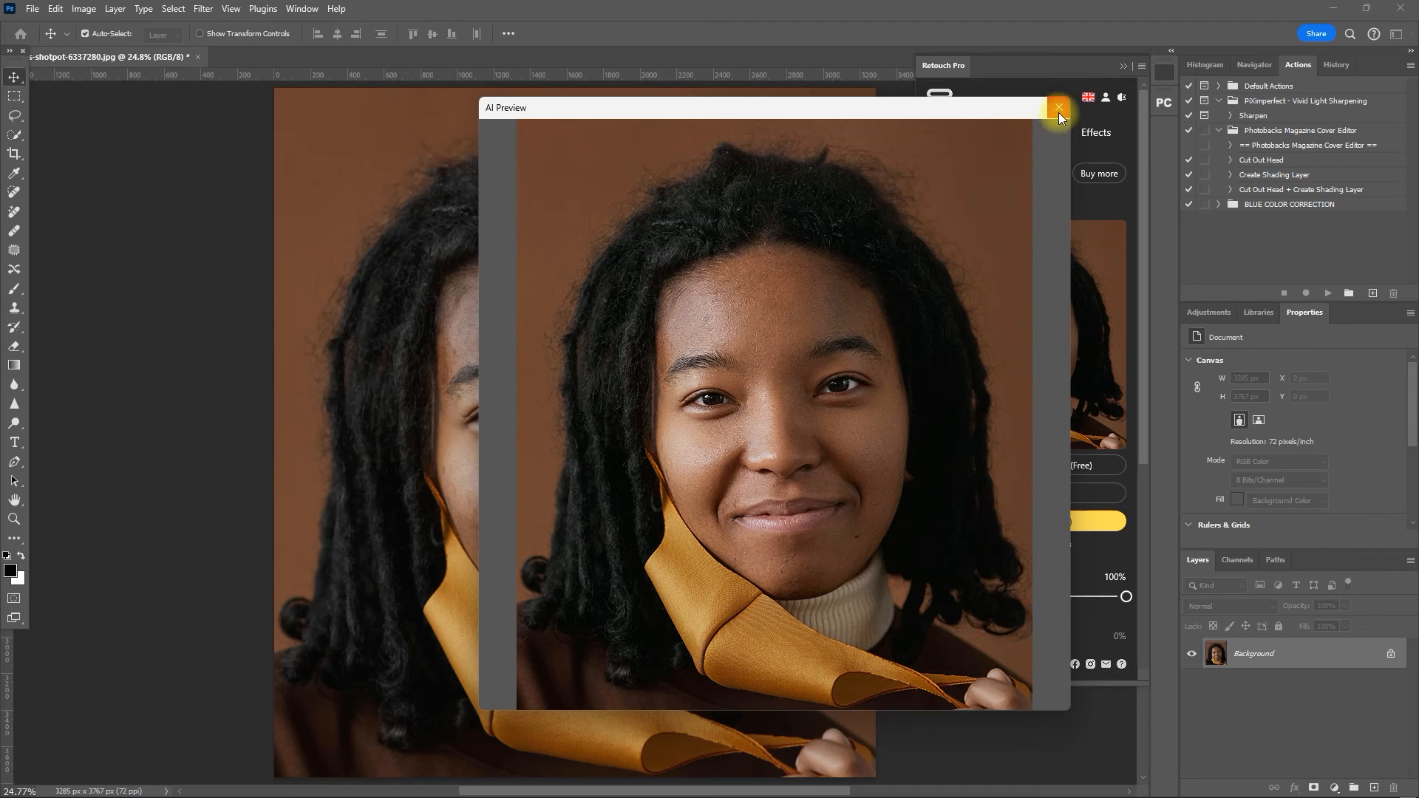
left_click(1056, 108)
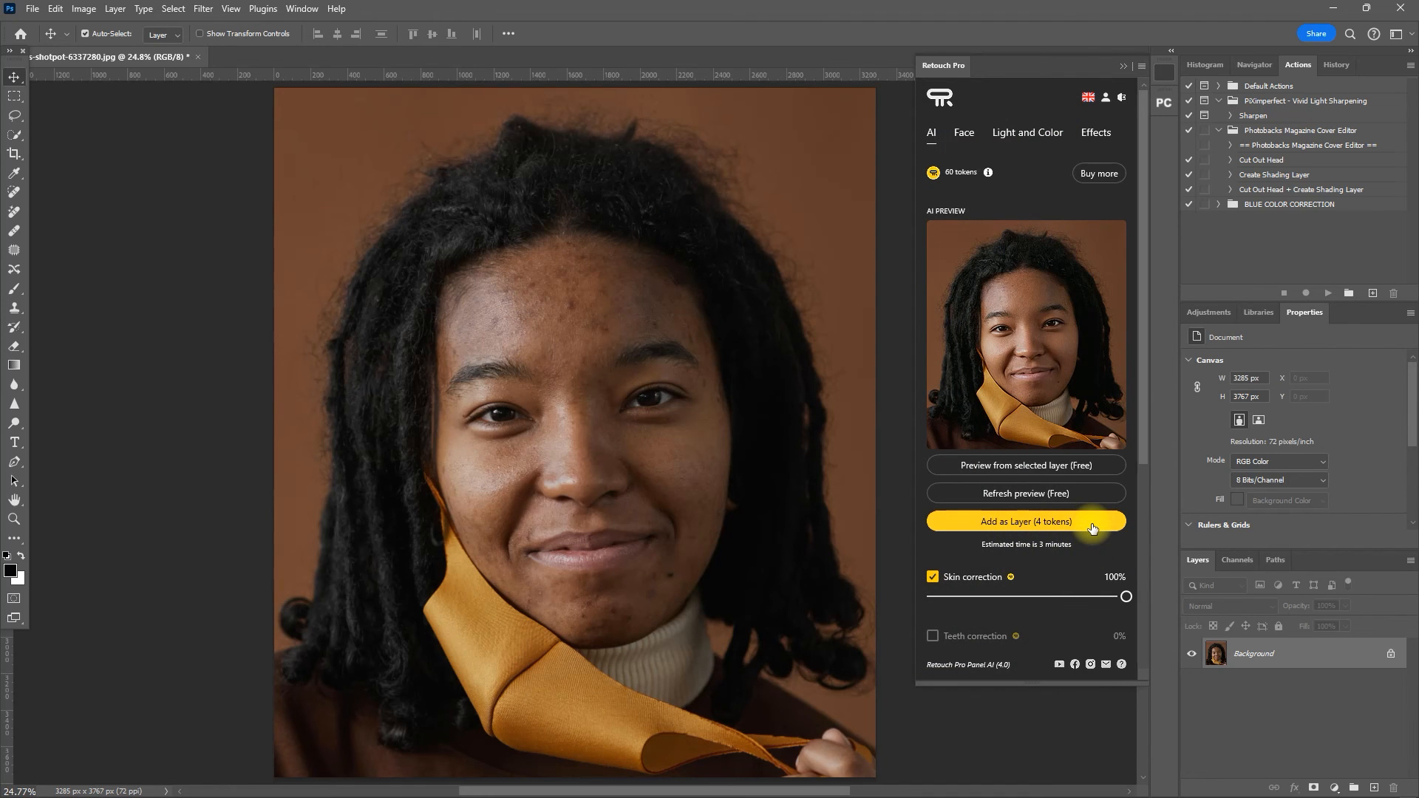
left_click(1026, 521)
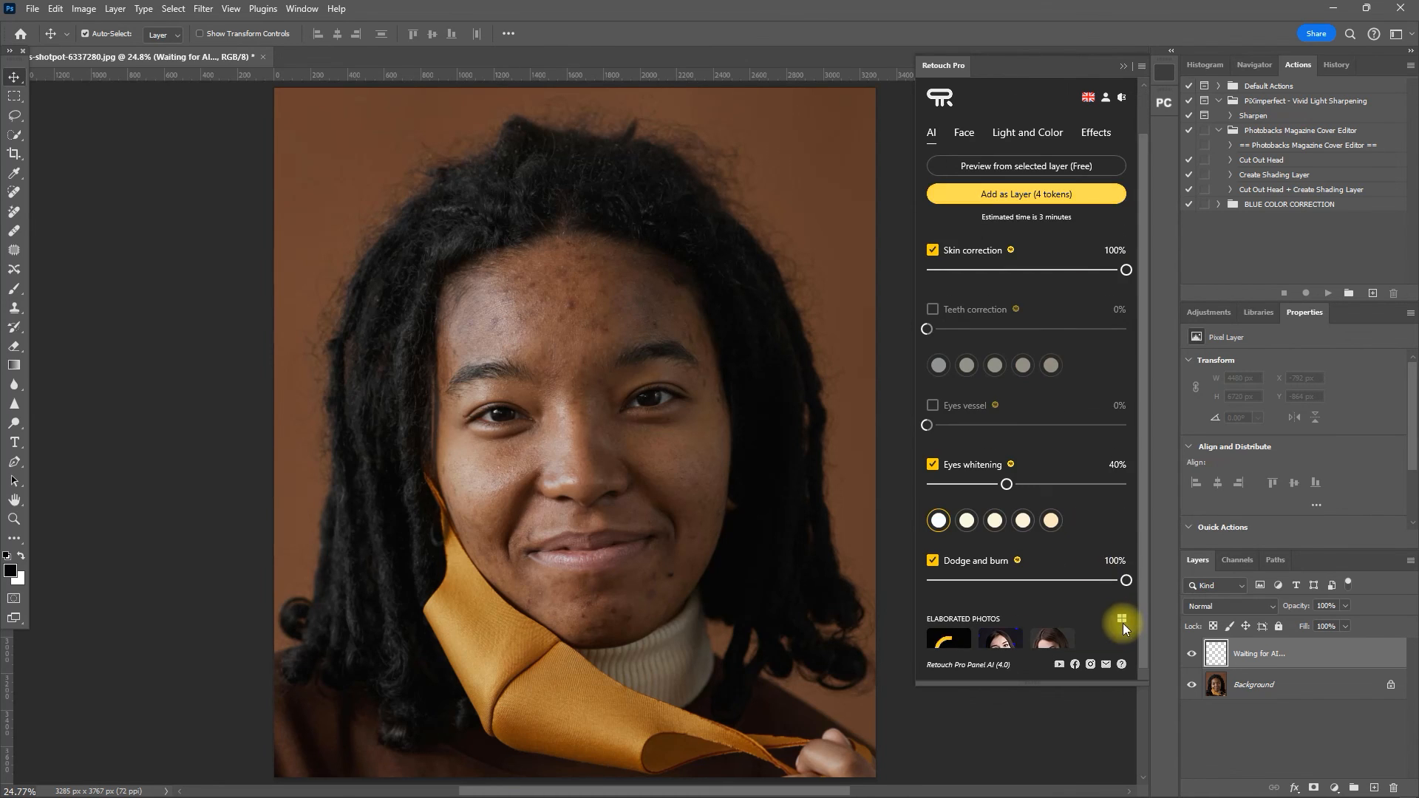
- Check the Elaborated Photos grid, close Retouch Pro, and hide the new layer to compare
left_click(1122, 624)
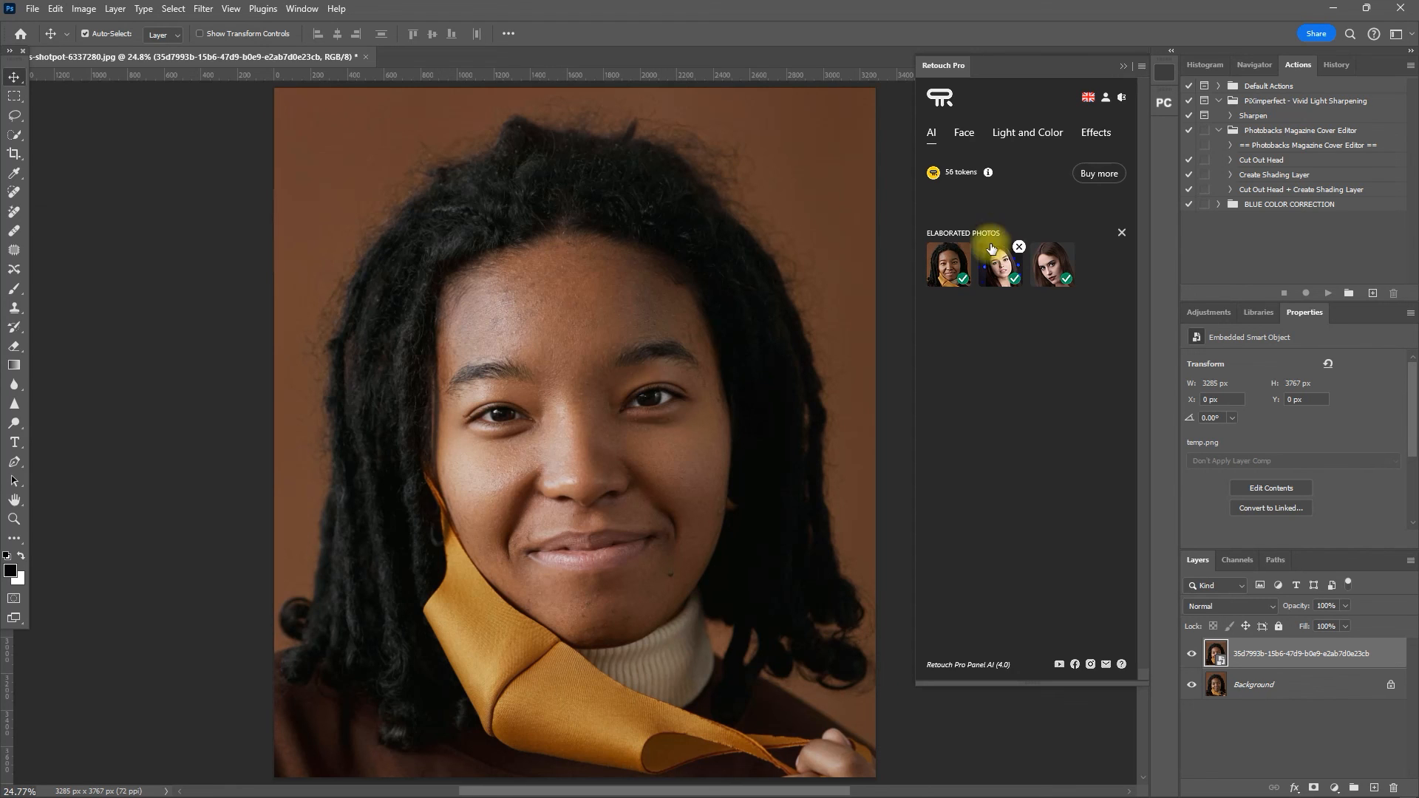
left_click(1191, 656)
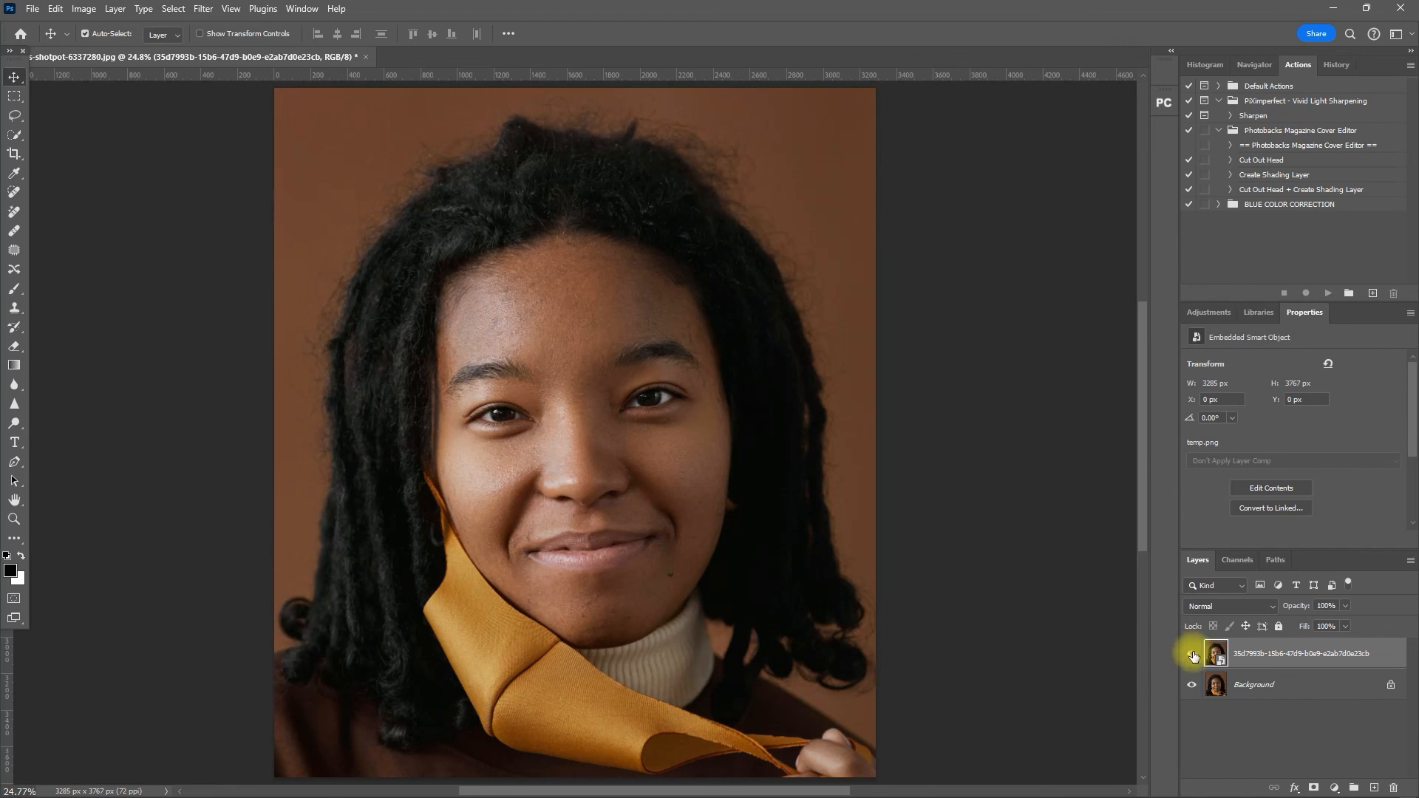
left_click(1191, 653)
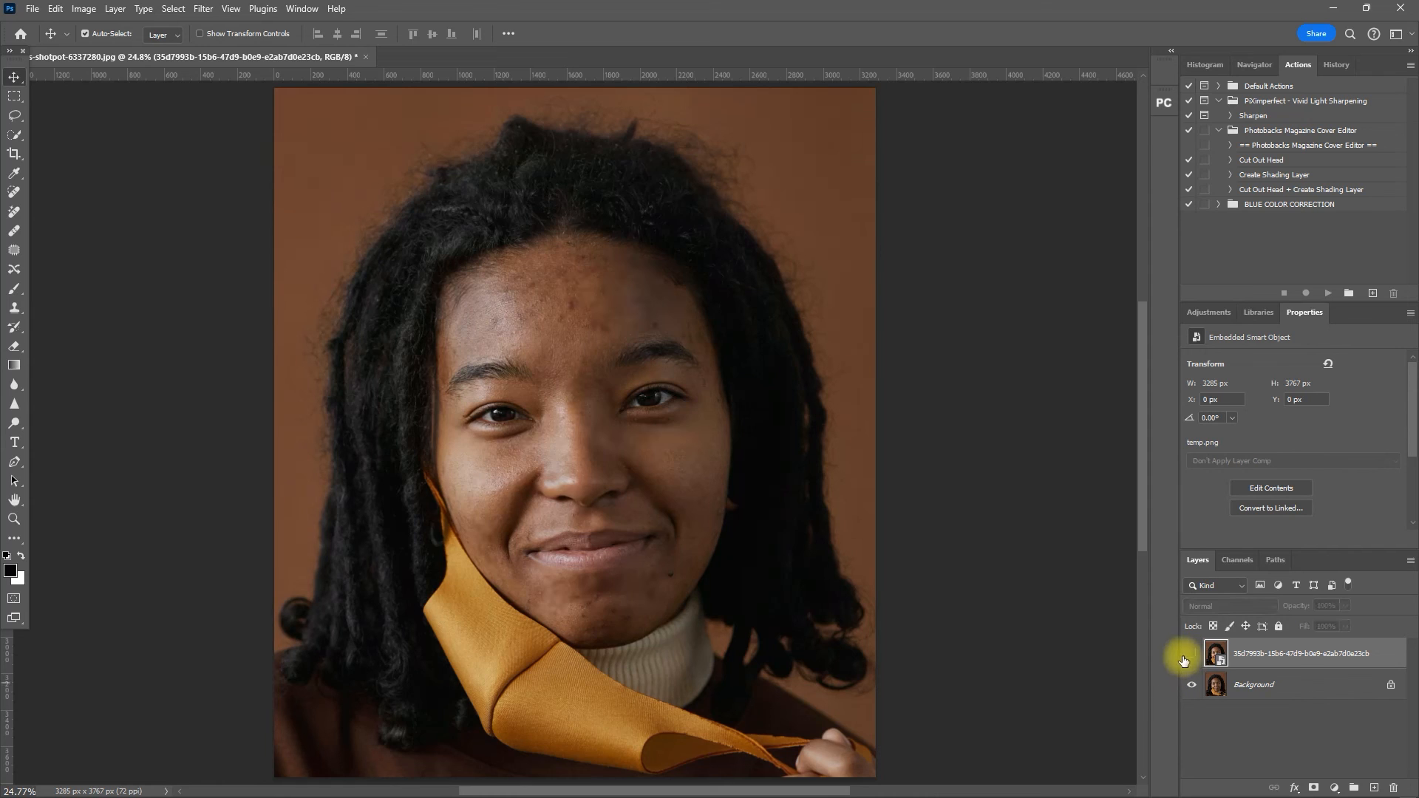